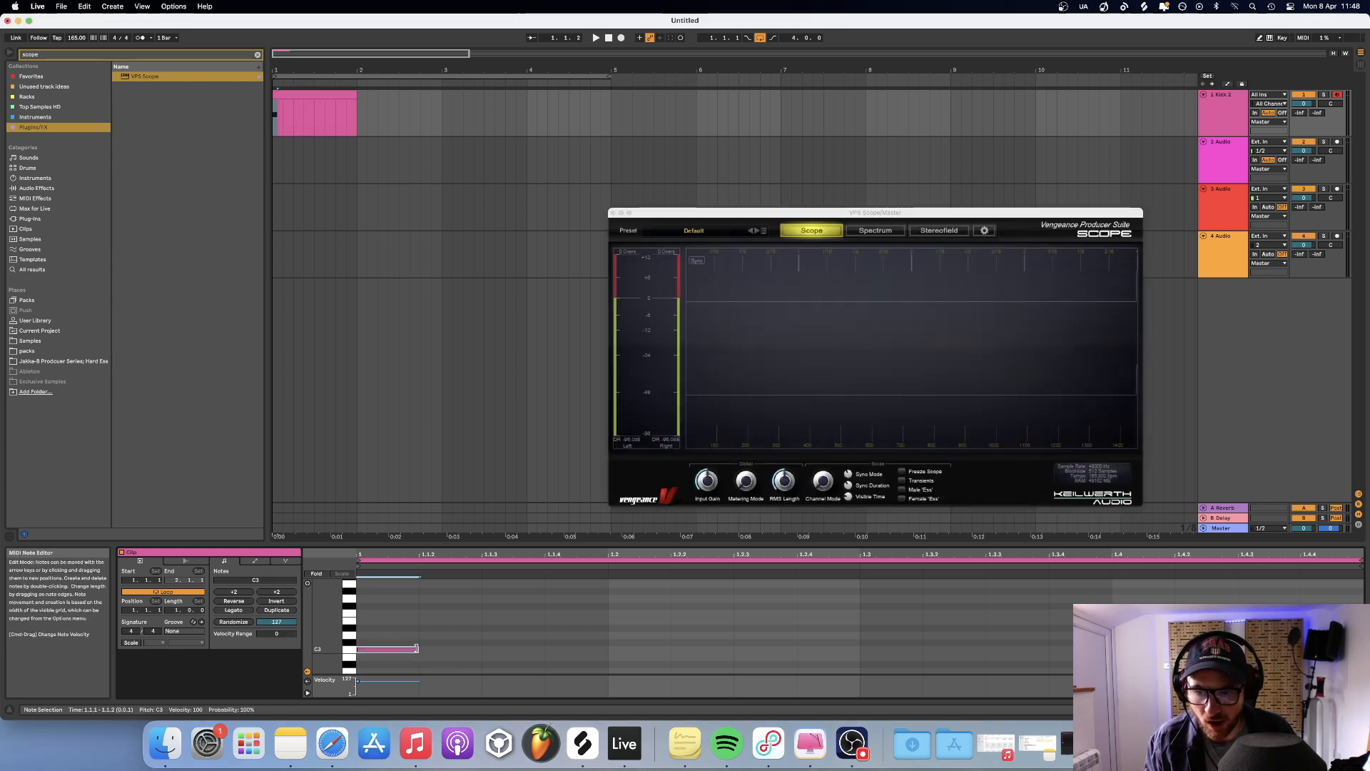
Step: Duplicate the kick note so one note falls on every beat of the MIDI clip
{"action": "left_click_drag", "start_coordinate": [417, 652], "coordinate": [661, 652]}
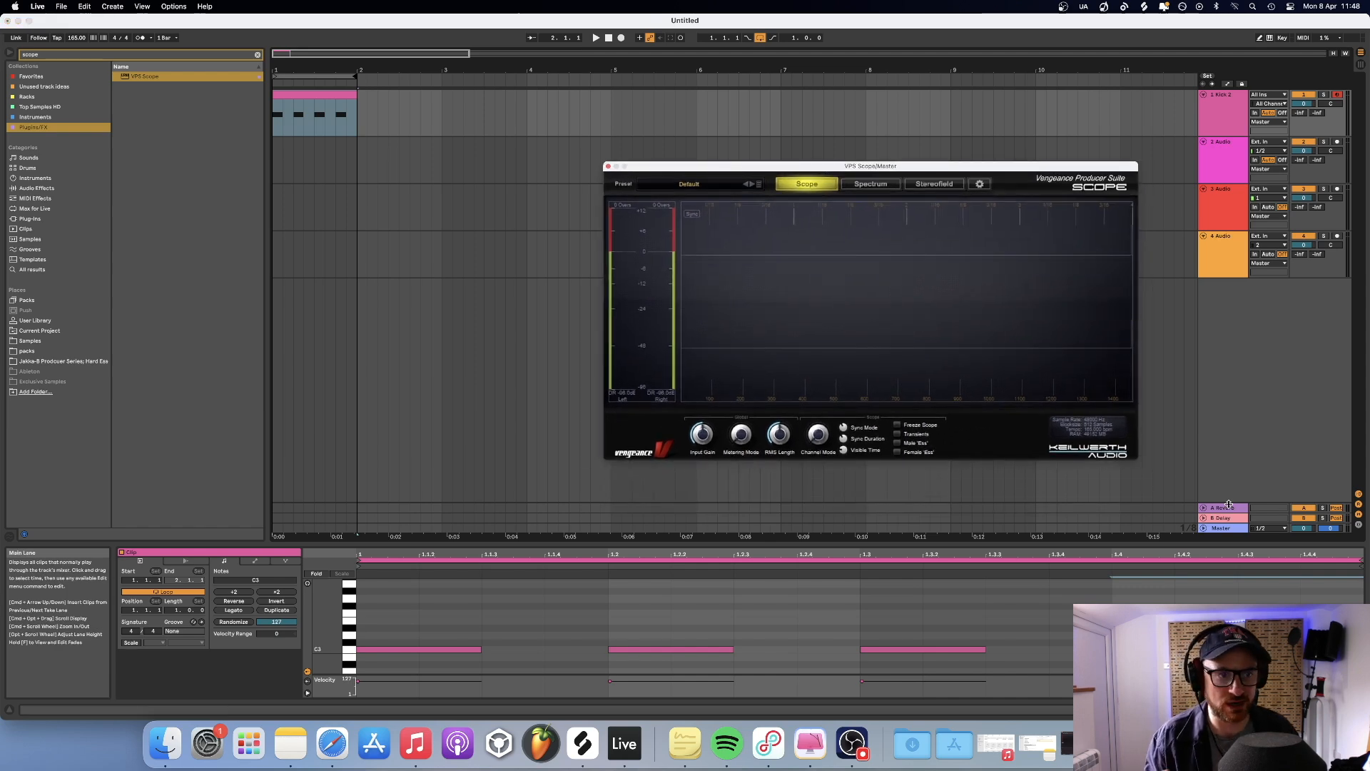
{"action": "left_click", "coordinate": [1222, 527]}
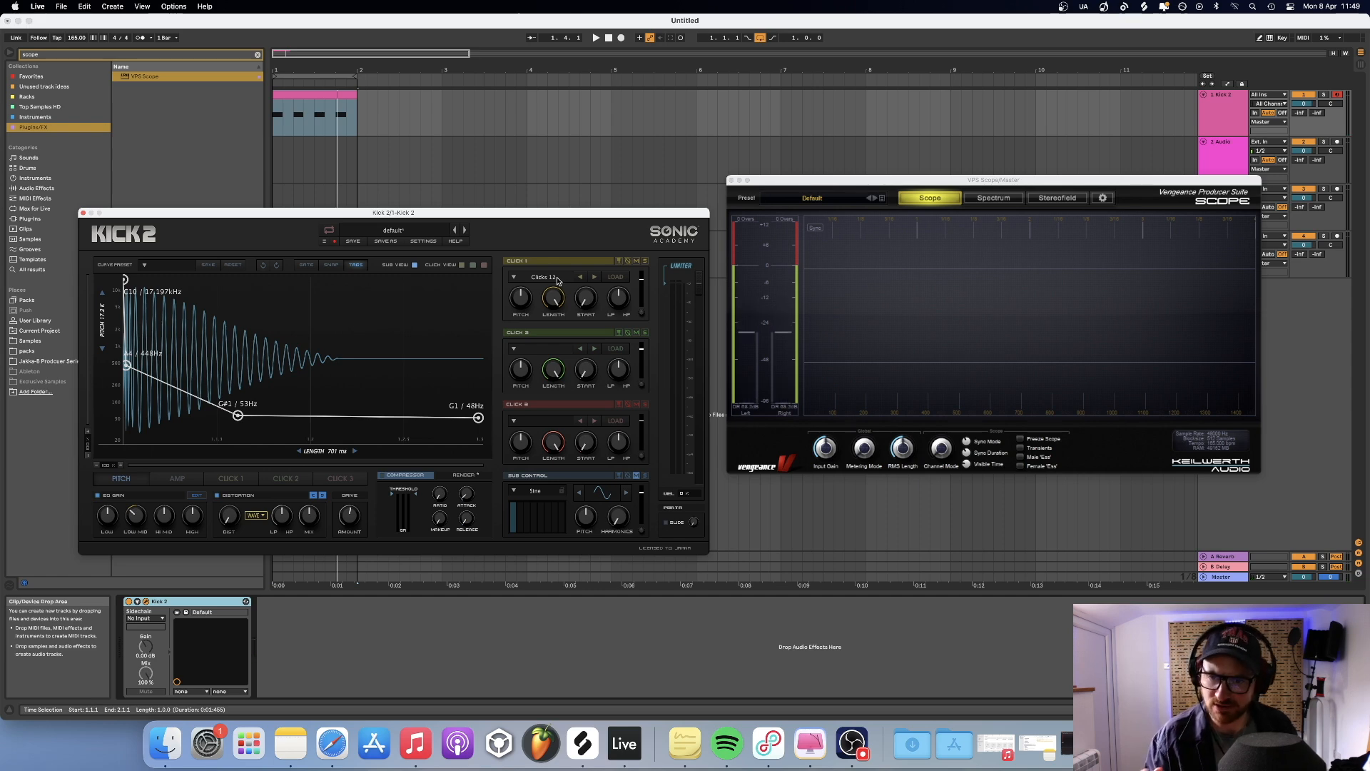
Step: Audition click presets (Clicks 04 onward) and settle on Clicks 15 for the first click layer
{"action": "left_click", "coordinate": [553, 275]}
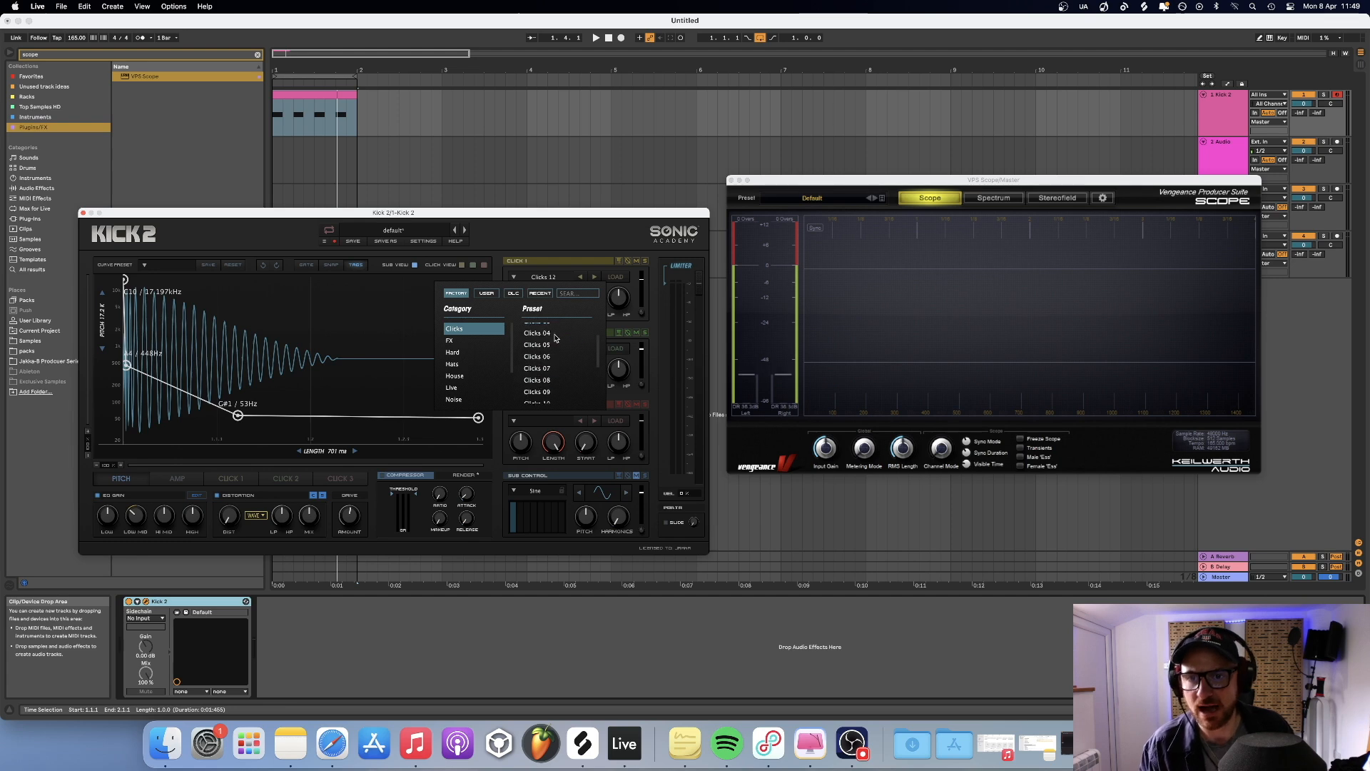
{"action": "left_click", "coordinate": [537, 333]}
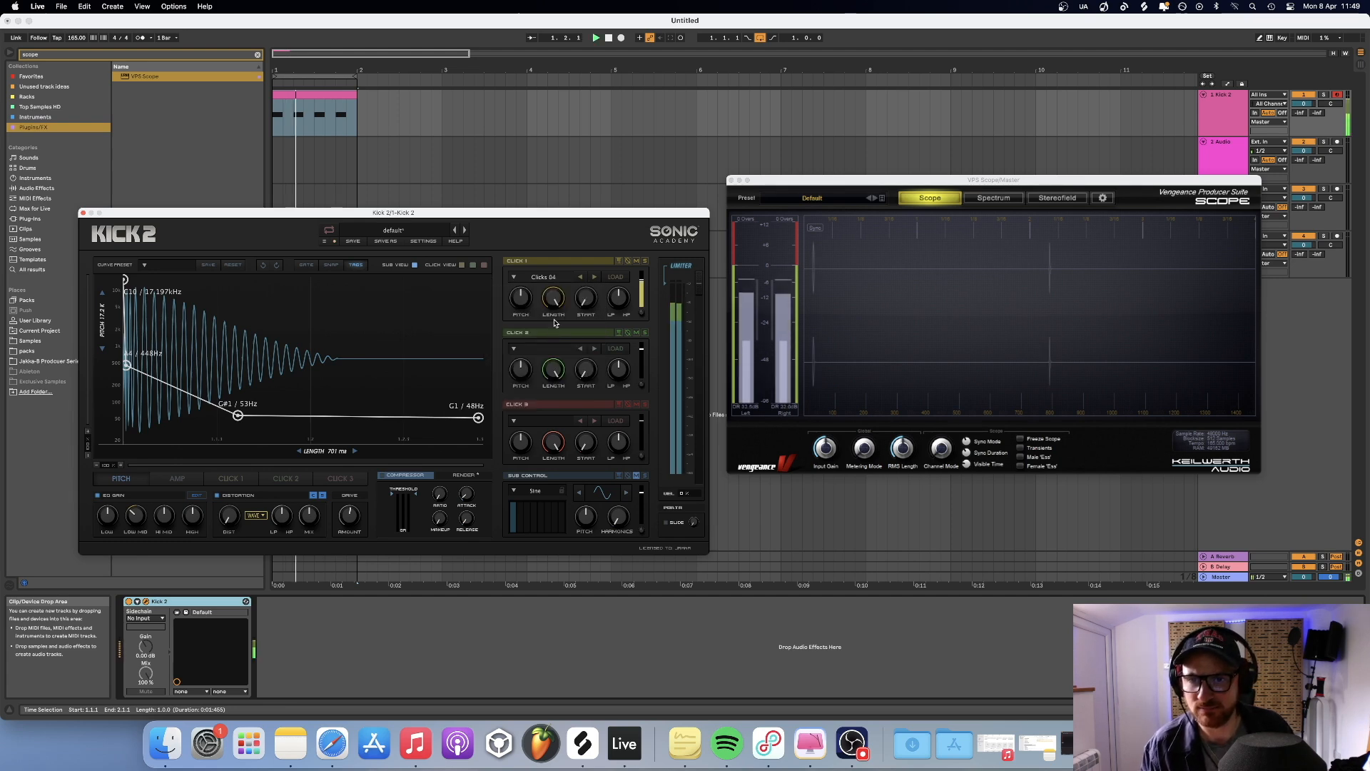
{"action": "left_click", "coordinate": [553, 275]}
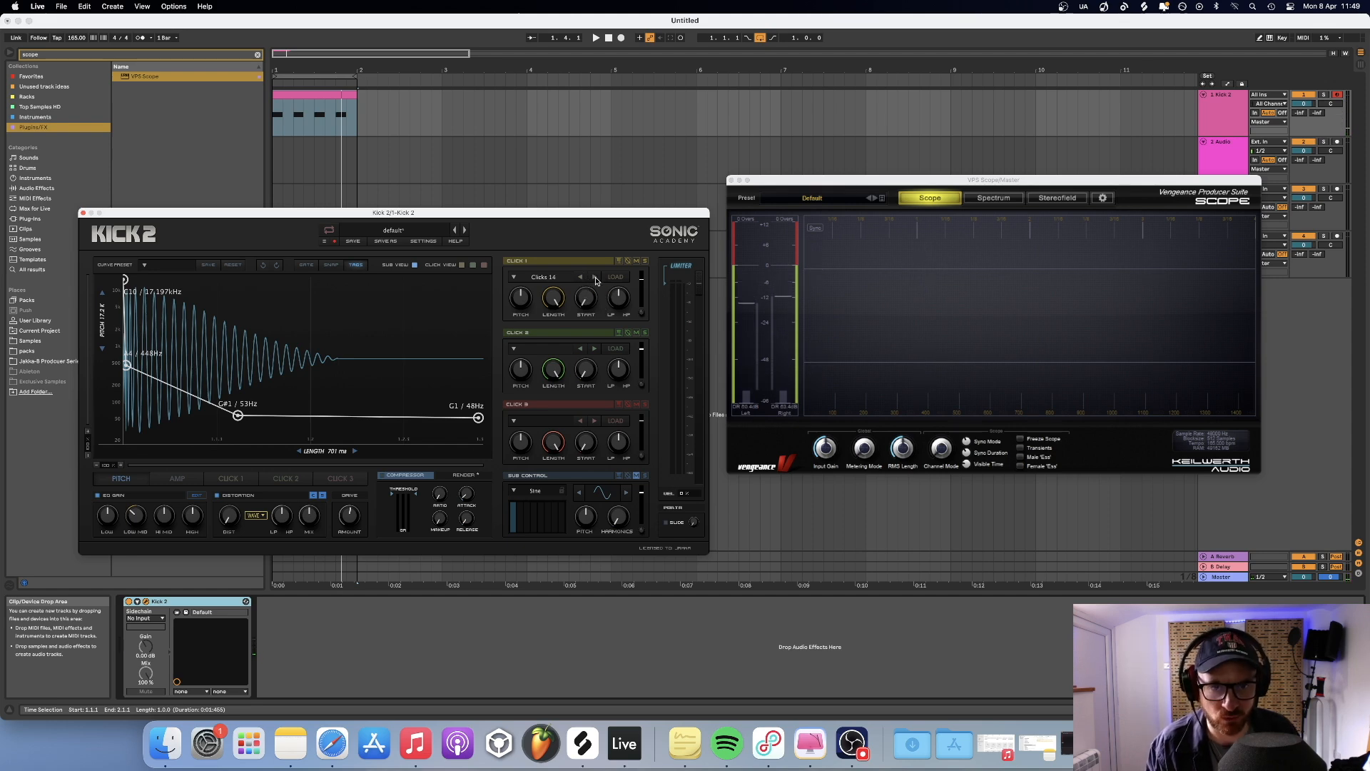
{"action": "left_click", "coordinate": [596, 37]}
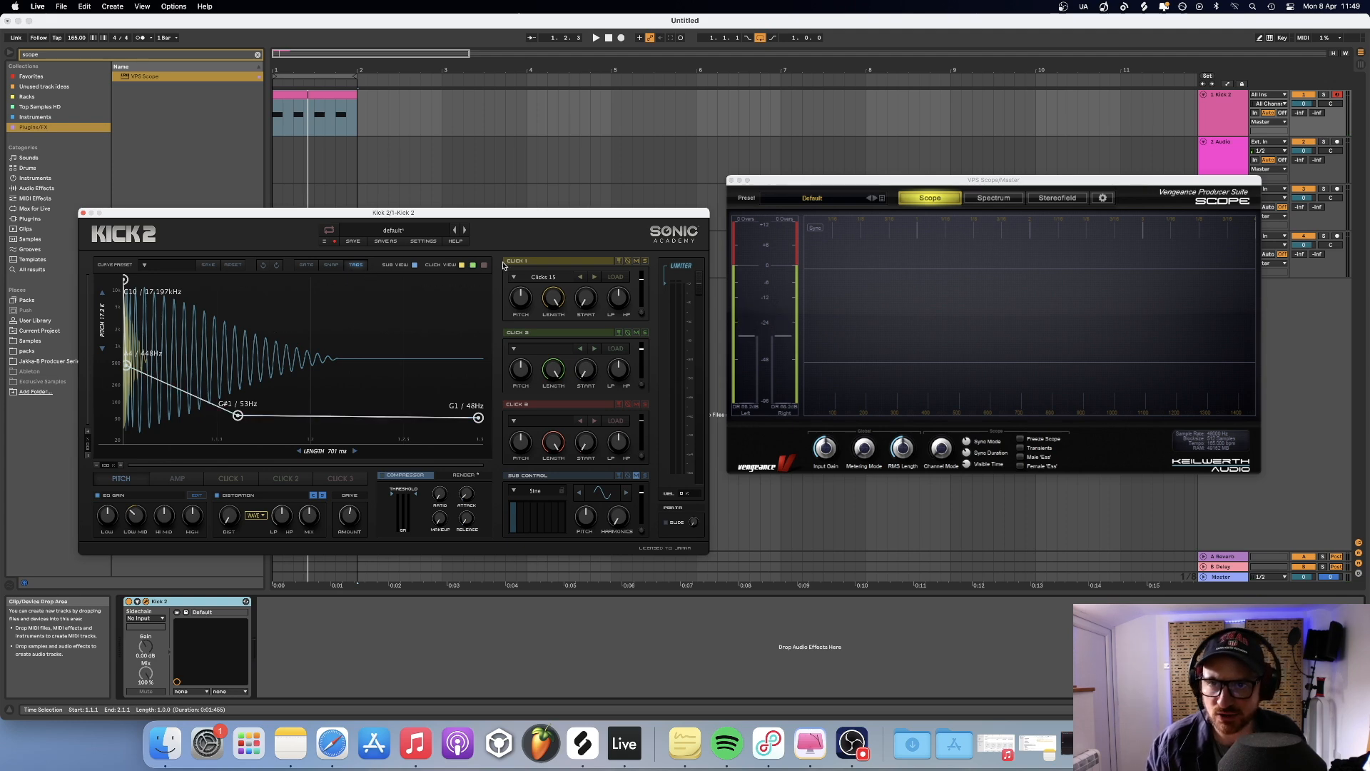
{"action": "mouse_move", "coordinate": [387, 299]}
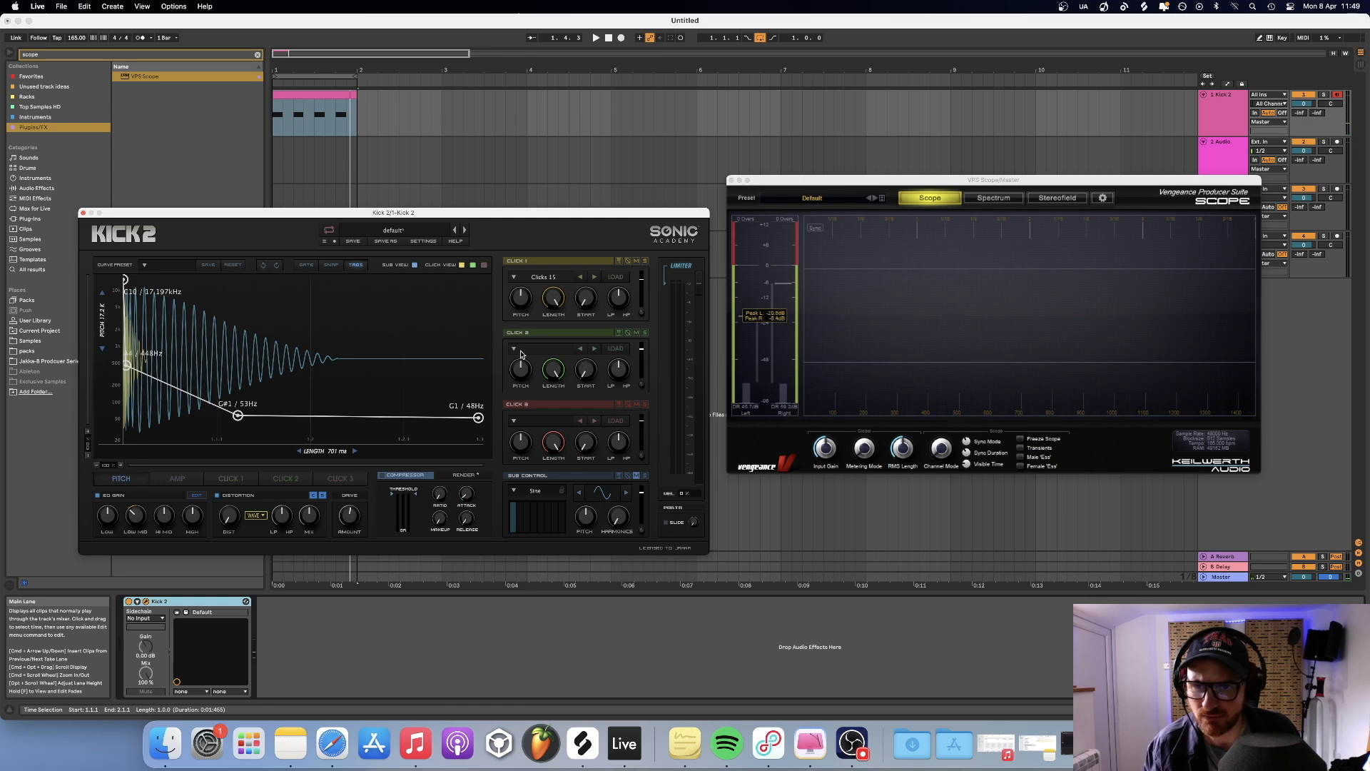
Step: Audition hats presets and load Hats 08 into the second click layer
{"action": "left_click", "coordinate": [514, 348]}
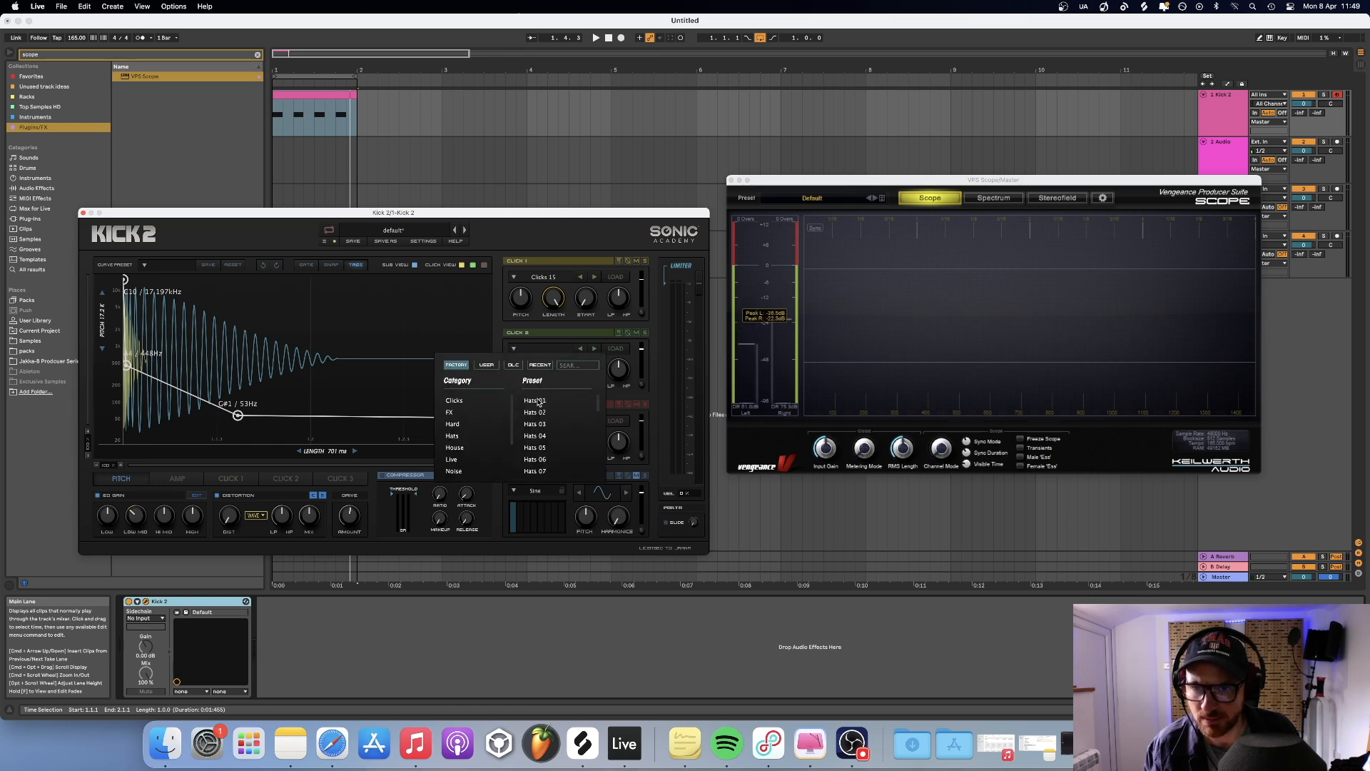
{"action": "left_click", "coordinate": [534, 400]}
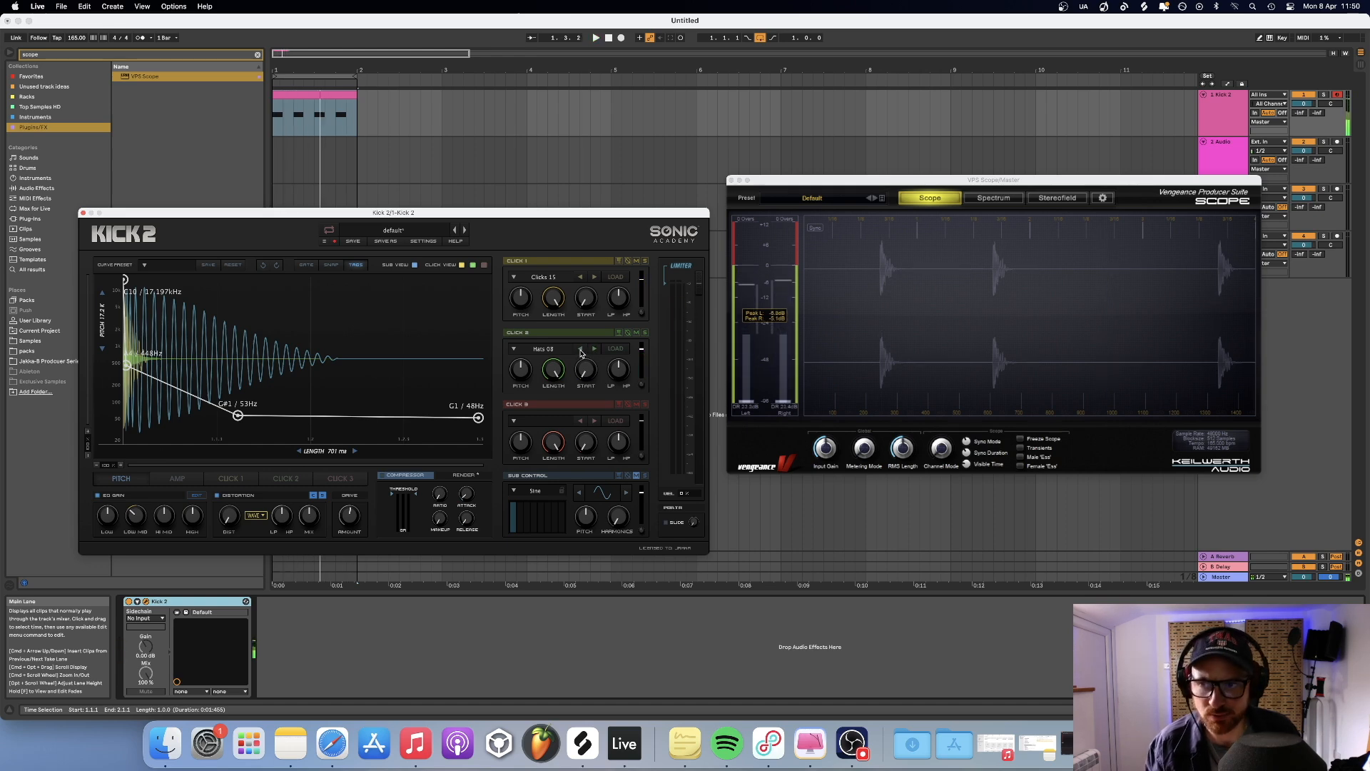
{"action": "left_click", "coordinate": [597, 37]}
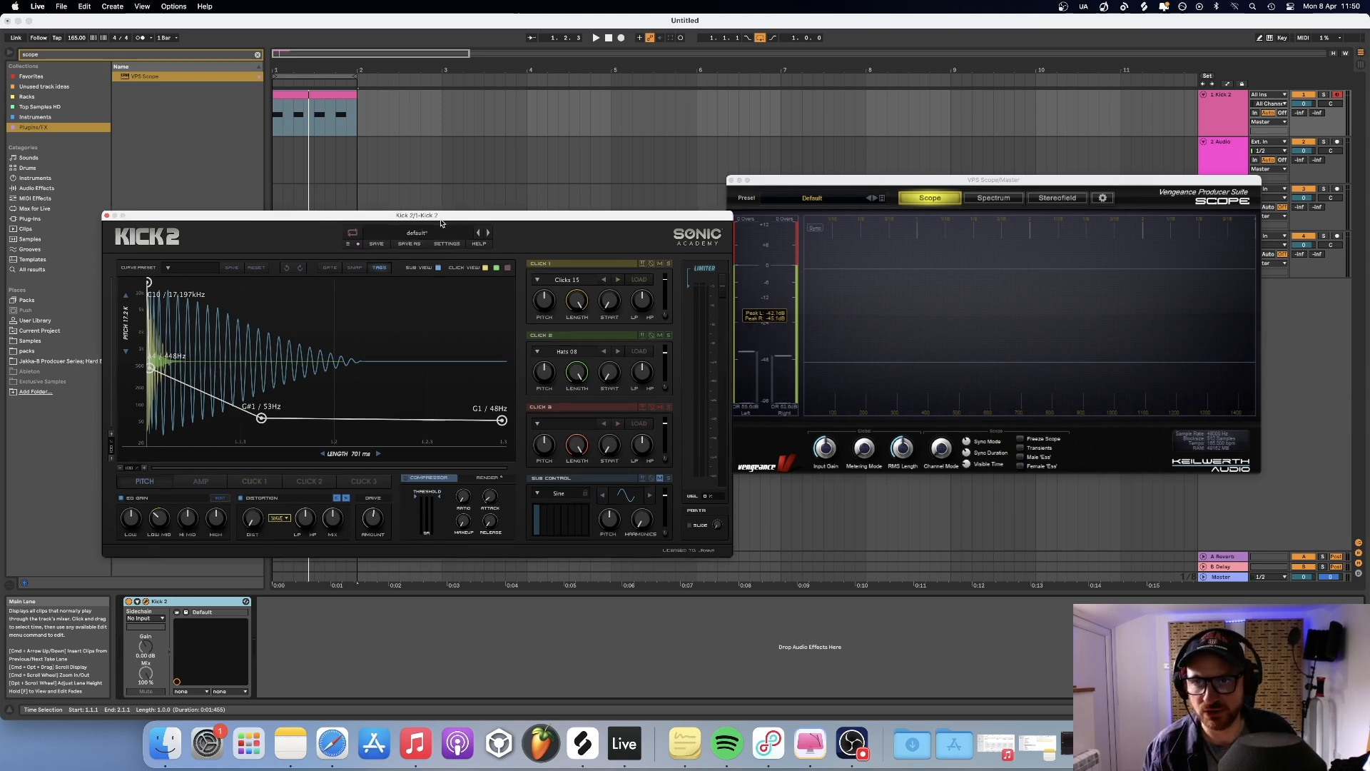
Step: Bring the amp envelope's drop to zero earlier and raise the early point to about 0.92
{"action": "left_click_drag", "start_coordinate": [418, 216], "coordinate": [472, 218]}
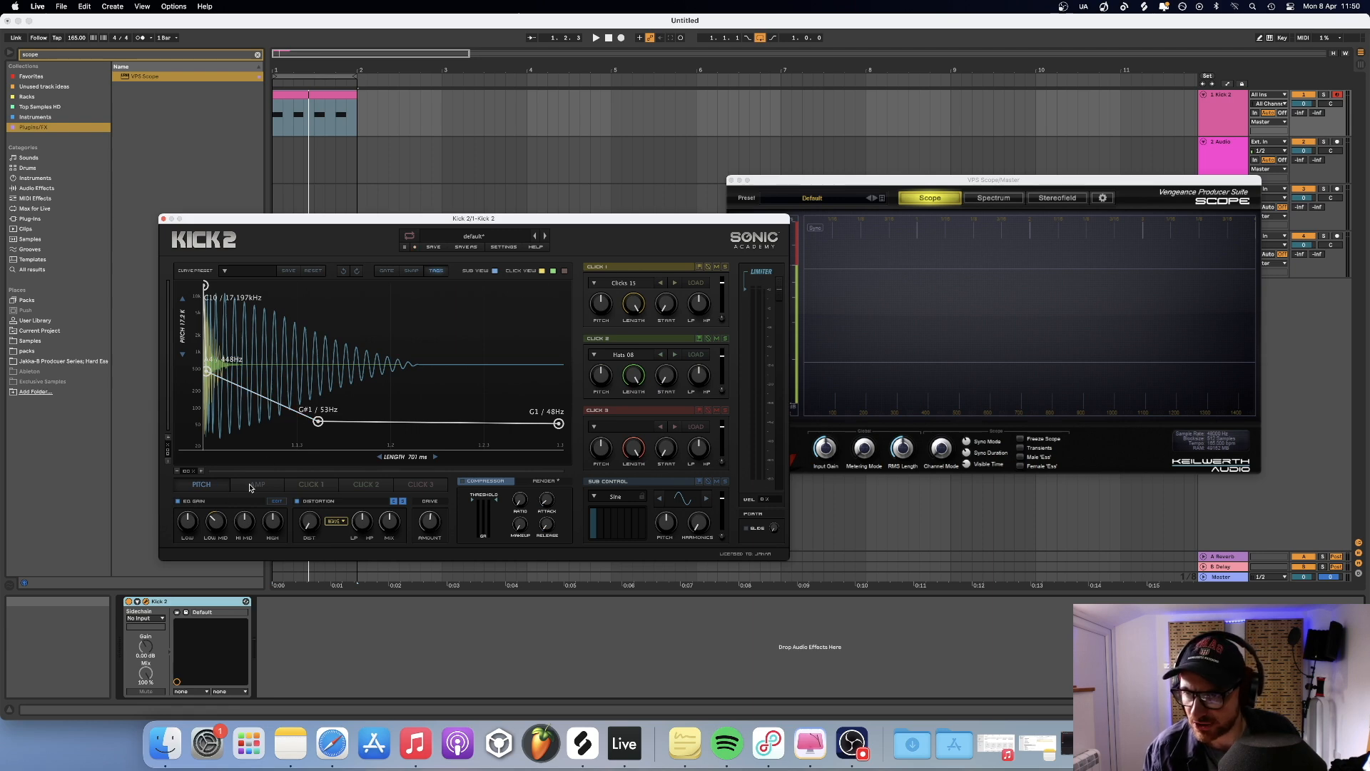
{"action": "left_click", "coordinate": [256, 484]}
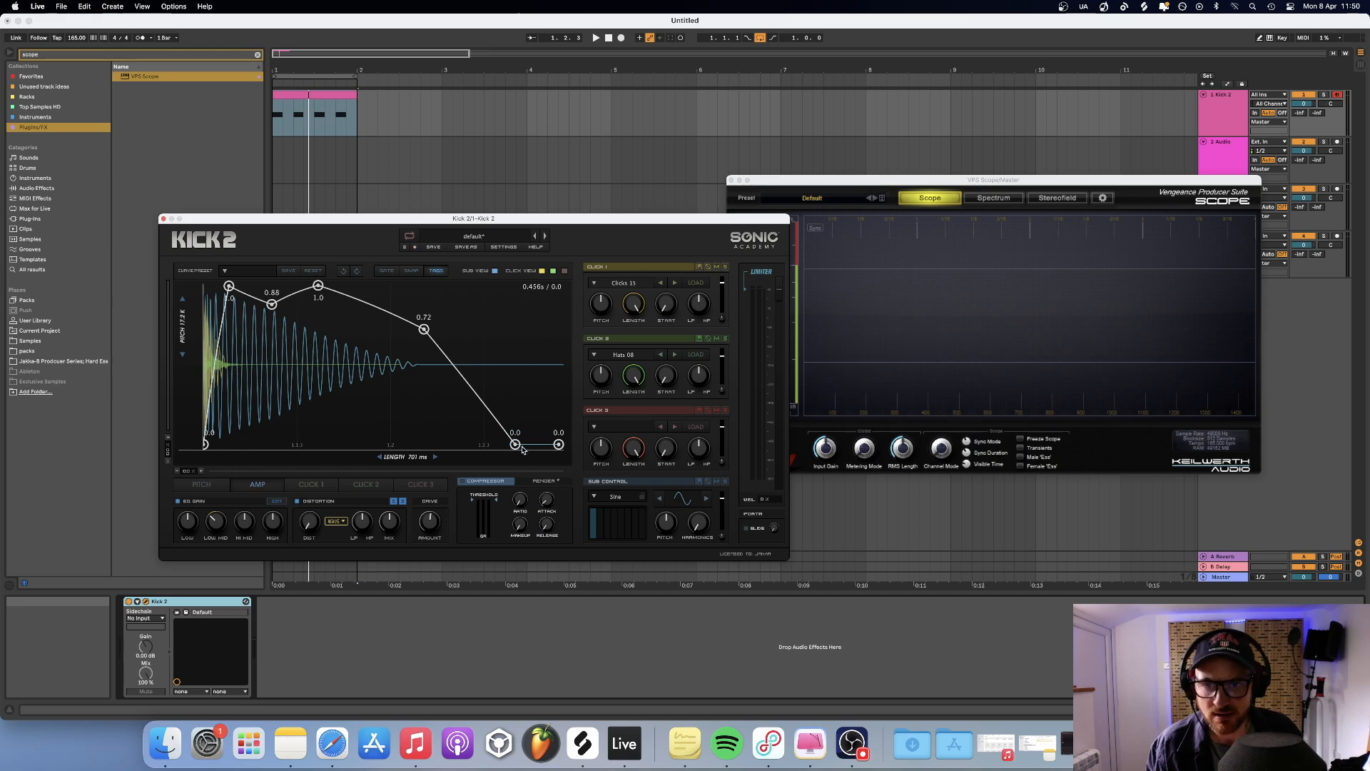
{"action": "left_click_drag", "start_coordinate": [515, 444], "coordinate": [481, 444]}
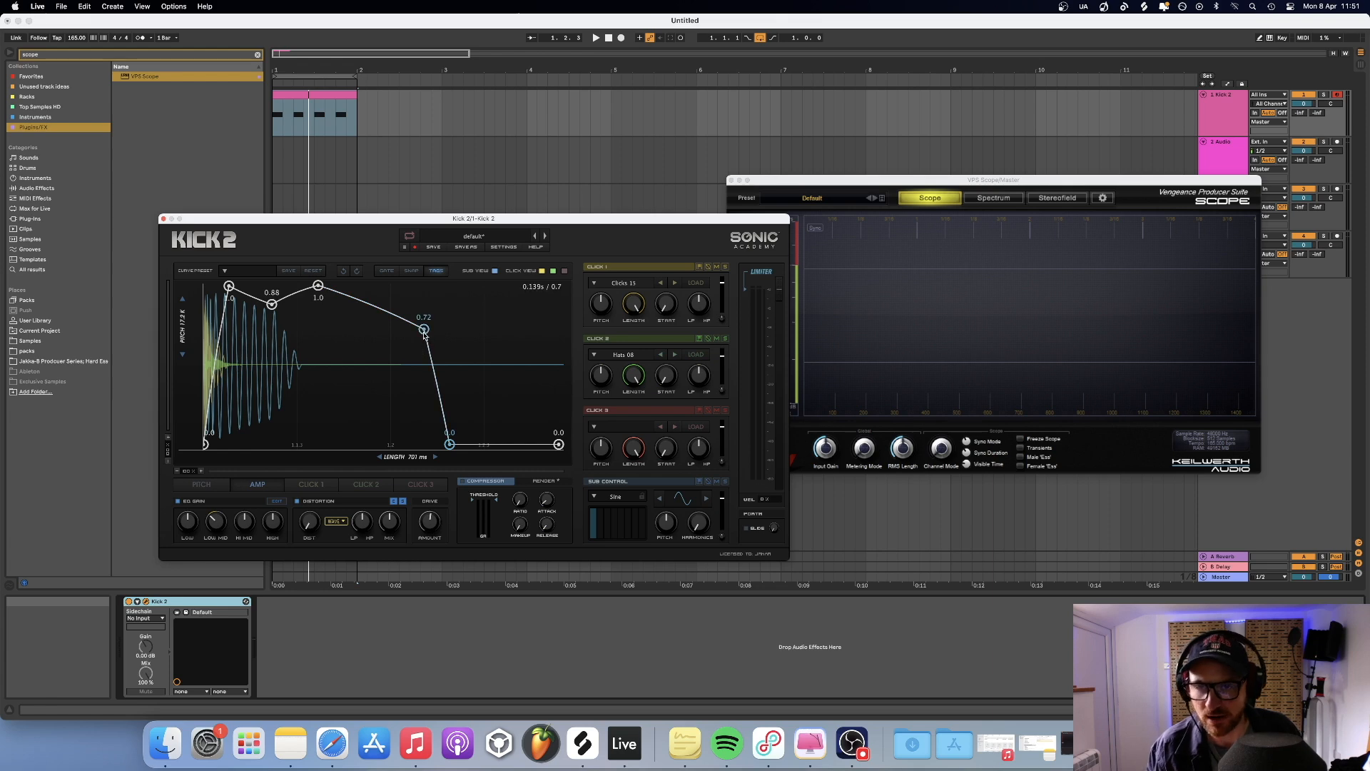
{"action": "left_click_drag", "start_coordinate": [424, 330], "coordinate": [423, 324]}
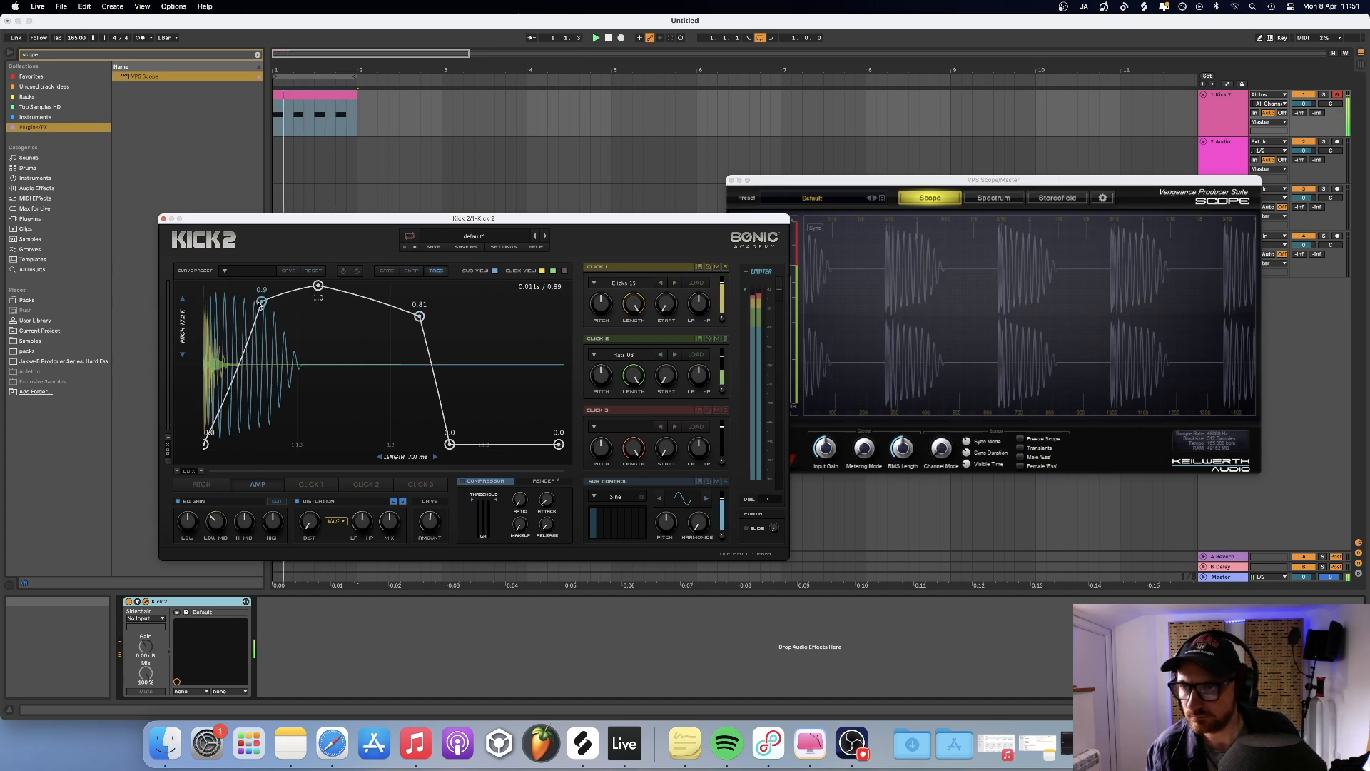
{"action": "left_click_drag", "start_coordinate": [260, 303], "coordinate": [255, 300]}
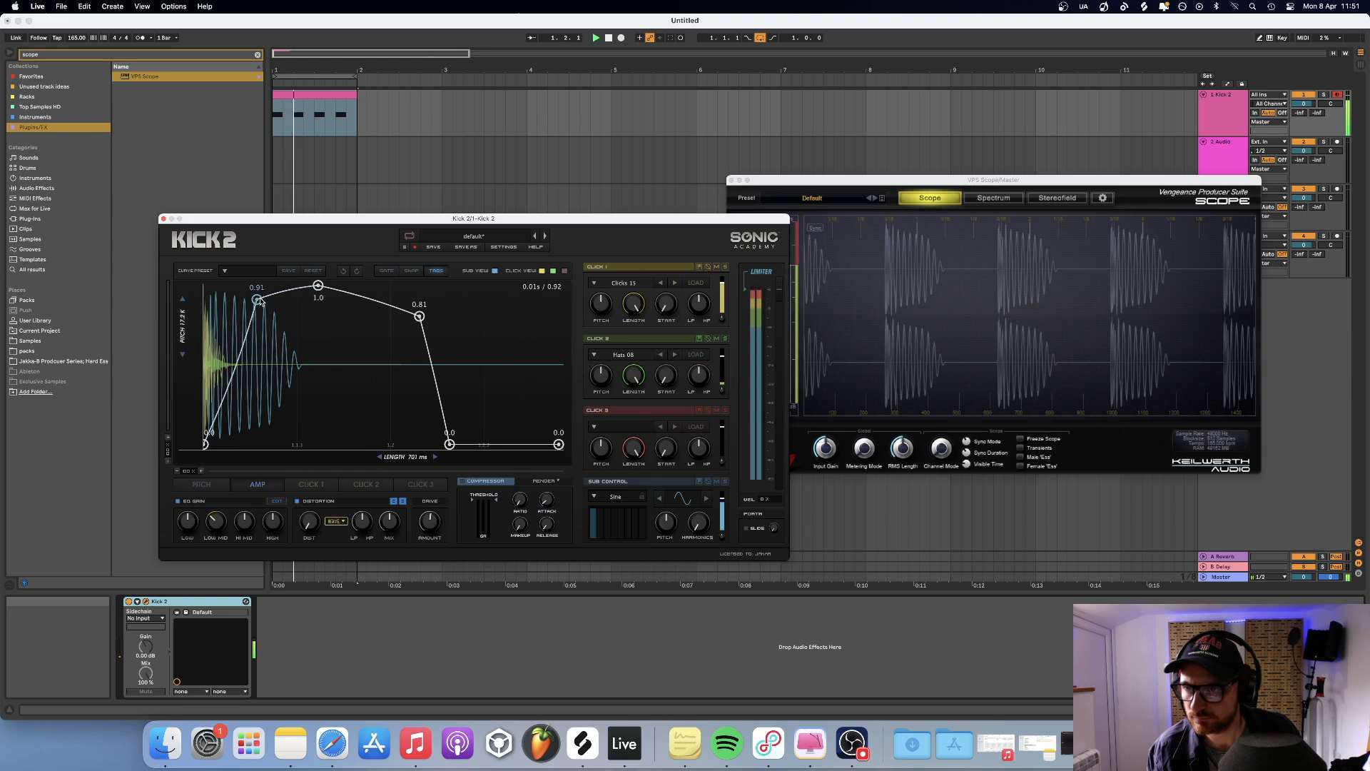
{"action": "left_click_drag", "start_coordinate": [418, 317], "coordinate": [418, 317]}
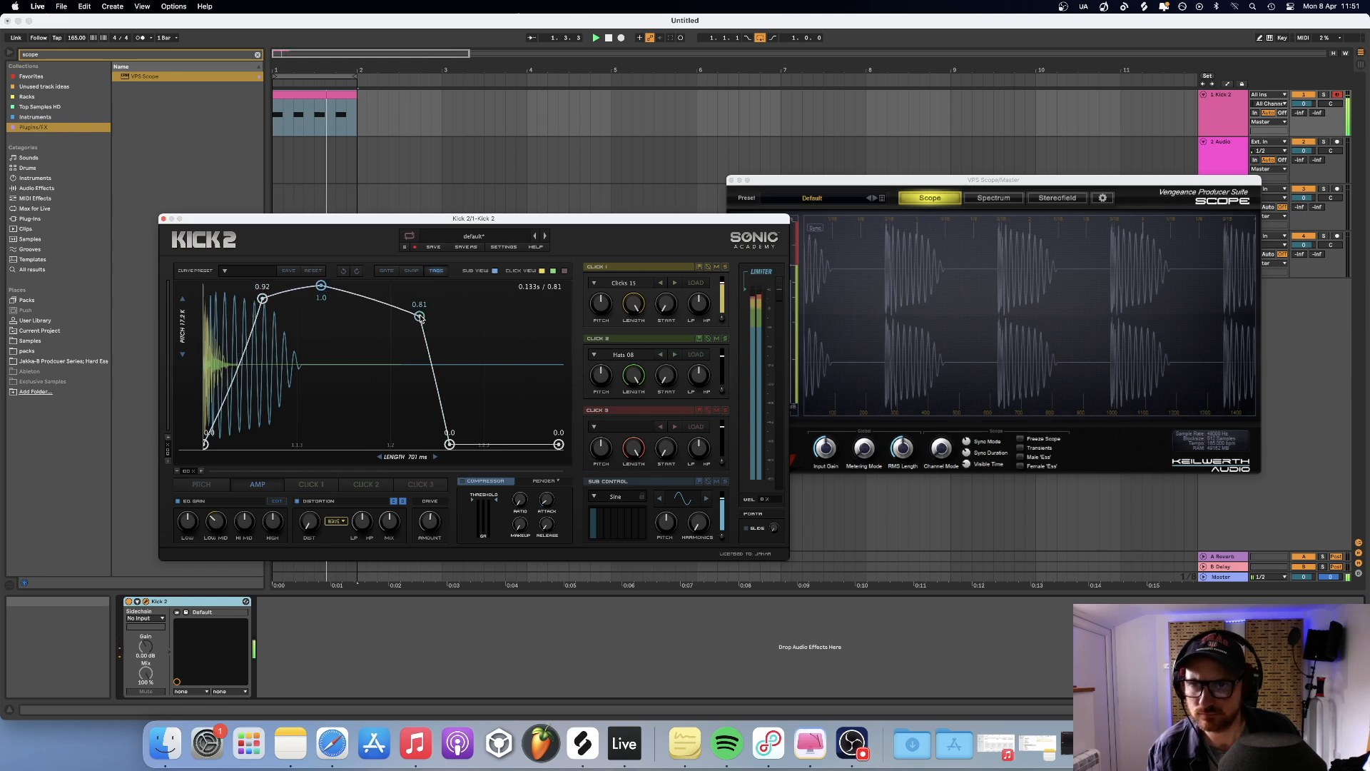
Step: Lower the amp envelope's decay point to about 0.63 and round off the fall to silence
{"action": "left_click_drag", "start_coordinate": [419, 317], "coordinate": [420, 313]}
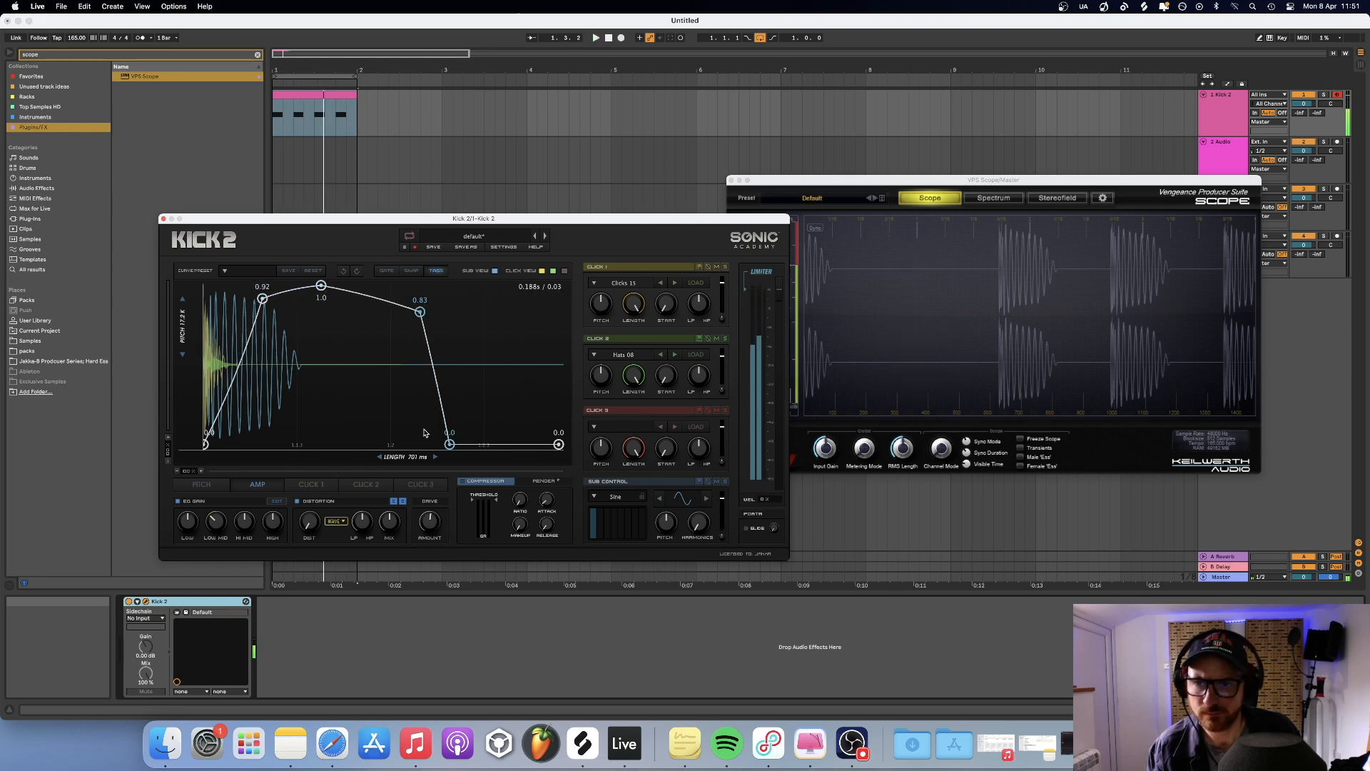
{"action": "left_click_drag", "start_coordinate": [419, 311], "coordinate": [417, 326]}
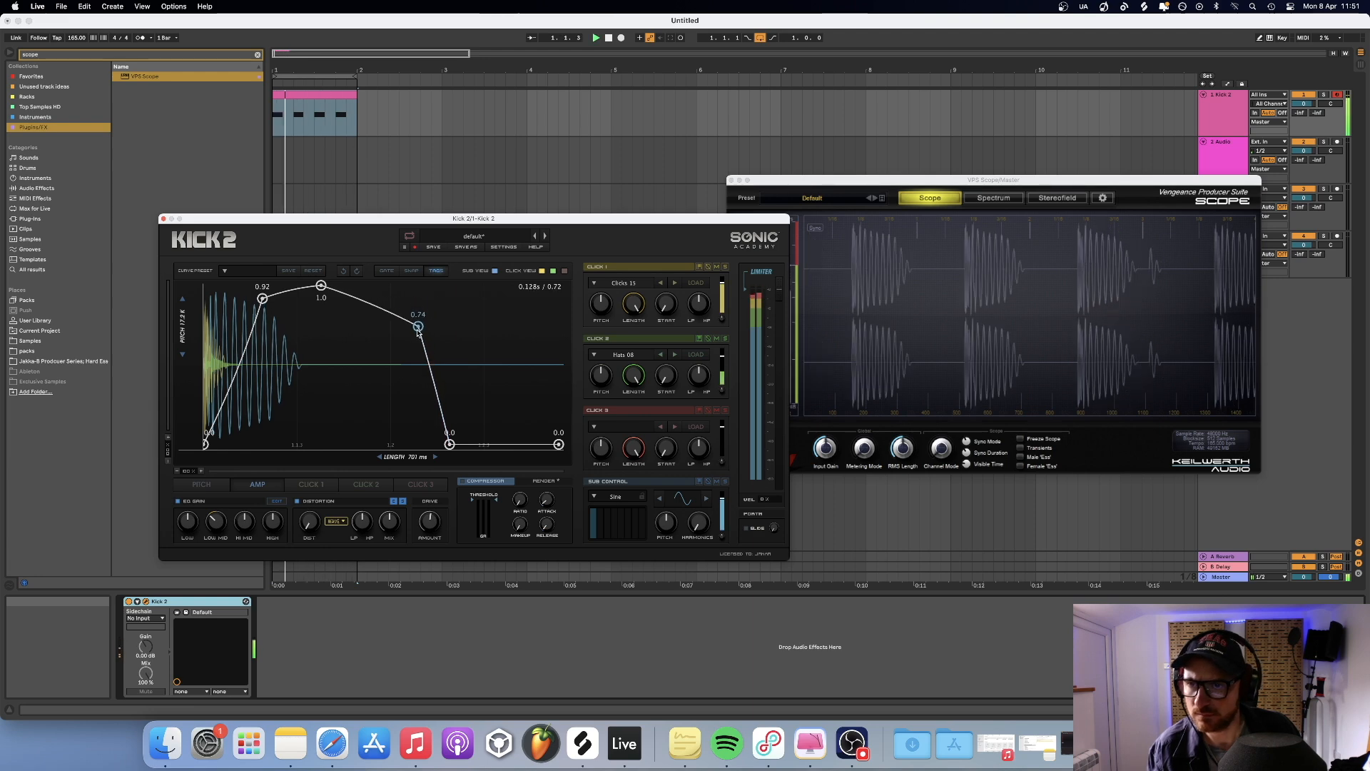
{"action": "left_click_drag", "start_coordinate": [417, 326], "coordinate": [416, 338]}
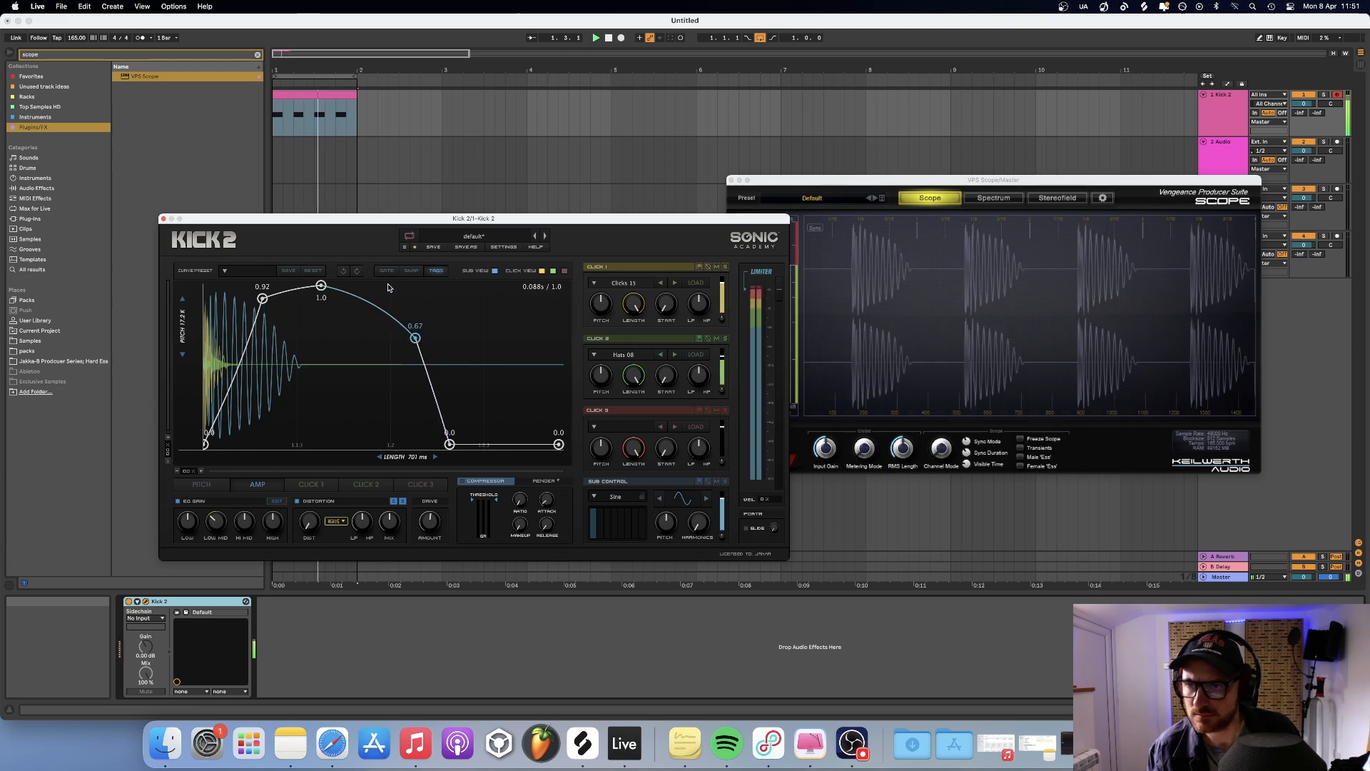
{"action": "left_click_drag", "start_coordinate": [415, 339], "coordinate": [416, 344]}
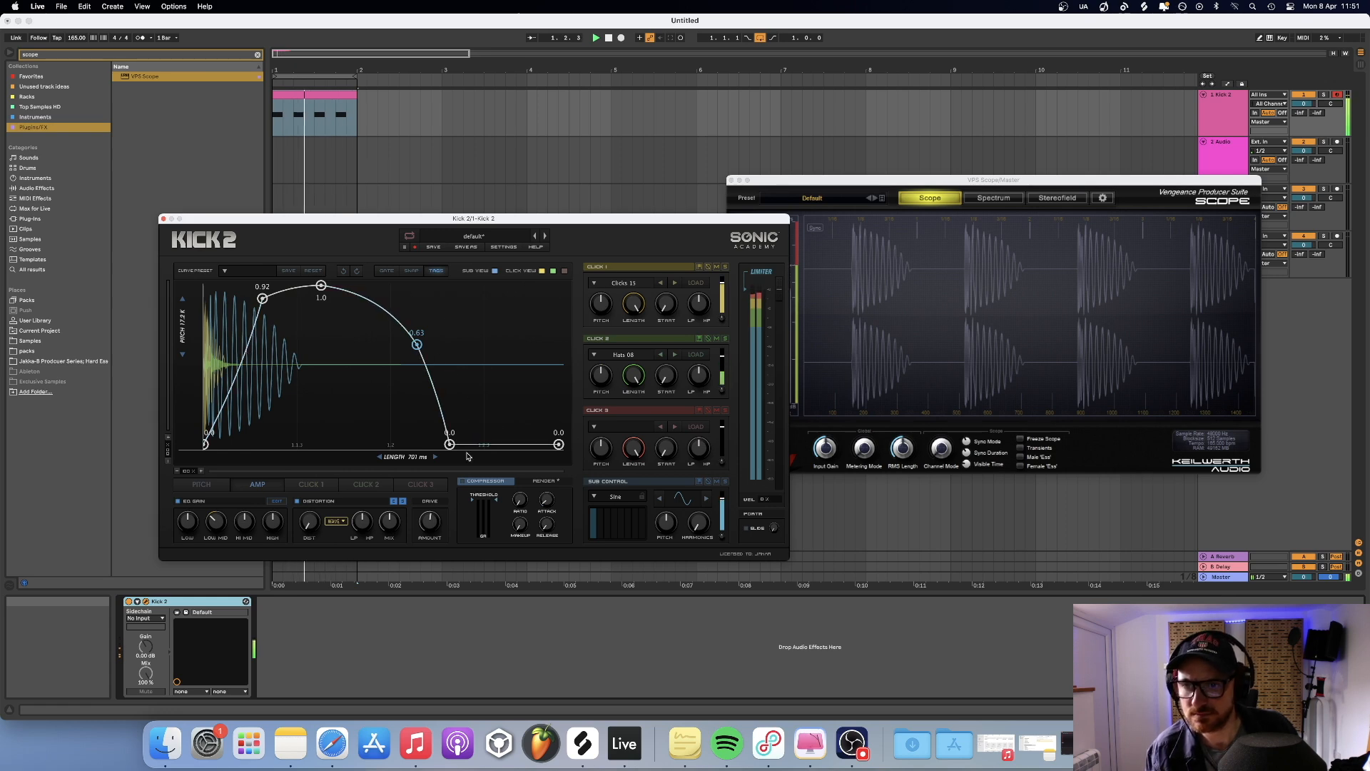
{"action": "left_click_drag", "start_coordinate": [448, 433], "coordinate": [449, 446]}
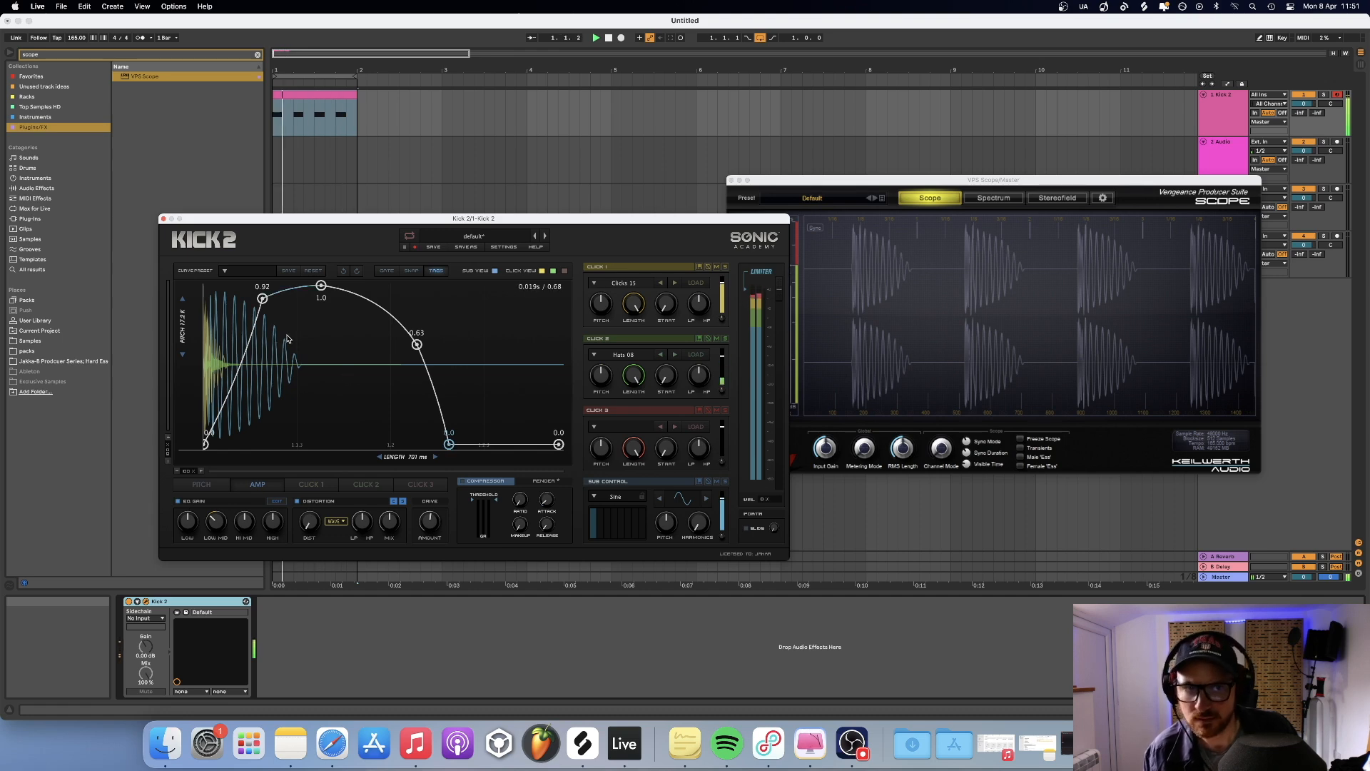
Step: Shape a dip in the attack rise and set the amp envelope's peak to 0.86 while auditioning
{"action": "left_click_drag", "start_coordinate": [263, 299], "coordinate": [265, 300]}
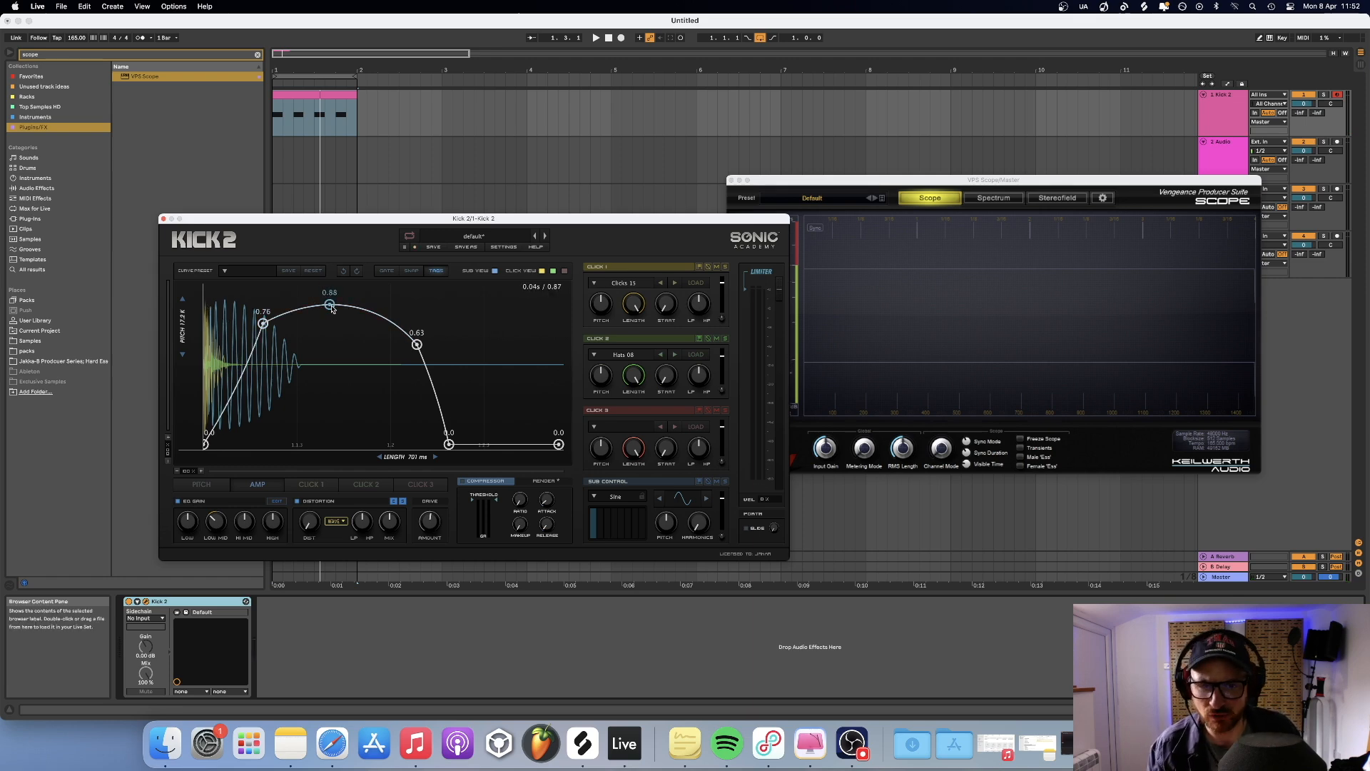
{"action": "left_click_drag", "start_coordinate": [330, 308], "coordinate": [331, 310]}
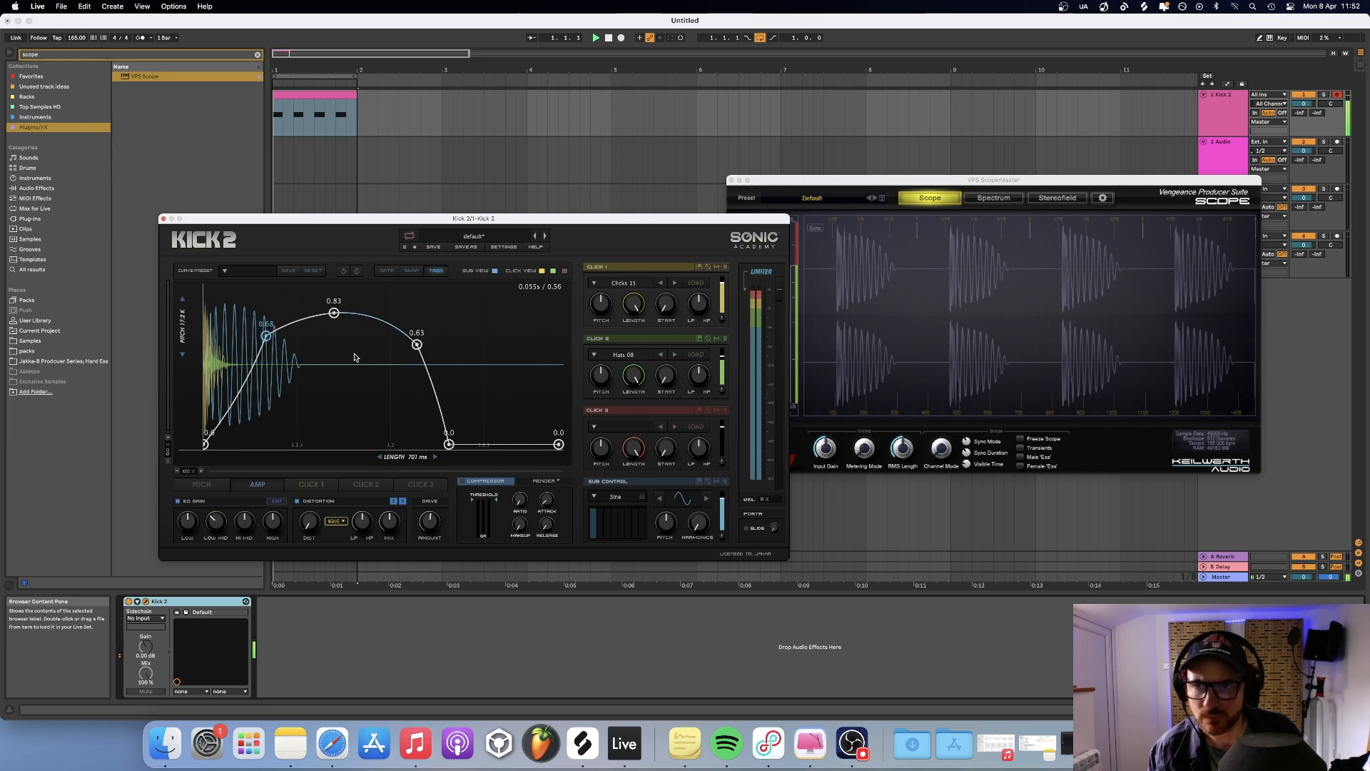
{"action": "left_click_drag", "start_coordinate": [417, 344], "coordinate": [416, 348]}
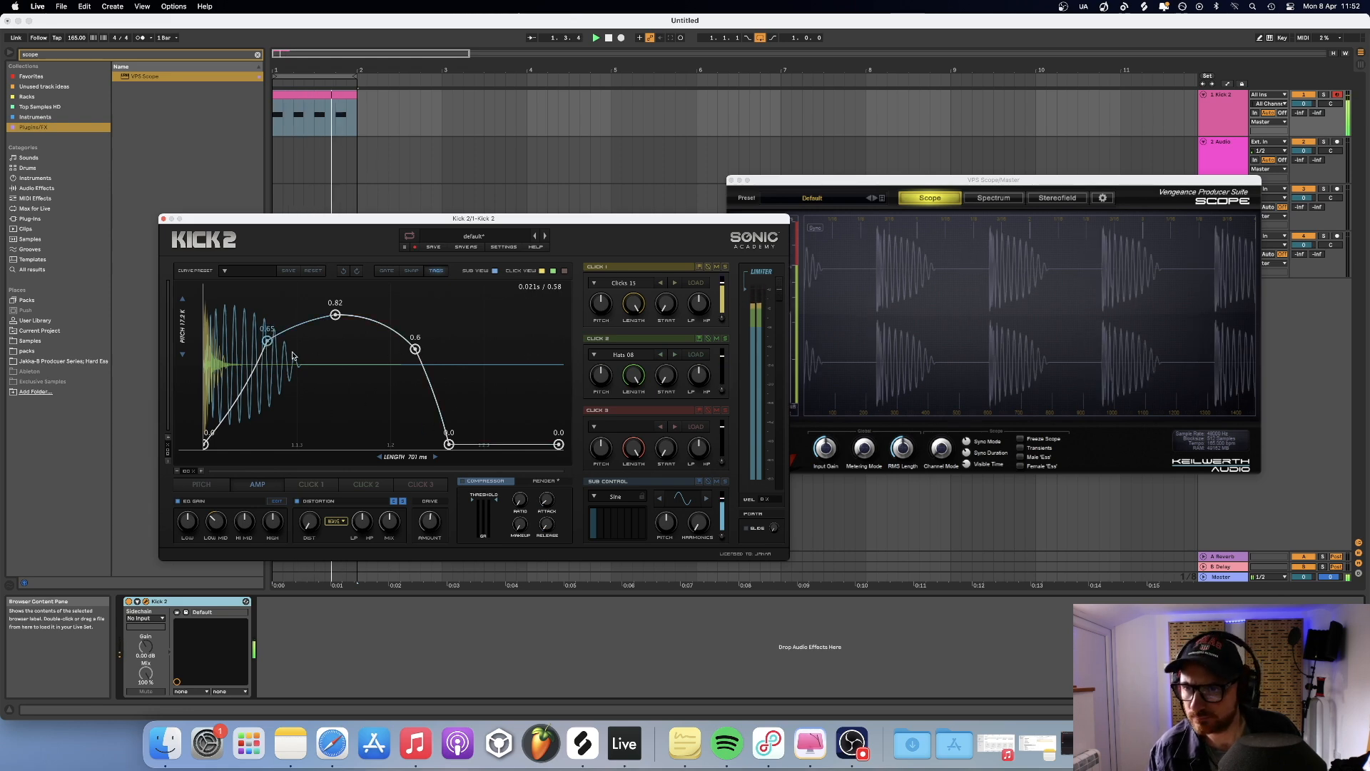
{"action": "left_click_drag", "start_coordinate": [267, 341], "coordinate": [292, 363]}
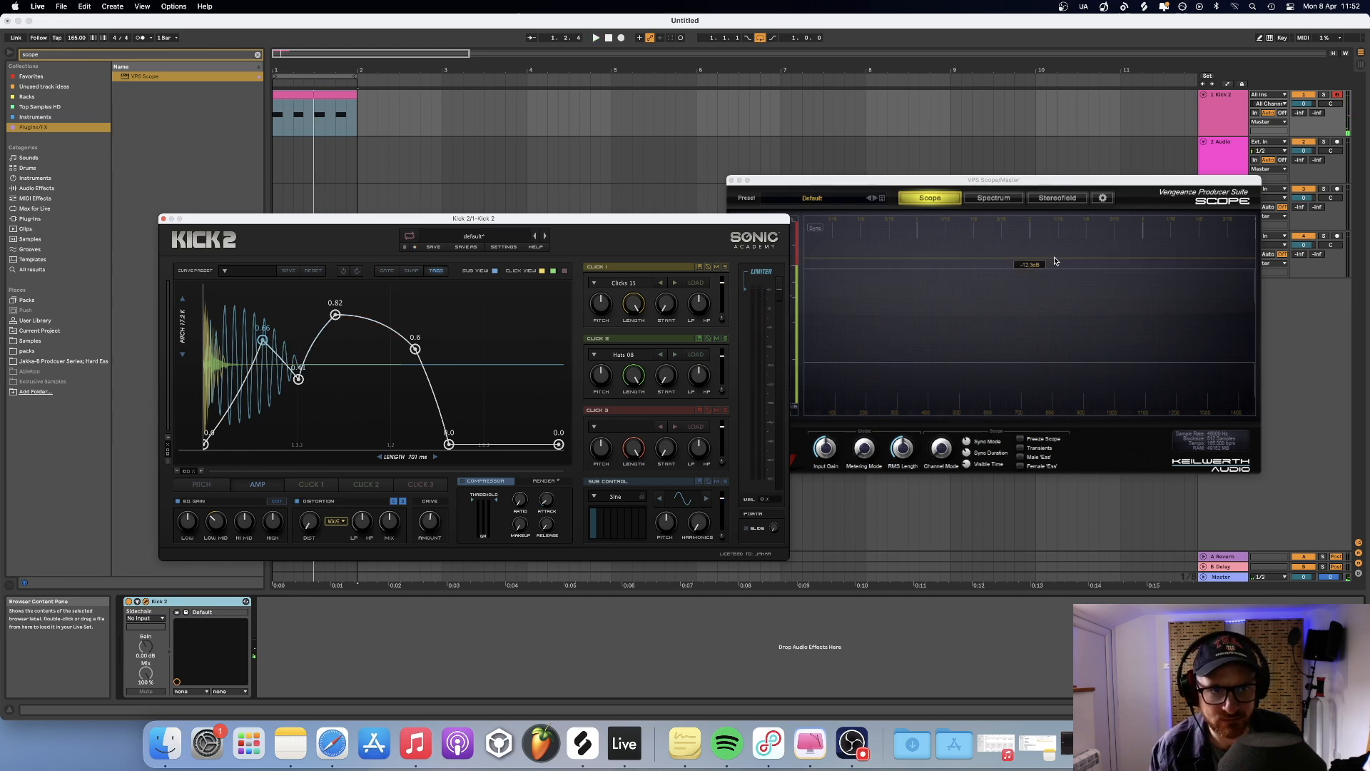
{"action": "left_click", "coordinate": [597, 37]}
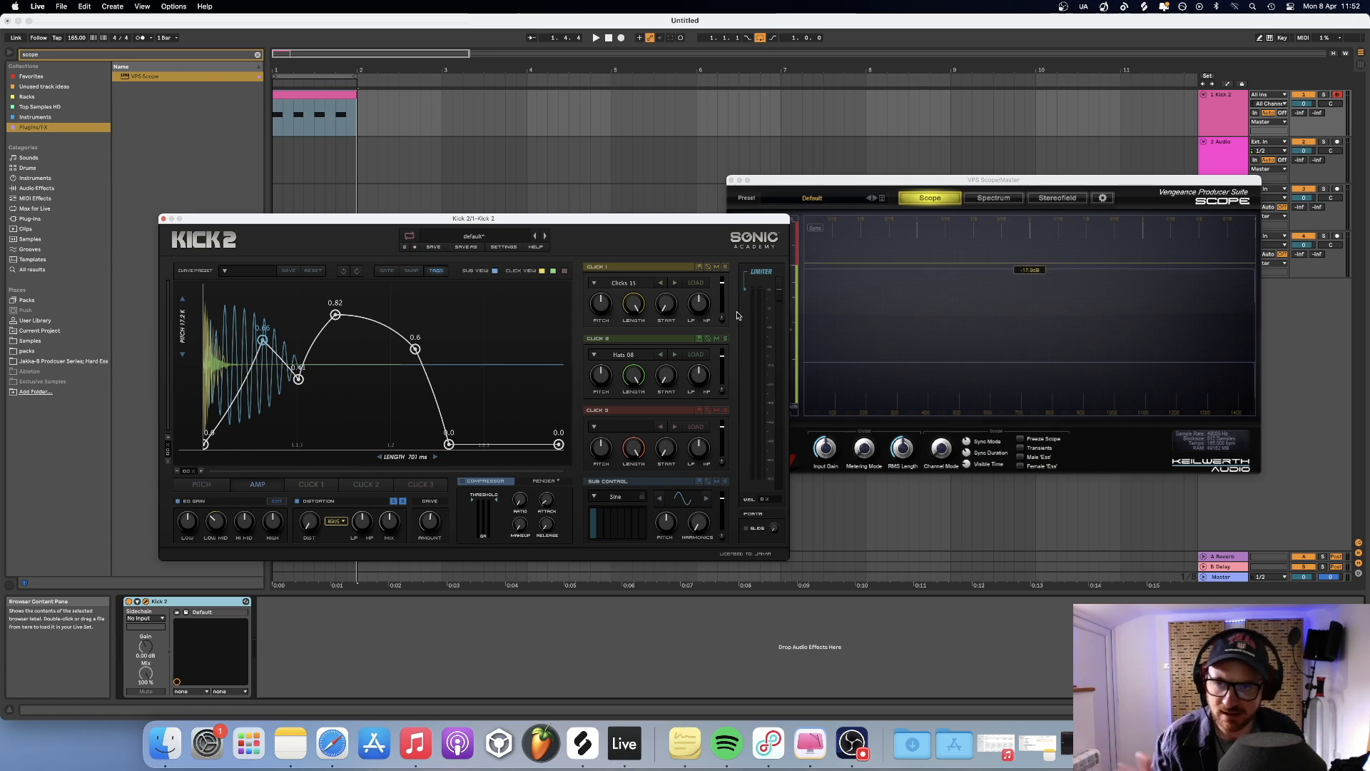
{"action": "left_click", "coordinate": [595, 37]}
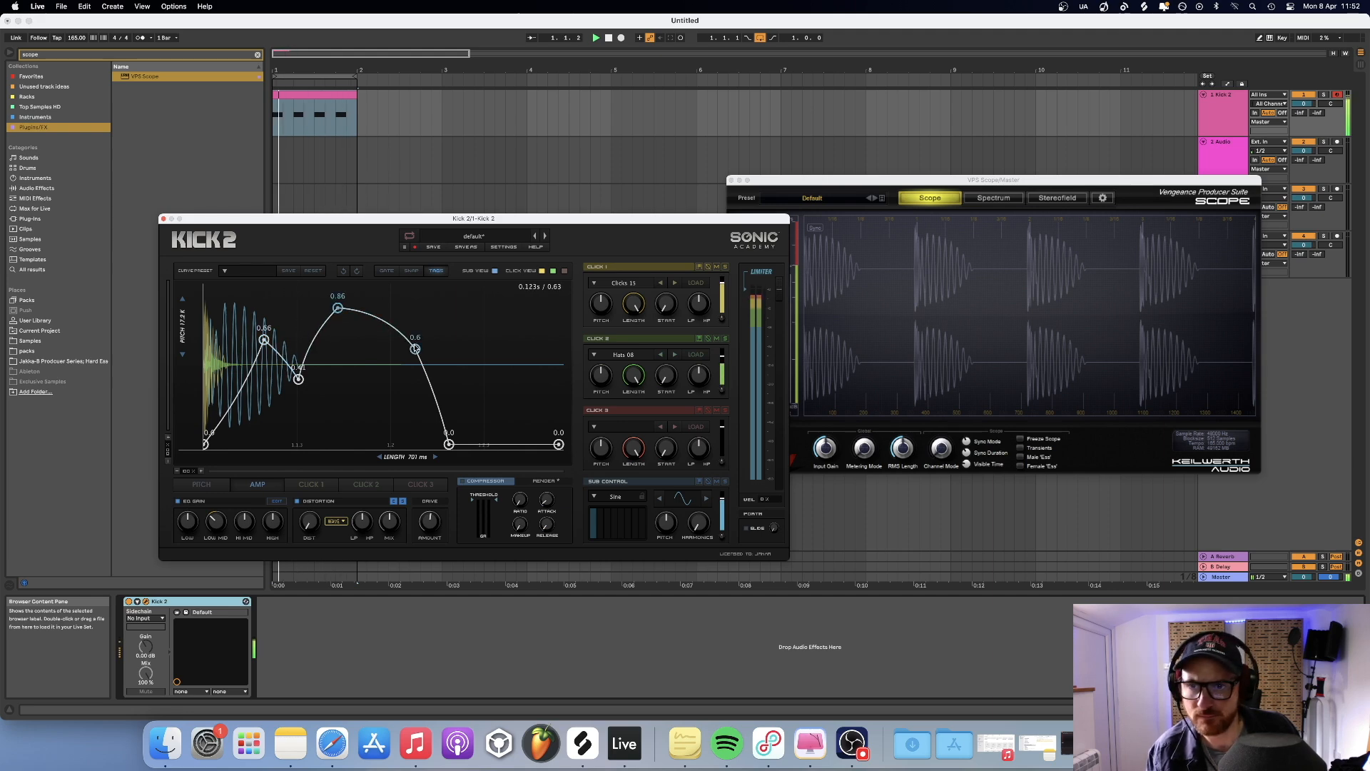
{"action": "left_click_drag", "start_coordinate": [416, 349], "coordinate": [417, 334]}
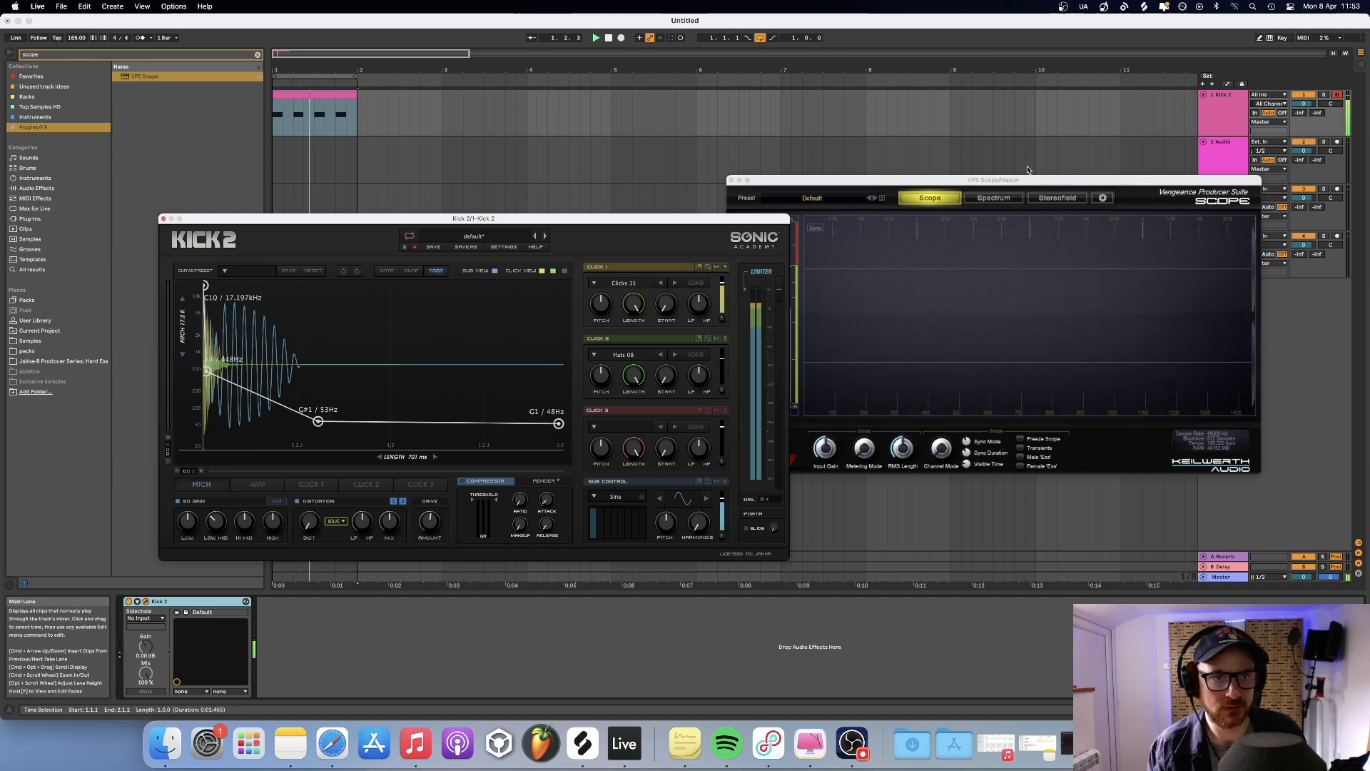
Step: With the spectrum shown, move the middle pitch point later and drop it to about 42 Hz
{"action": "left_click", "coordinate": [992, 197]}
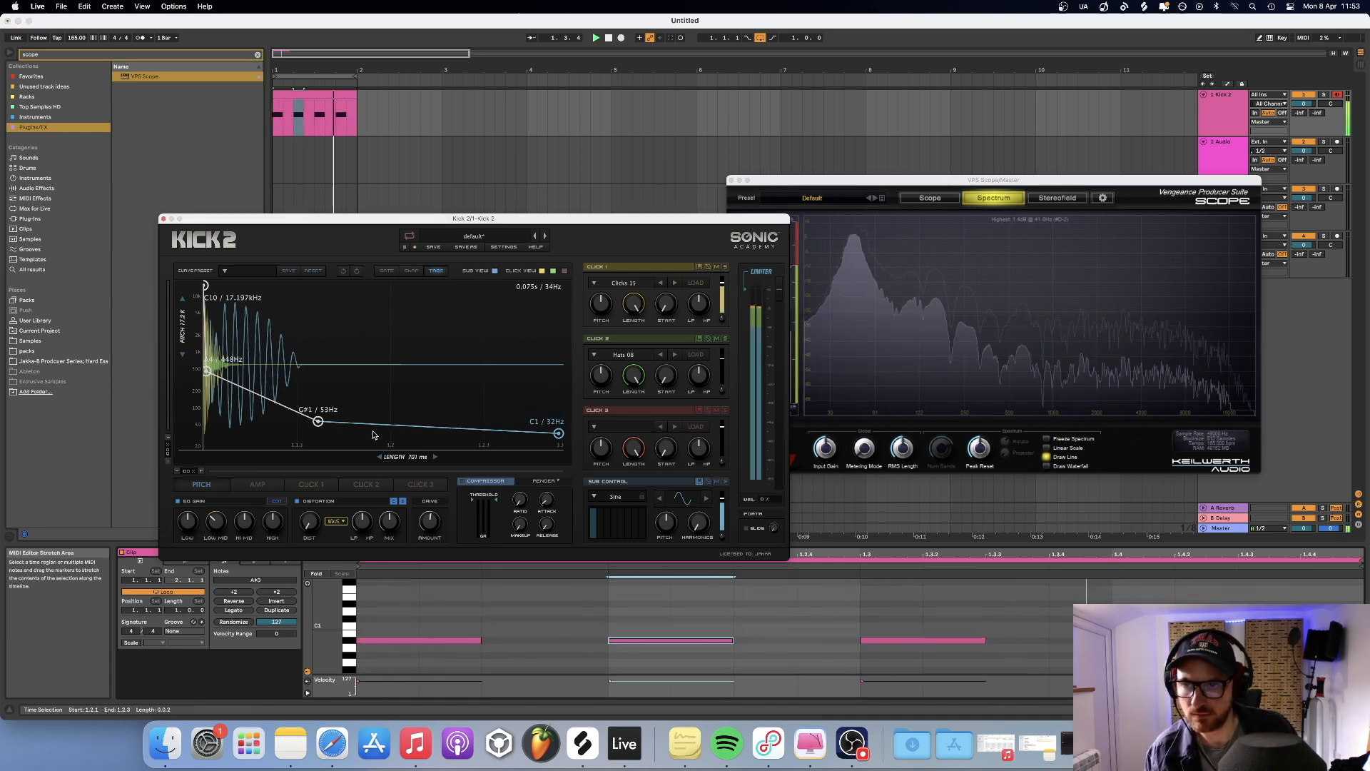
{"action": "left_click_drag", "start_coordinate": [317, 421], "coordinate": [324, 425]}
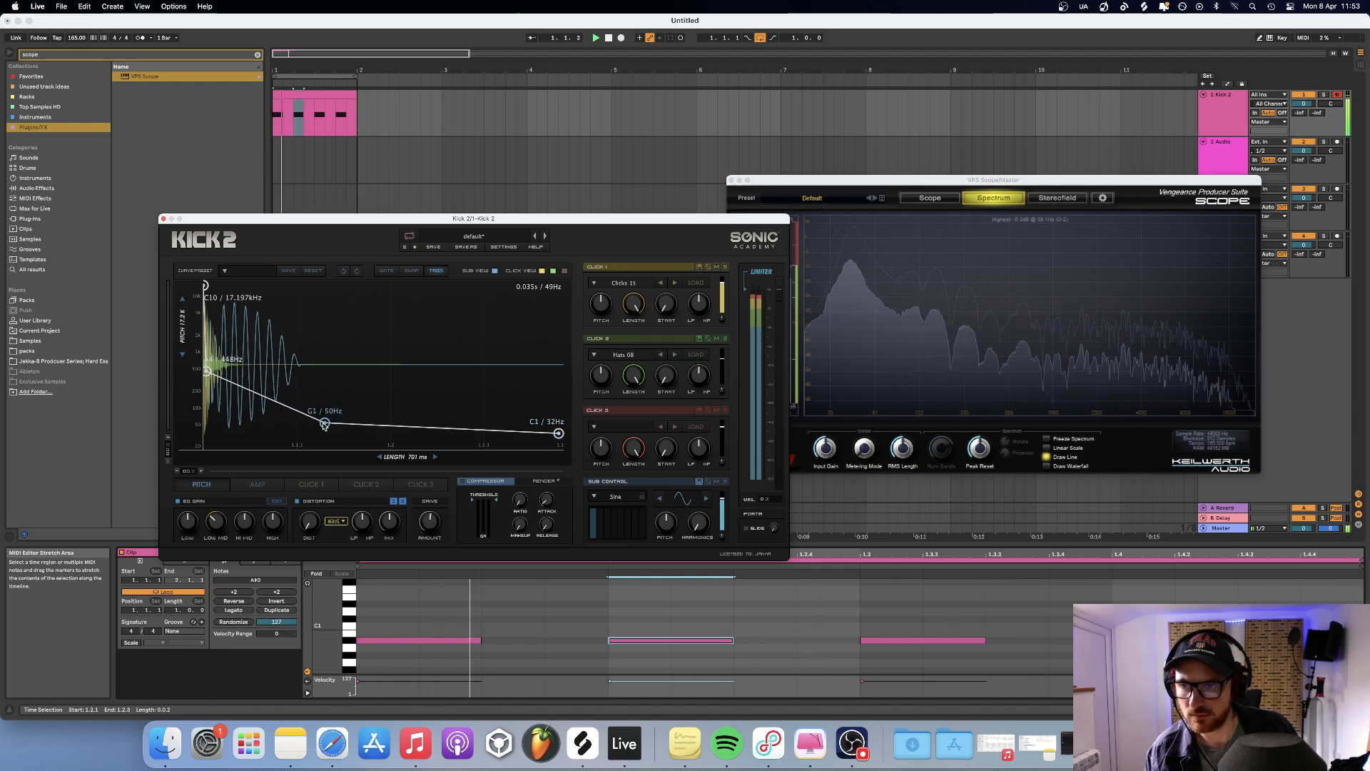
{"action": "left_click_drag", "start_coordinate": [324, 424], "coordinate": [396, 426]}
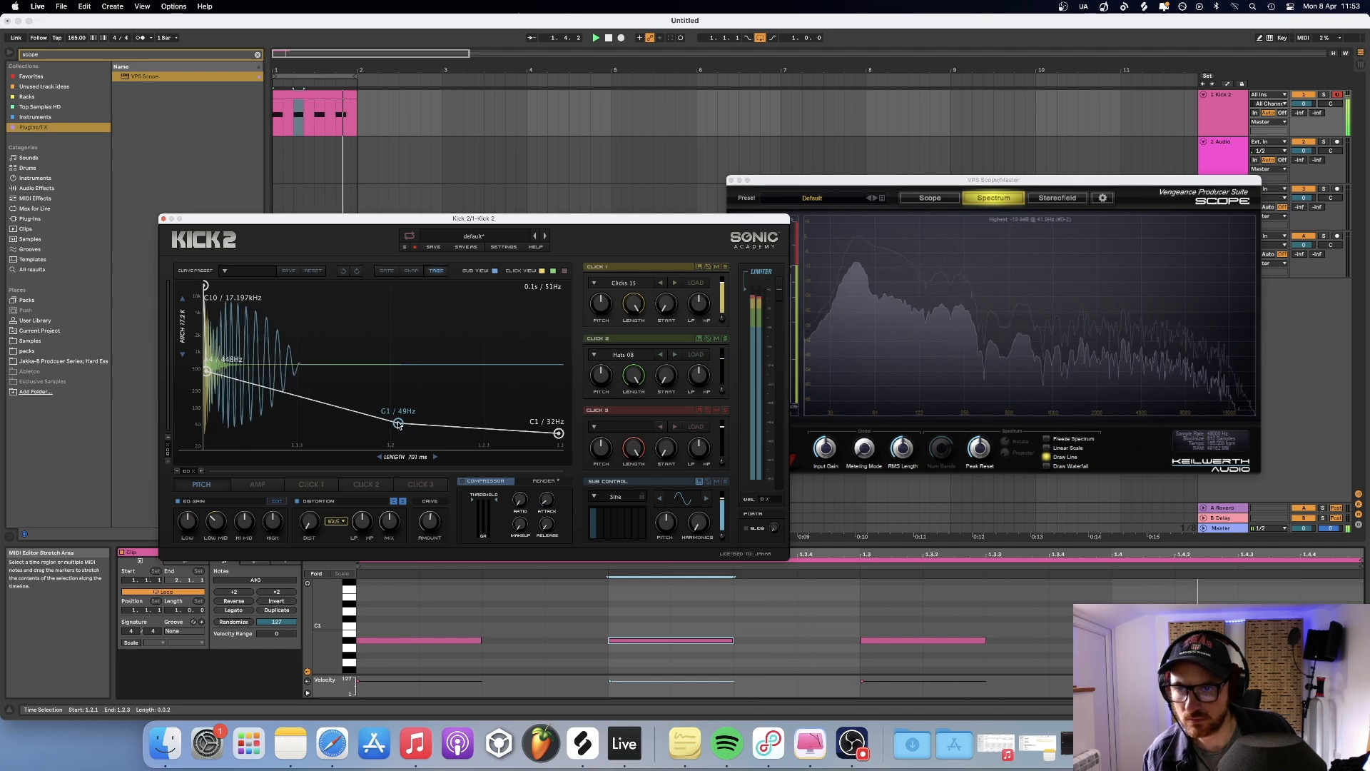
{"action": "left_click_drag", "start_coordinate": [398, 423], "coordinate": [418, 424]}
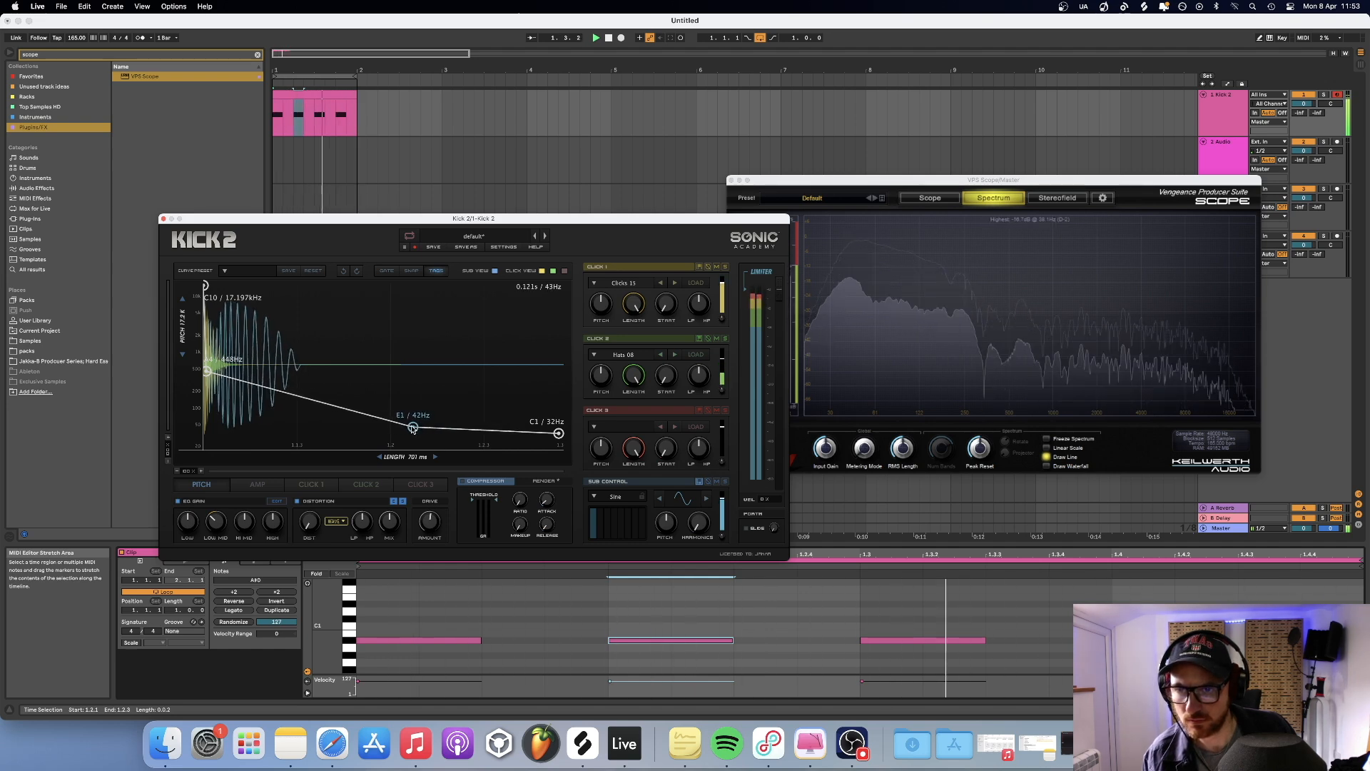
{"action": "left_click_drag", "start_coordinate": [412, 429], "coordinate": [395, 422]}
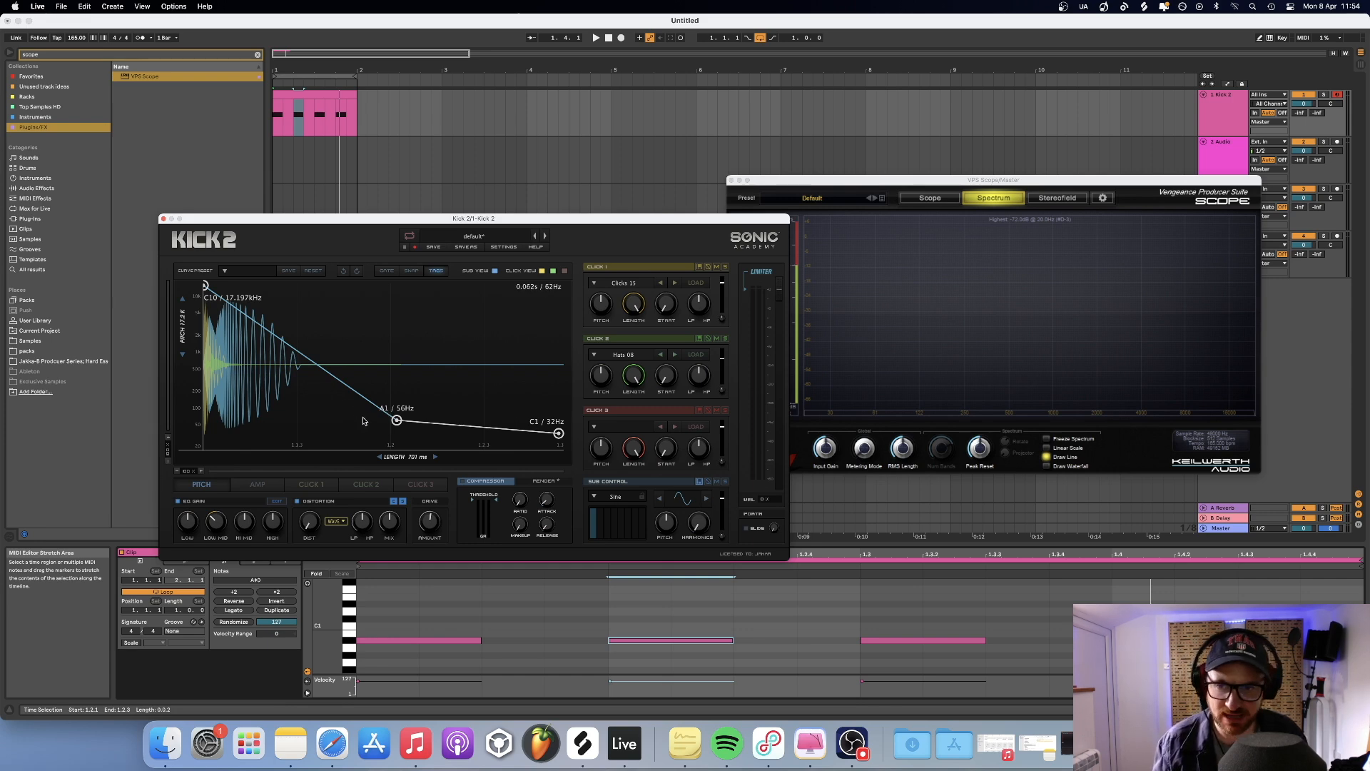
Step: Move the middle pitch point later near 43 Hz and pull the new early bend down to about 103 Hz
{"action": "left_click_drag", "start_coordinate": [395, 422], "coordinate": [536, 432]}
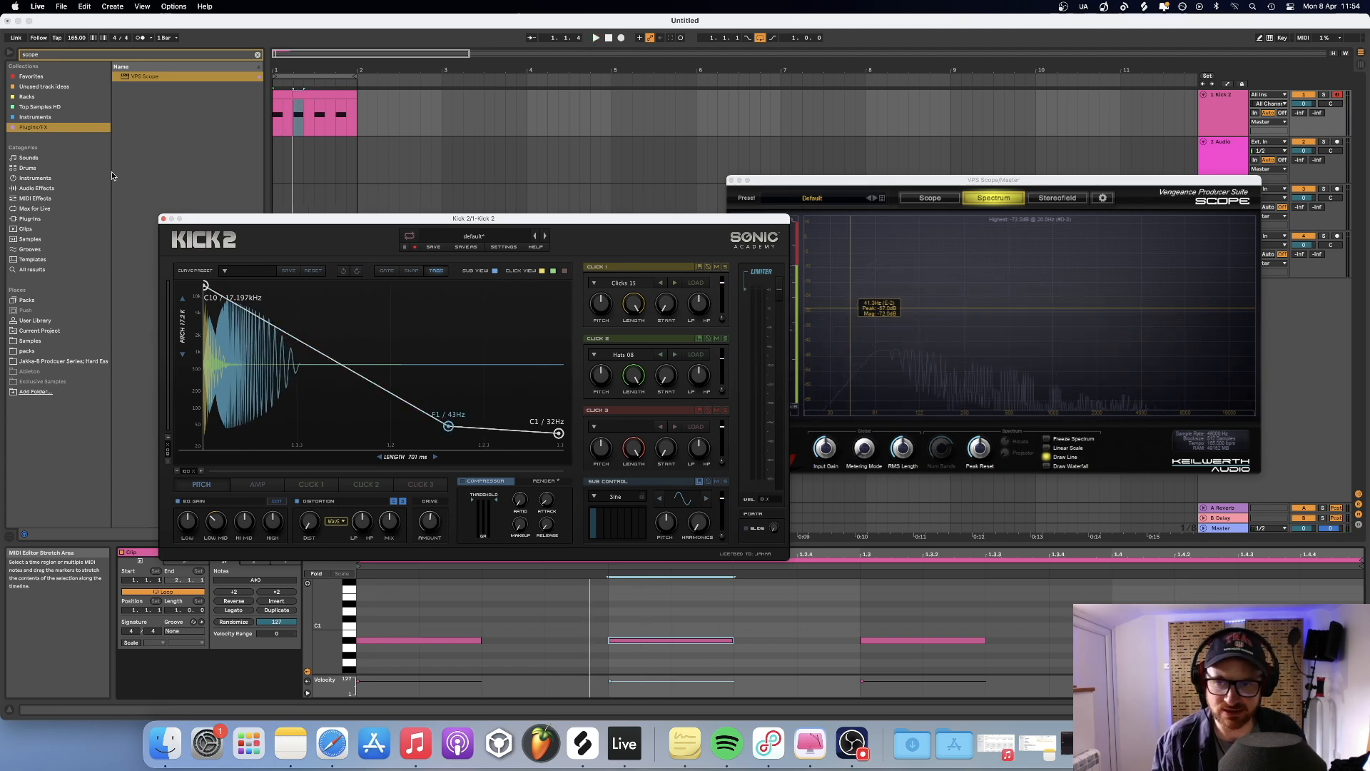
{"action": "mouse_move", "coordinate": [248, 354]}
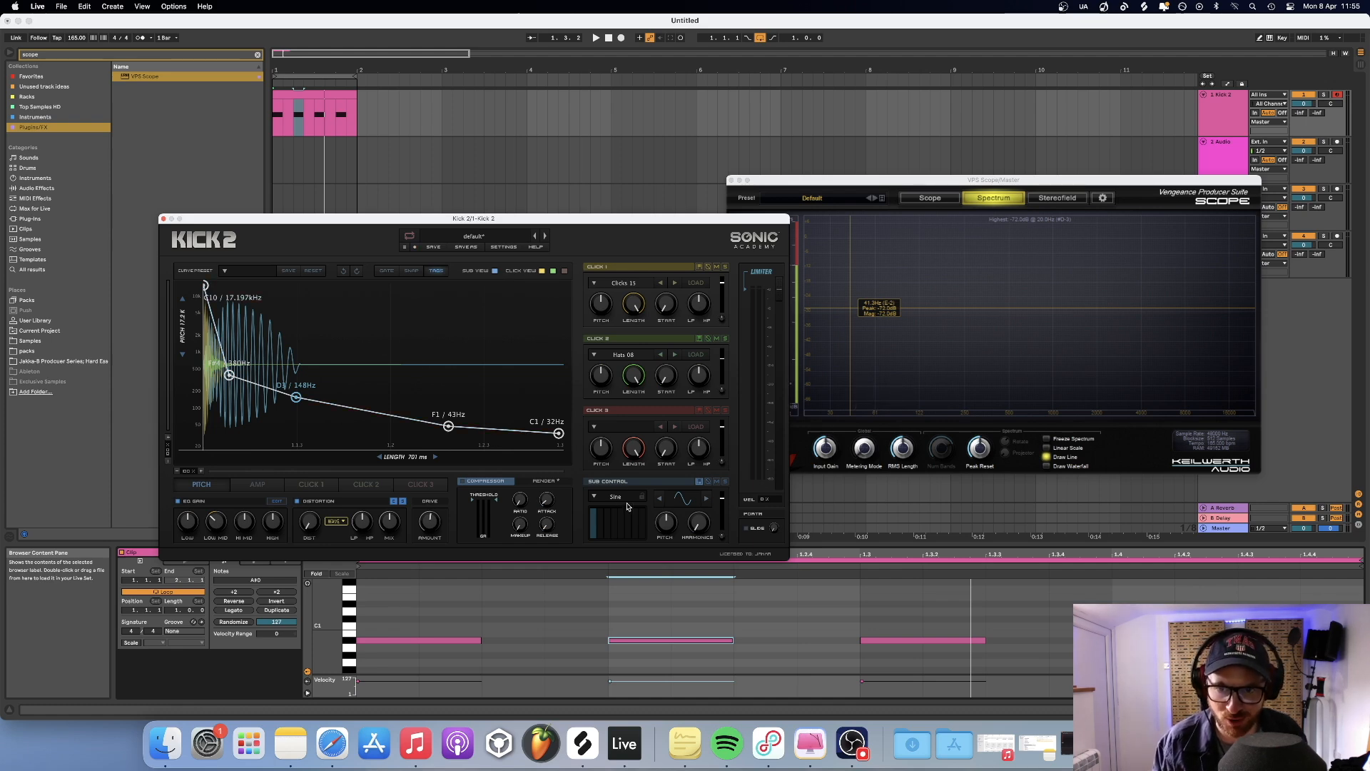
{"action": "left_click_drag", "start_coordinate": [297, 398], "coordinate": [296, 395]}
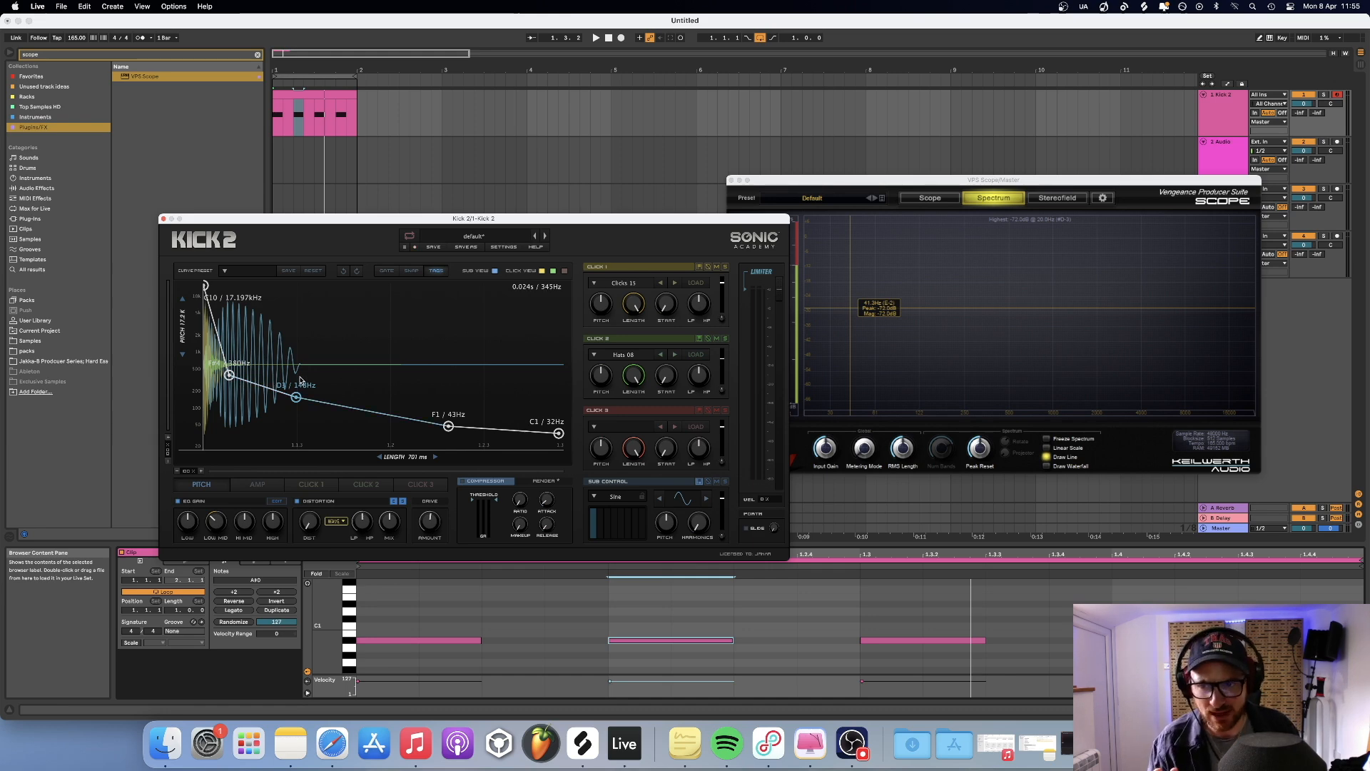
{"action": "left_click_drag", "start_coordinate": [296, 396], "coordinate": [295, 398]}
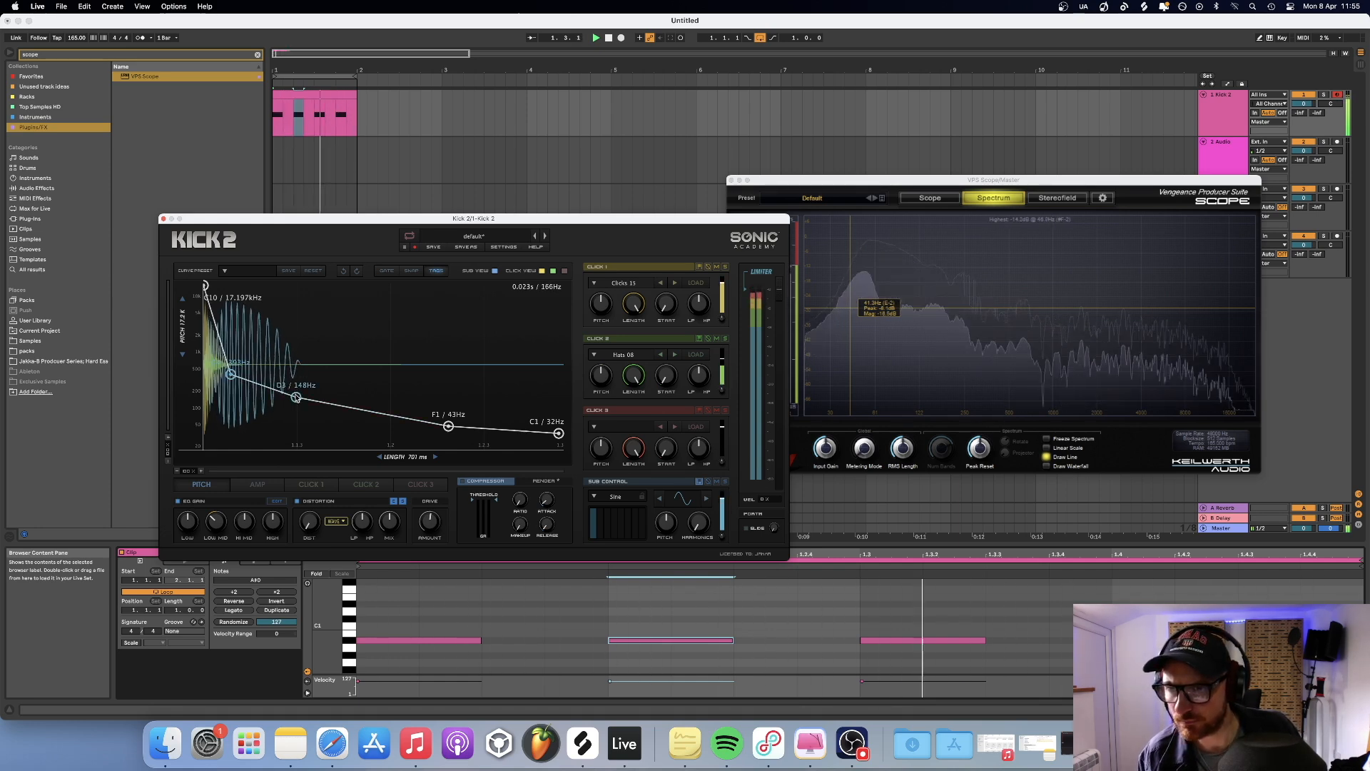
{"action": "left_click_drag", "start_coordinate": [295, 398], "coordinate": [310, 404]}
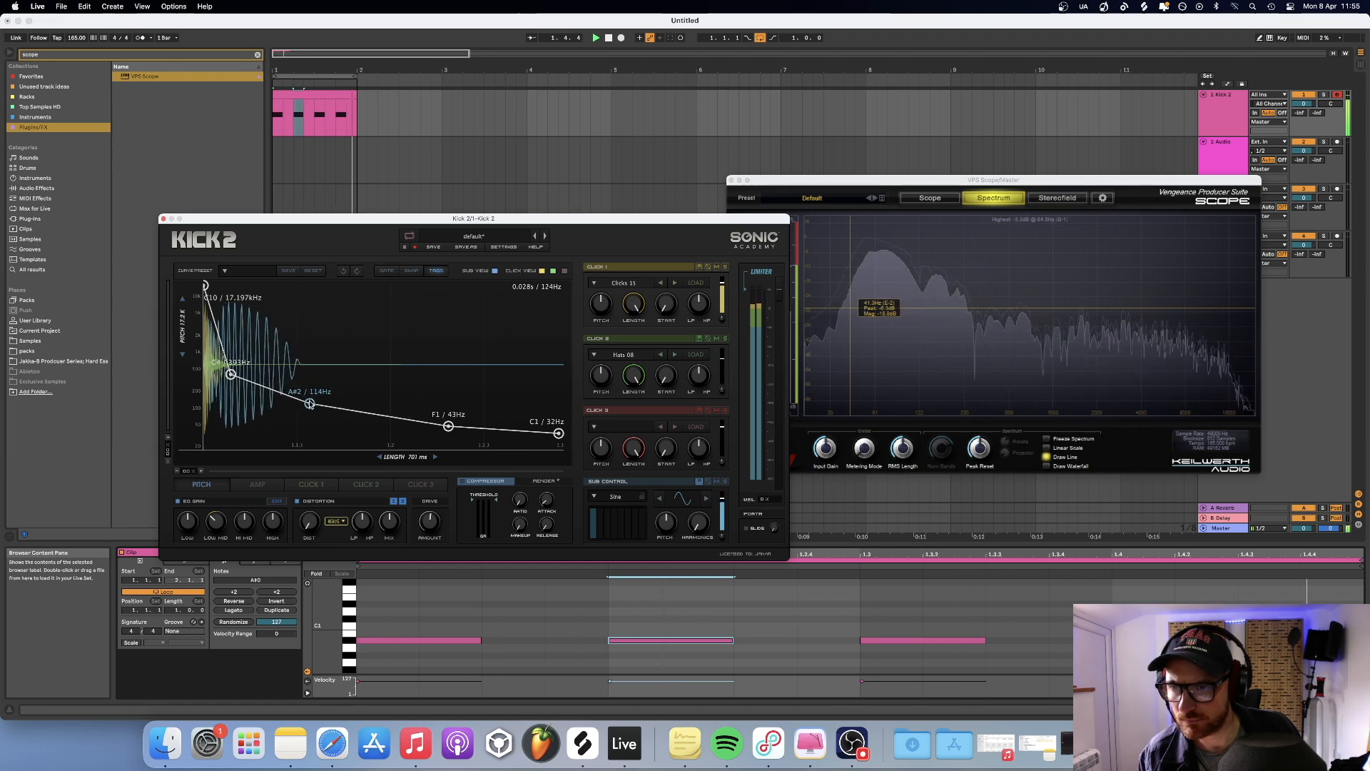
{"action": "left_click_drag", "start_coordinate": [310, 403], "coordinate": [310, 410]}
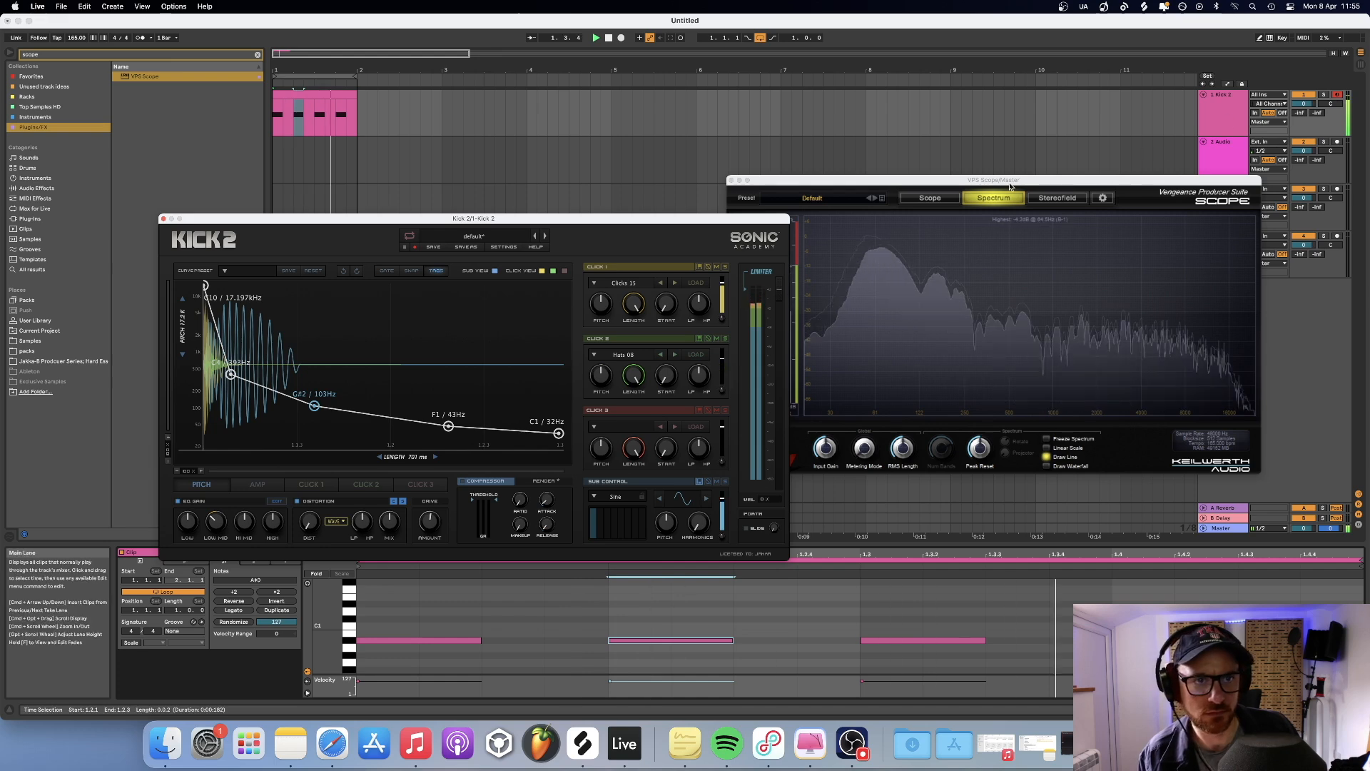
Step: Set the late pitch point to F1 (43 Hz) before the C1 tail and lower the early bend to D#2 (78 Hz)
{"action": "left_click", "coordinate": [929, 197]}
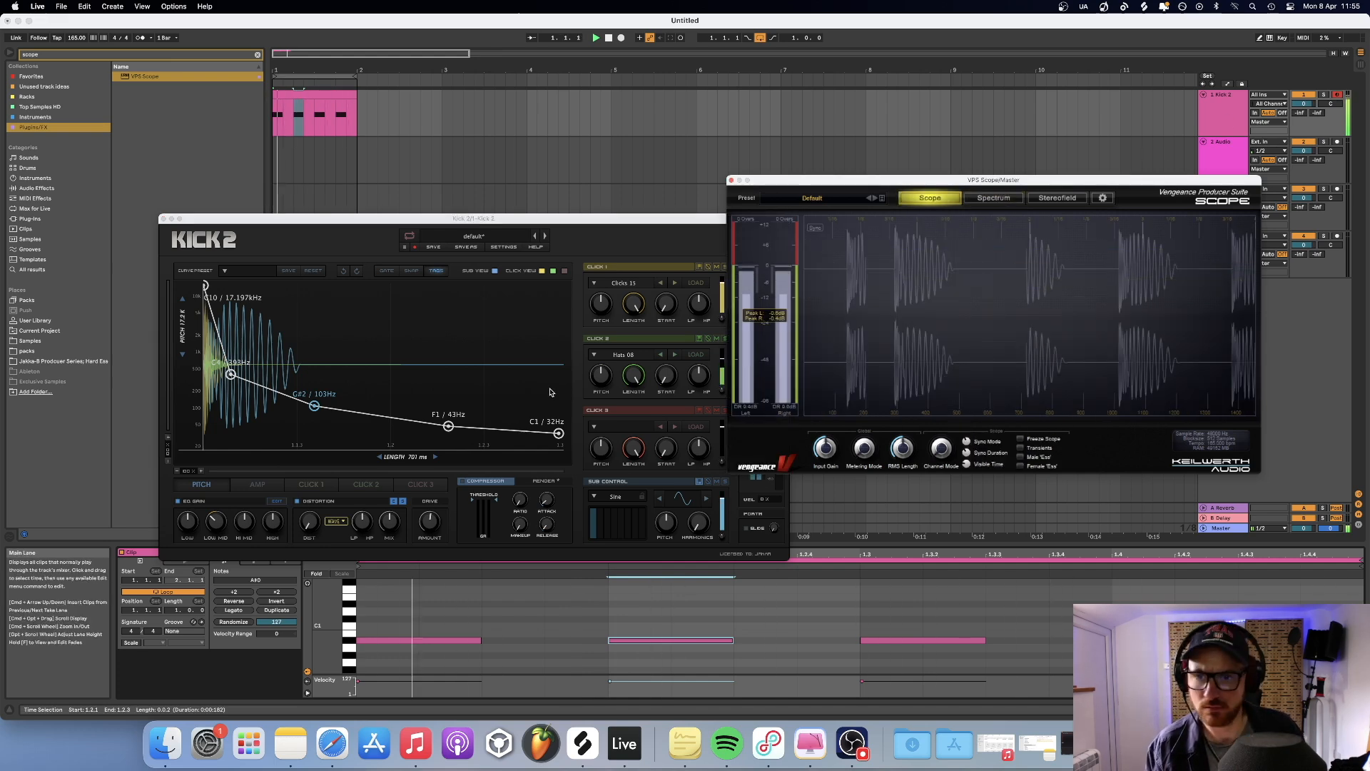
{"action": "left_click_drag", "start_coordinate": [448, 427], "coordinate": [454, 430]}
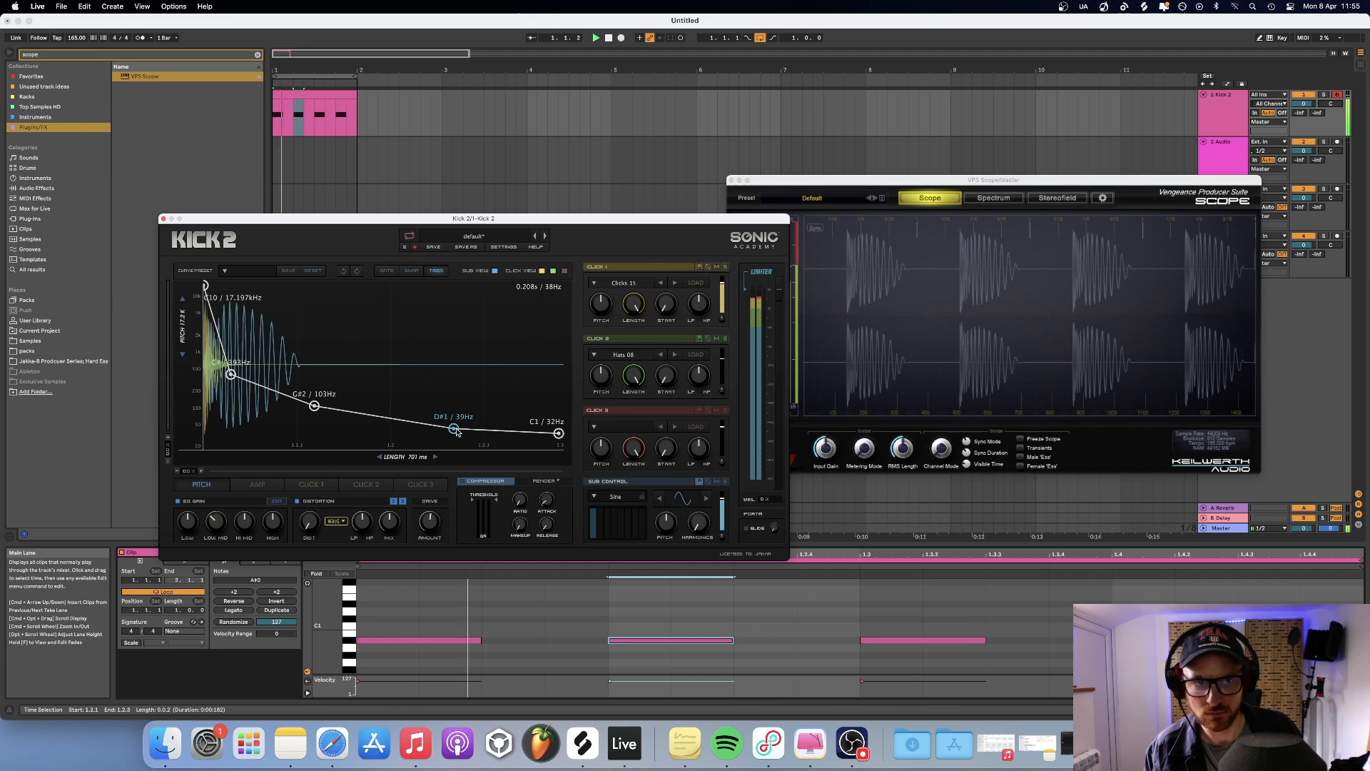
{"action": "left_click_drag", "start_coordinate": [456, 430], "coordinate": [456, 434]}
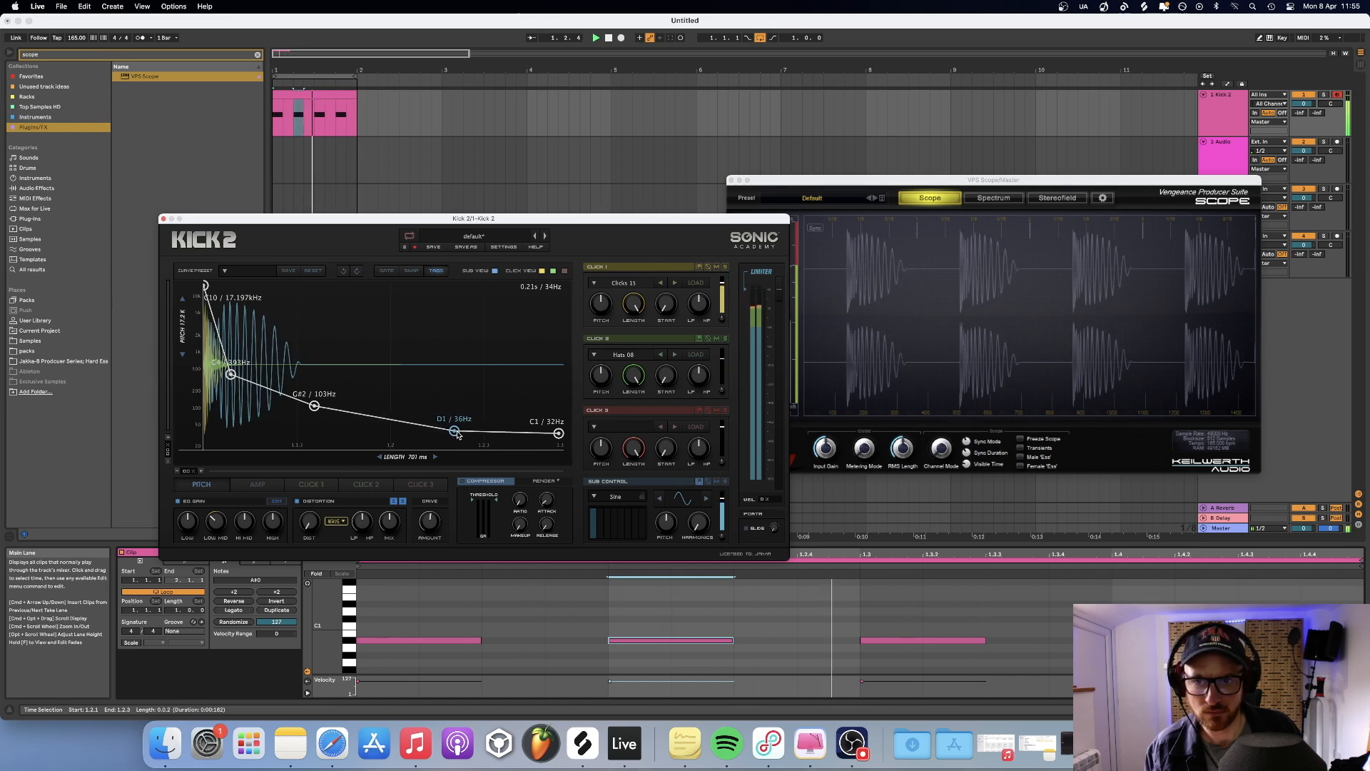
{"action": "left_click_drag", "start_coordinate": [457, 428], "coordinate": [457, 434]}
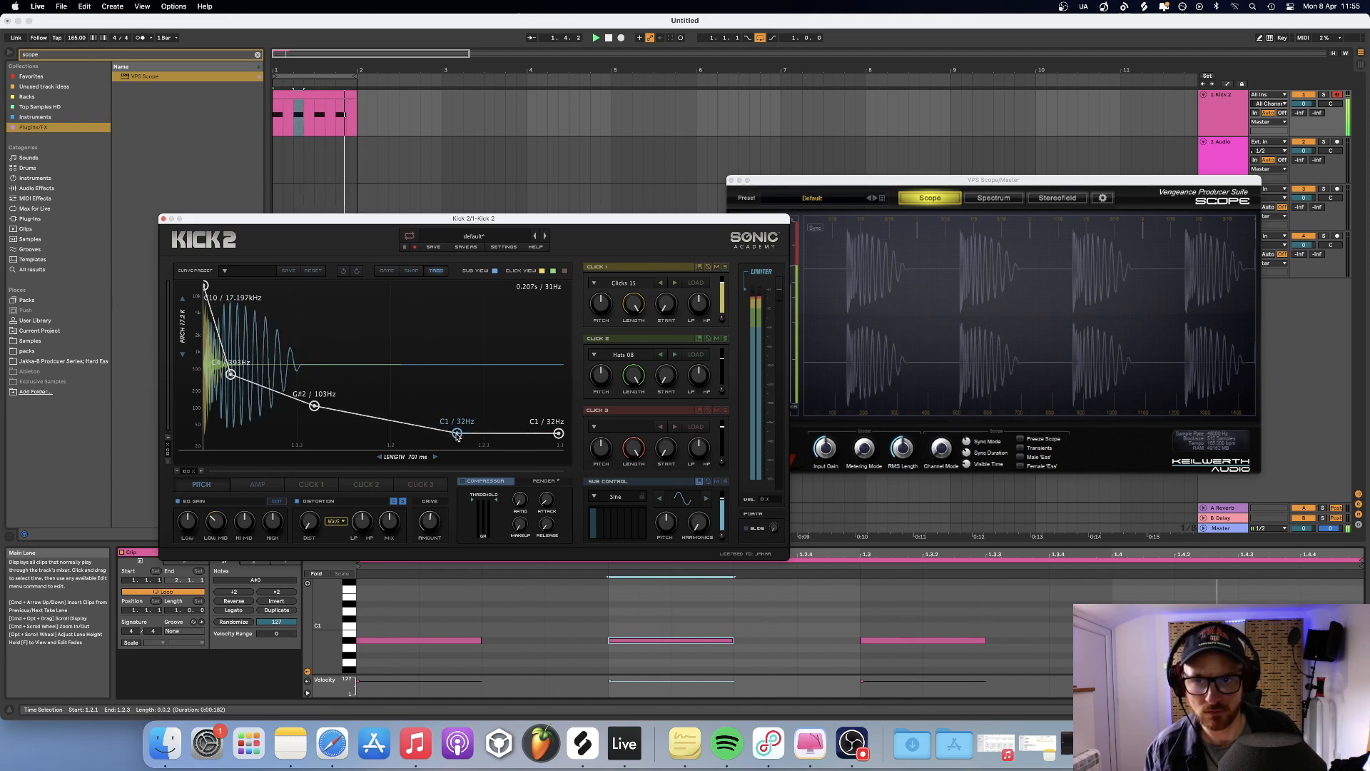
{"action": "left_click_drag", "start_coordinate": [454, 434], "coordinate": [468, 434]}
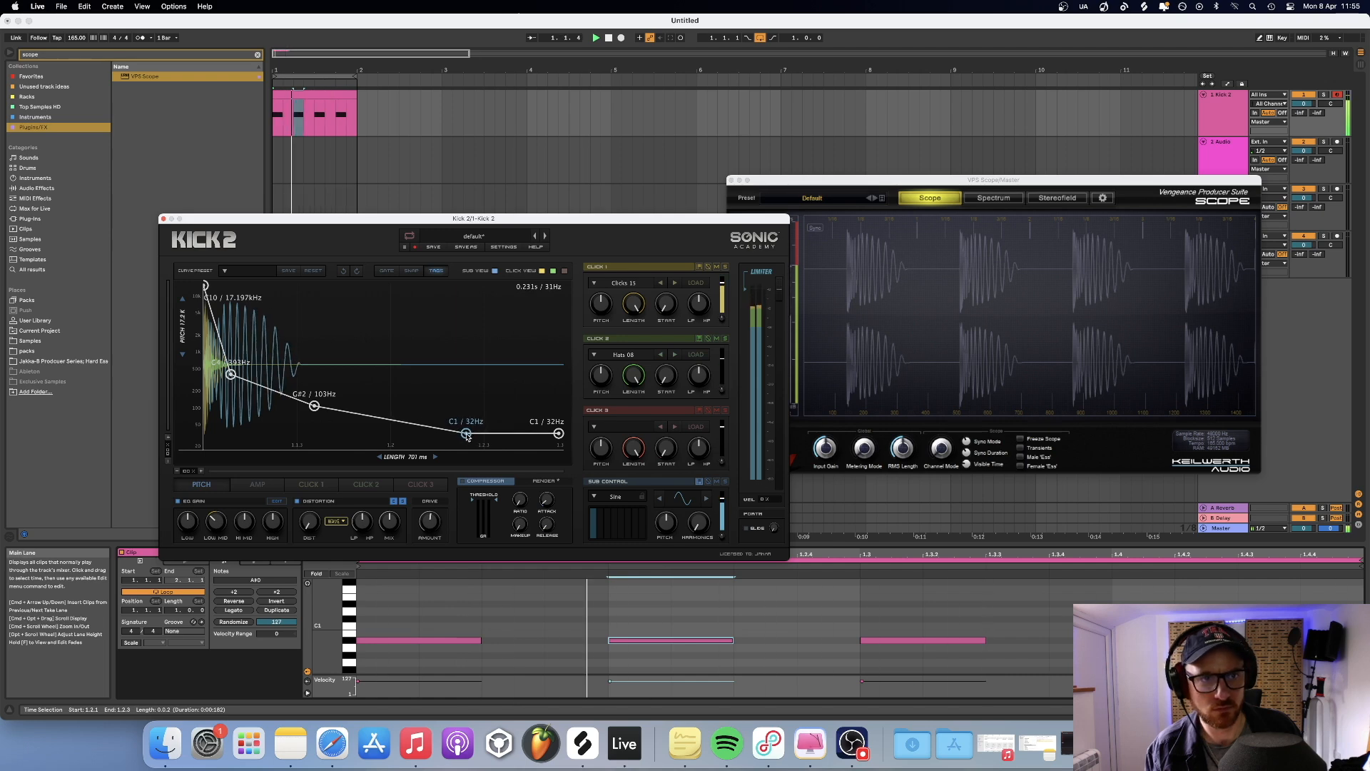
{"action": "left_click_drag", "start_coordinate": [465, 433], "coordinate": [461, 427]}
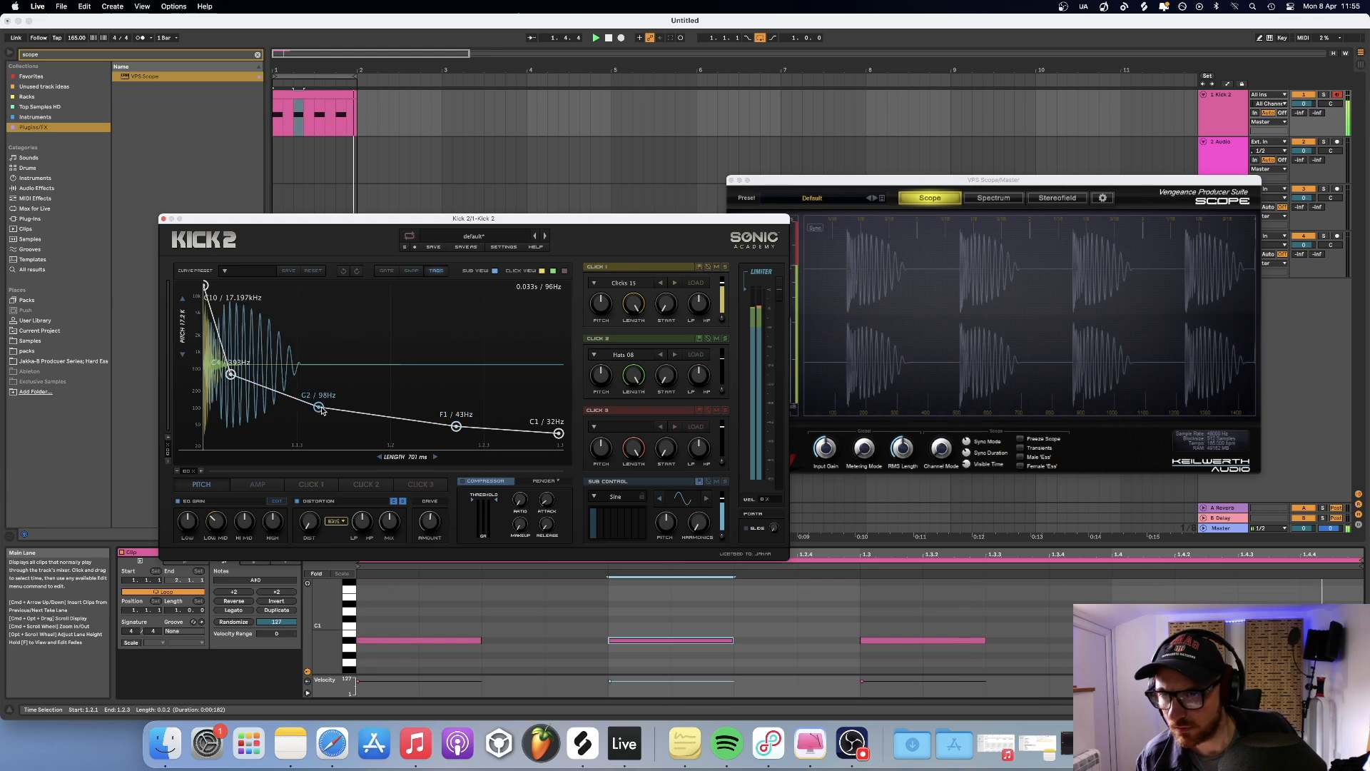
{"action": "left_click_drag", "start_coordinate": [320, 409], "coordinate": [330, 414]}
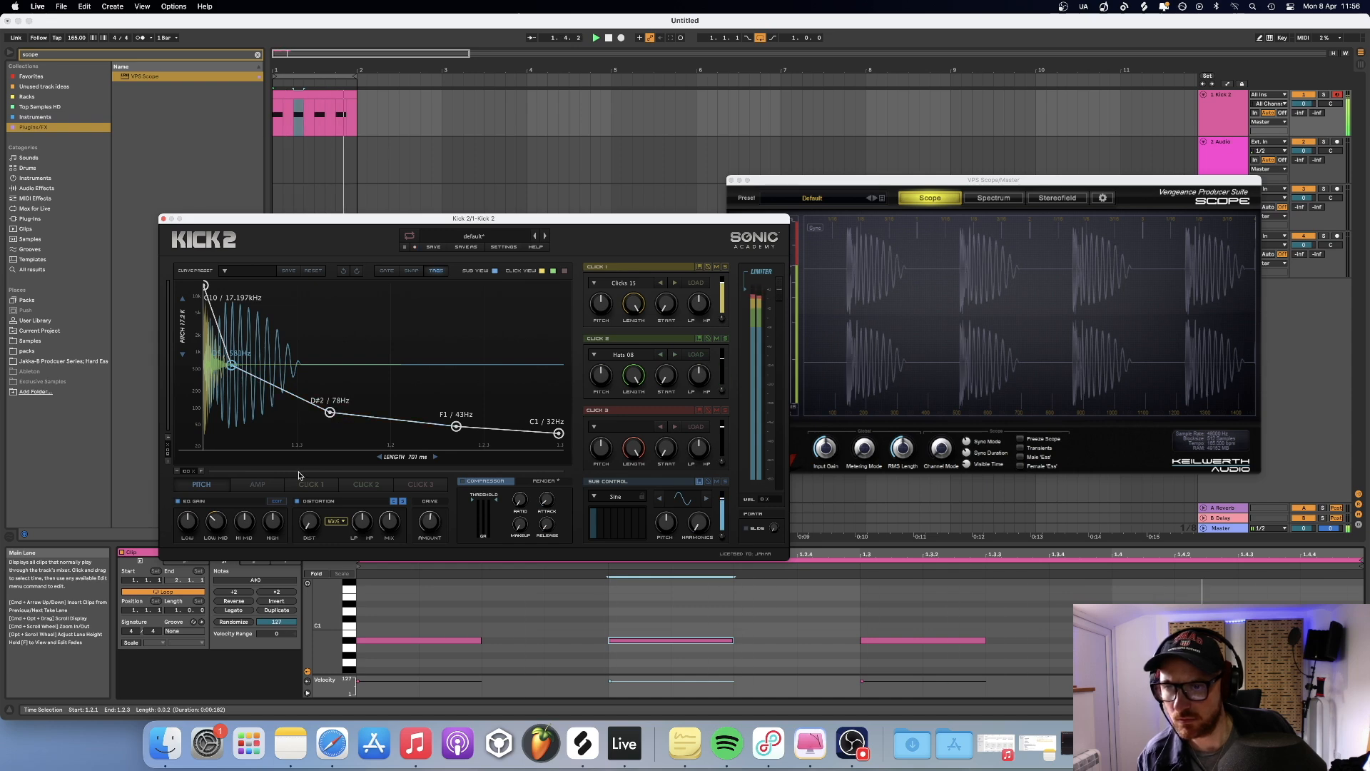
Step: Reshape the kick's envelope curve and turn Click 1 Length down from about 40% to 24%
{"action": "left_click", "coordinate": [257, 484]}
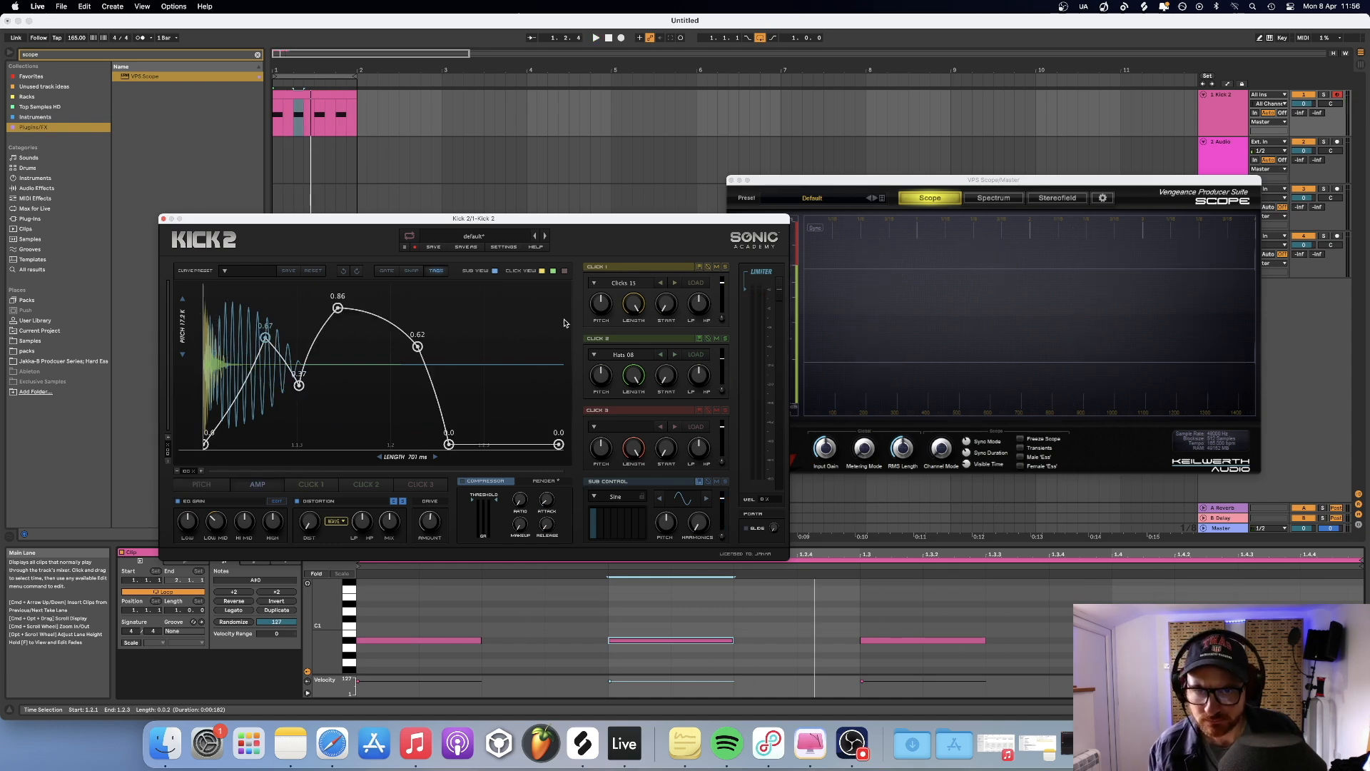
{"action": "mouse_move", "coordinate": [618, 288]}
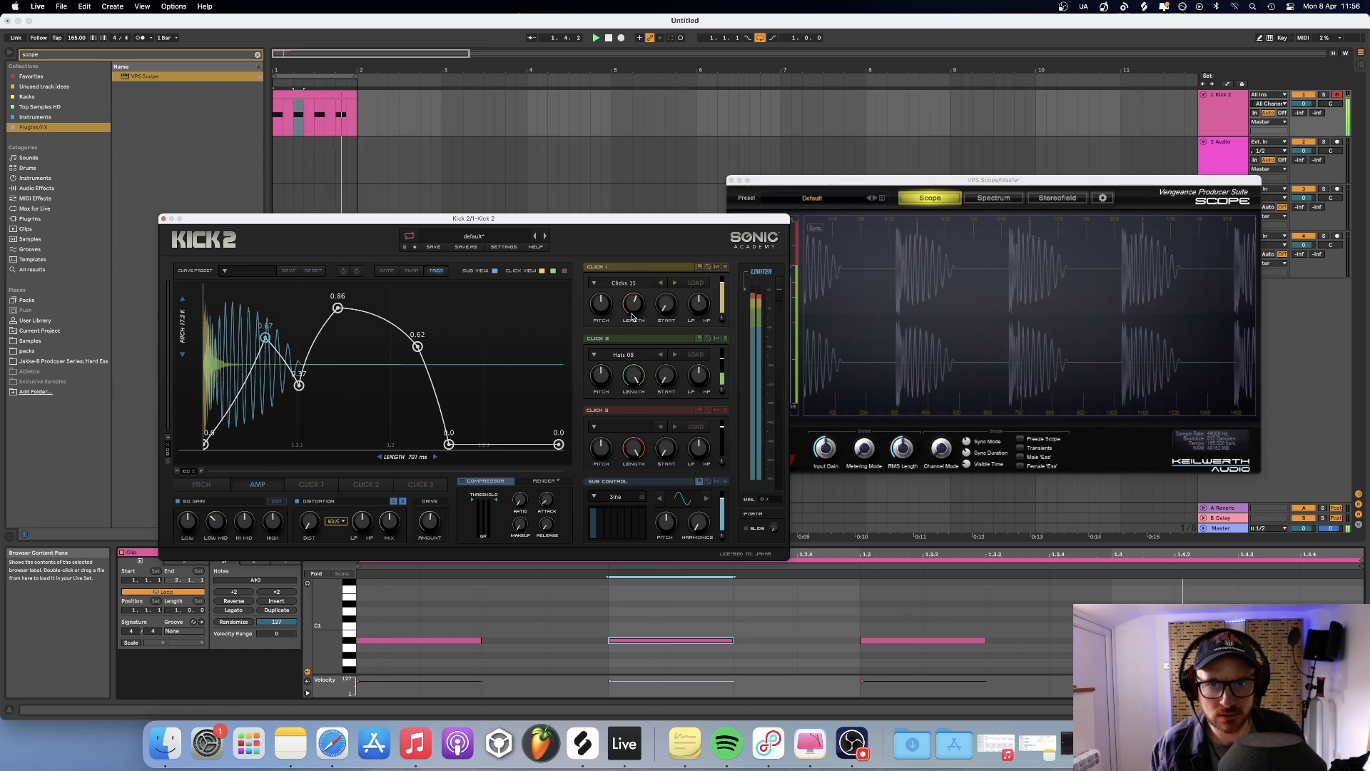
{"action": "left_click_drag", "start_coordinate": [632, 303], "coordinate": [632, 314]}
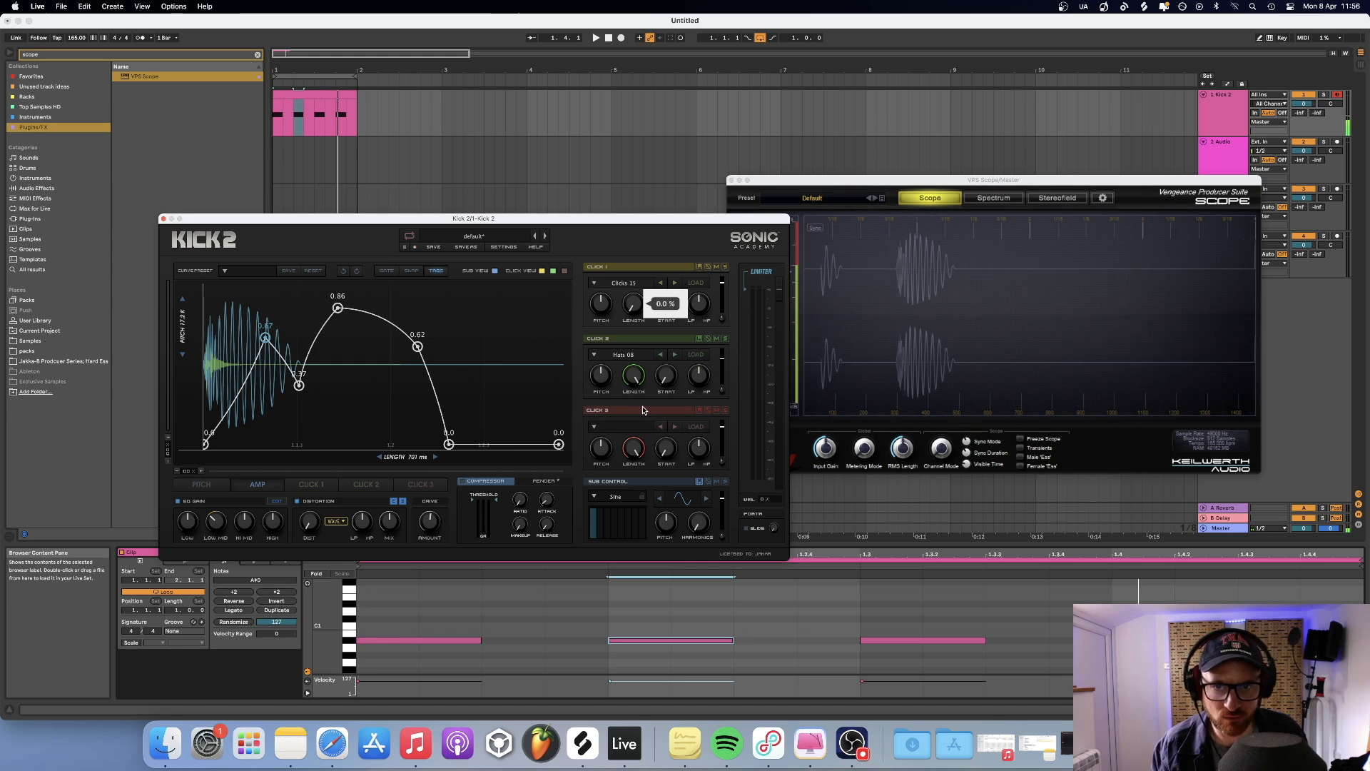
{"action": "left_click", "coordinate": [597, 37]}
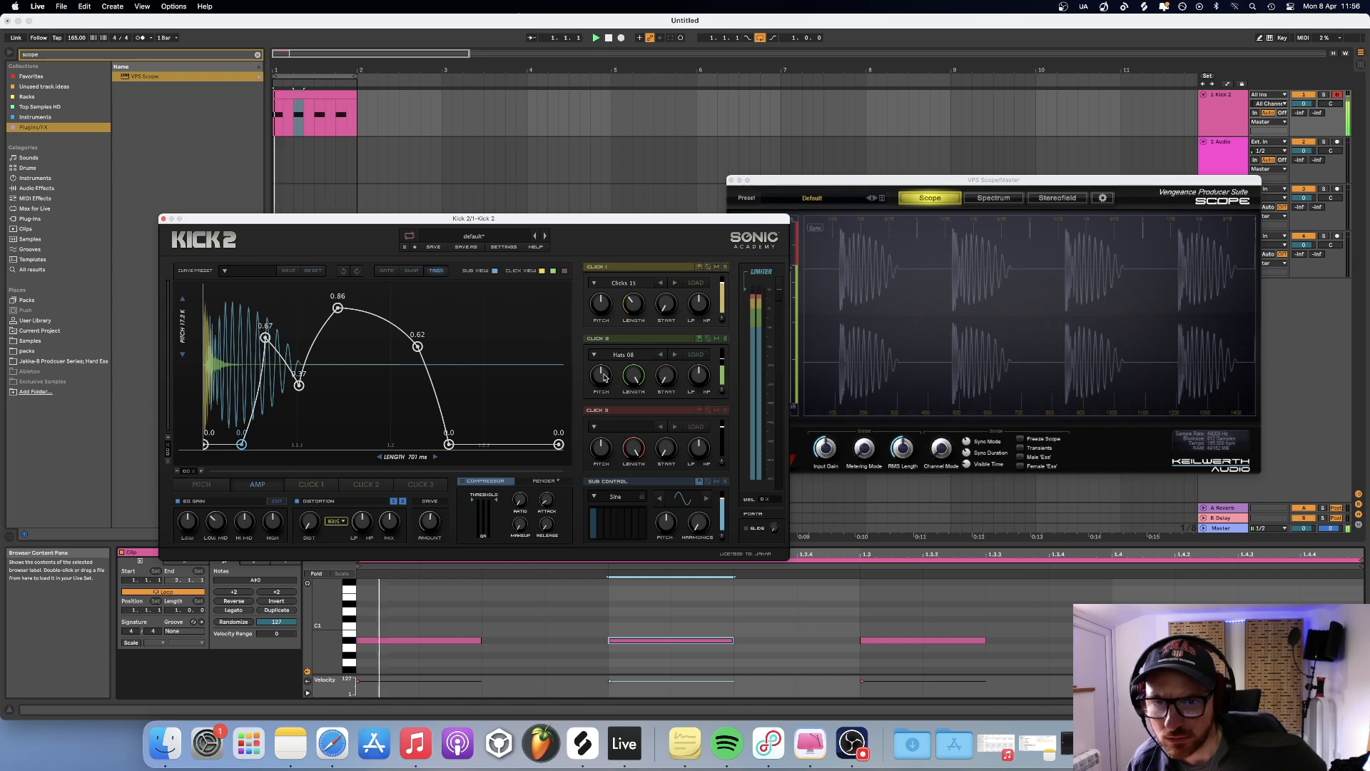
{"action": "left_click_drag", "start_coordinate": [664, 376], "coordinate": [664, 367]}
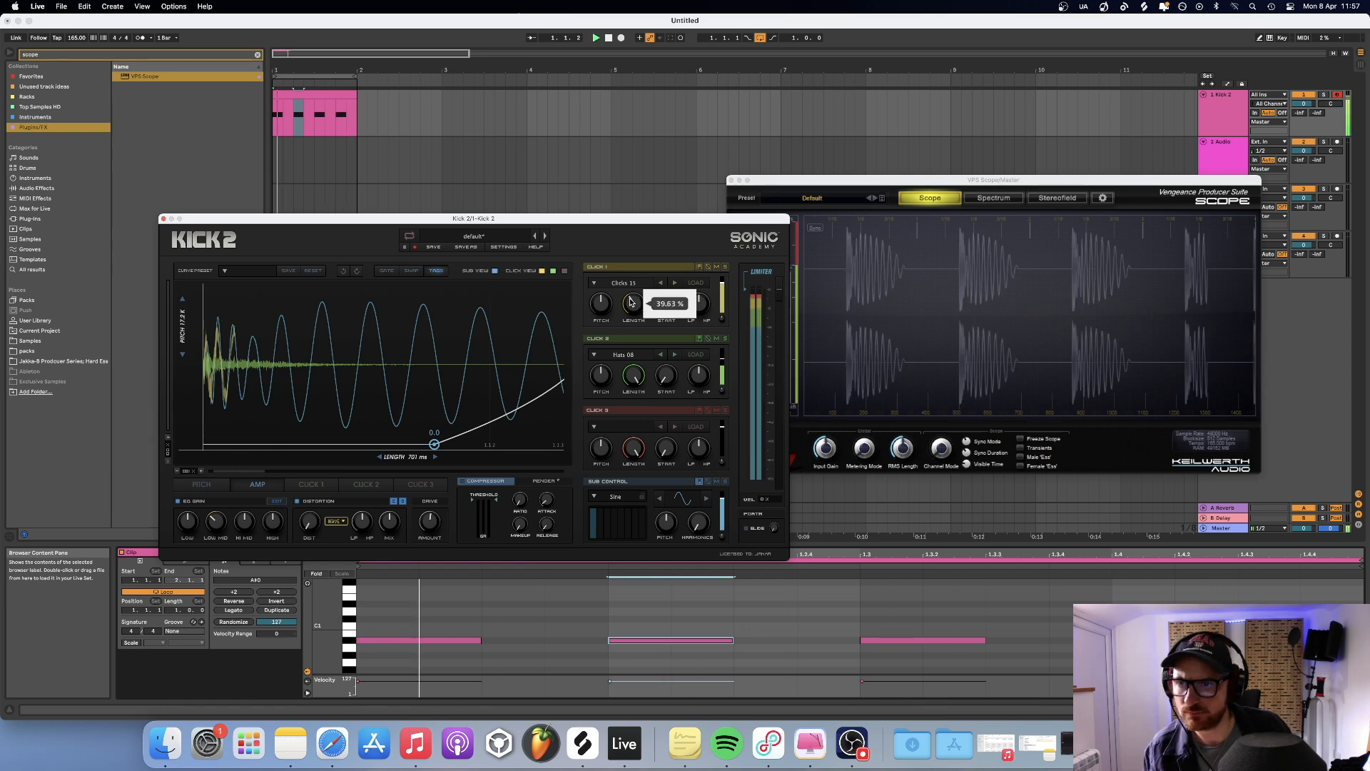
{"action": "left_click_drag", "start_coordinate": [633, 302], "coordinate": [632, 280]}
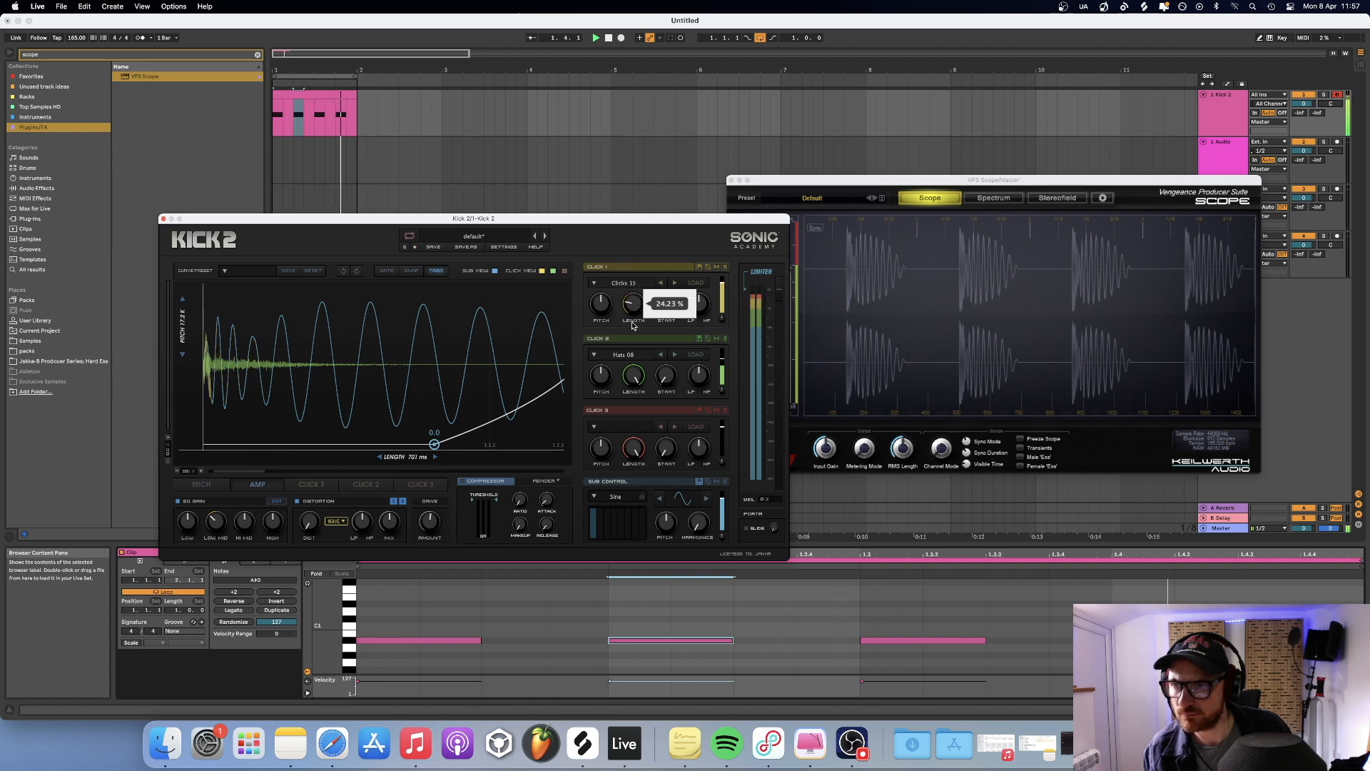
{"action": "left_click_drag", "start_coordinate": [632, 303], "coordinate": [632, 292]}
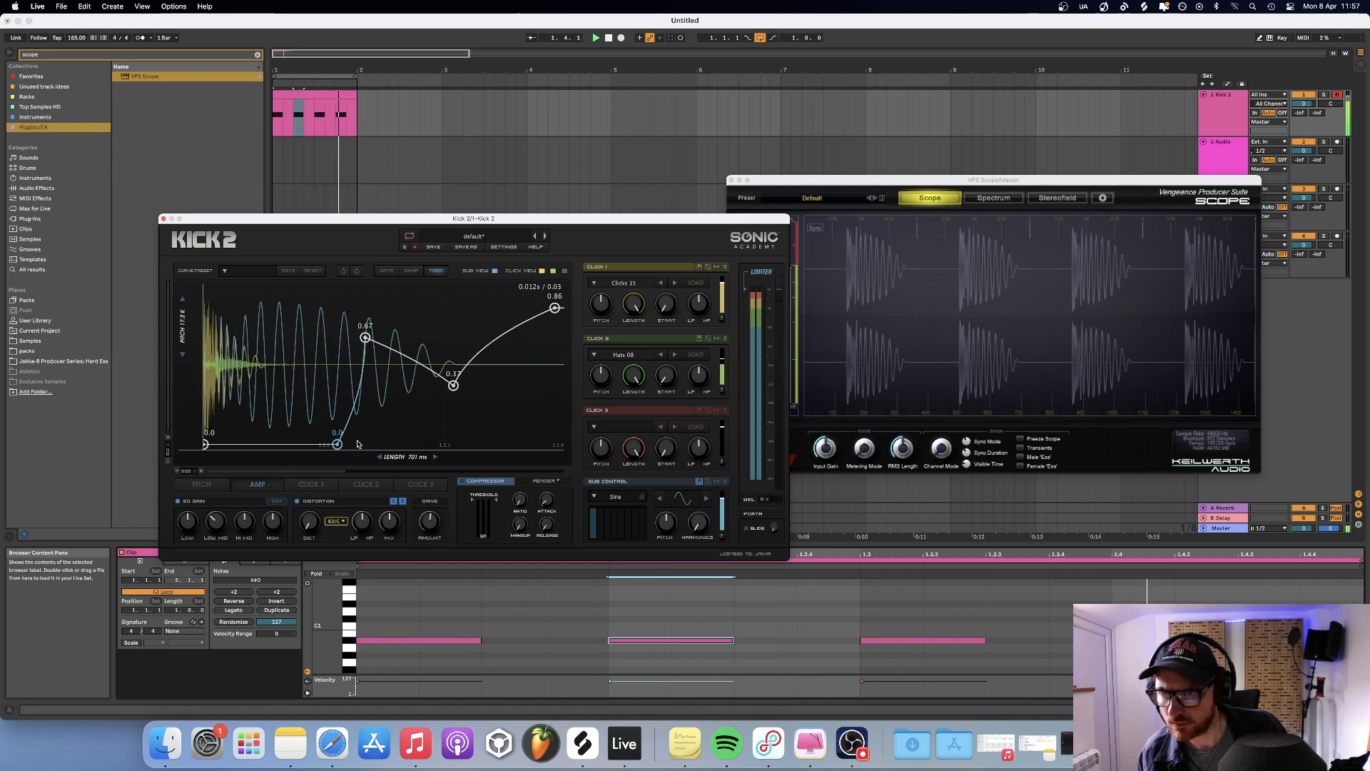
Step: Move the envelope's low points later, peak it near 0.65 and pull the dip lower
{"action": "left_click_drag", "start_coordinate": [336, 445], "coordinate": [350, 448]}
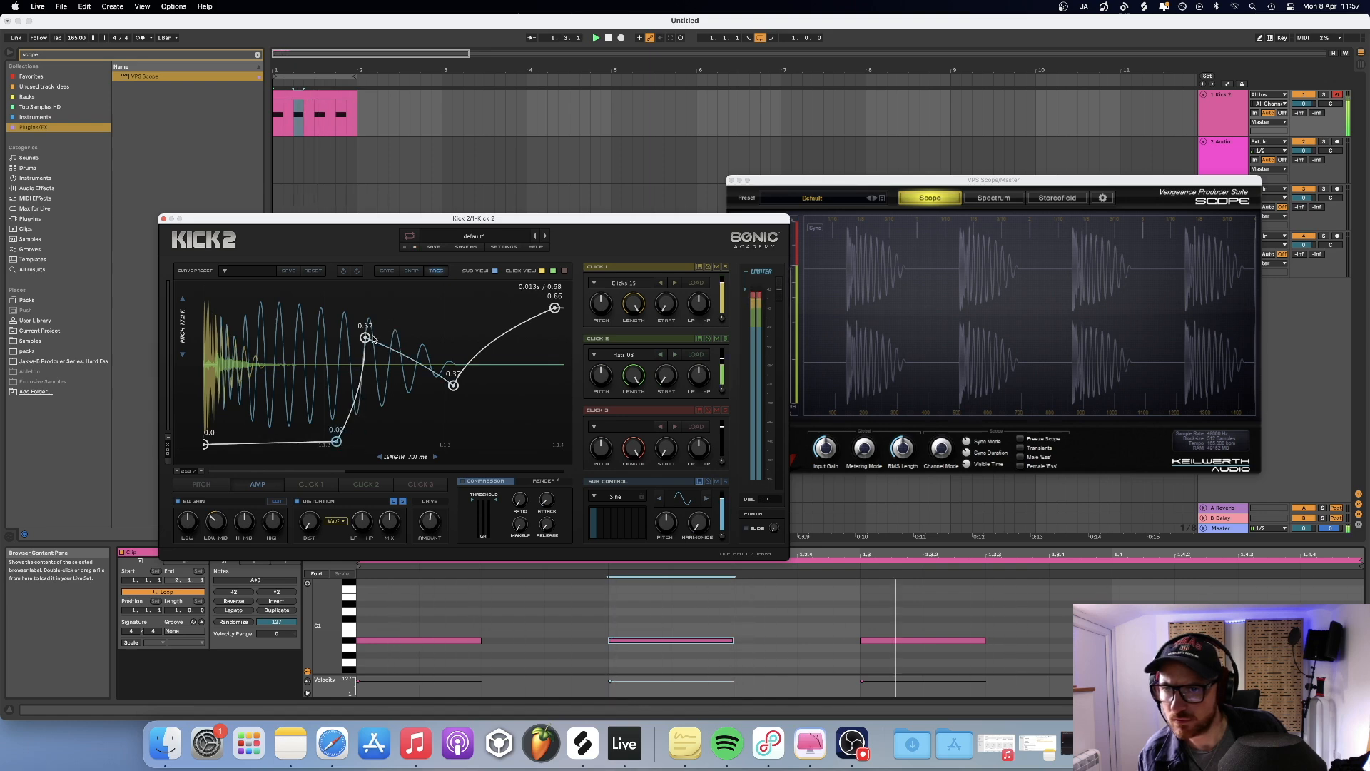
{"action": "left_click_drag", "start_coordinate": [366, 338], "coordinate": [406, 341]}
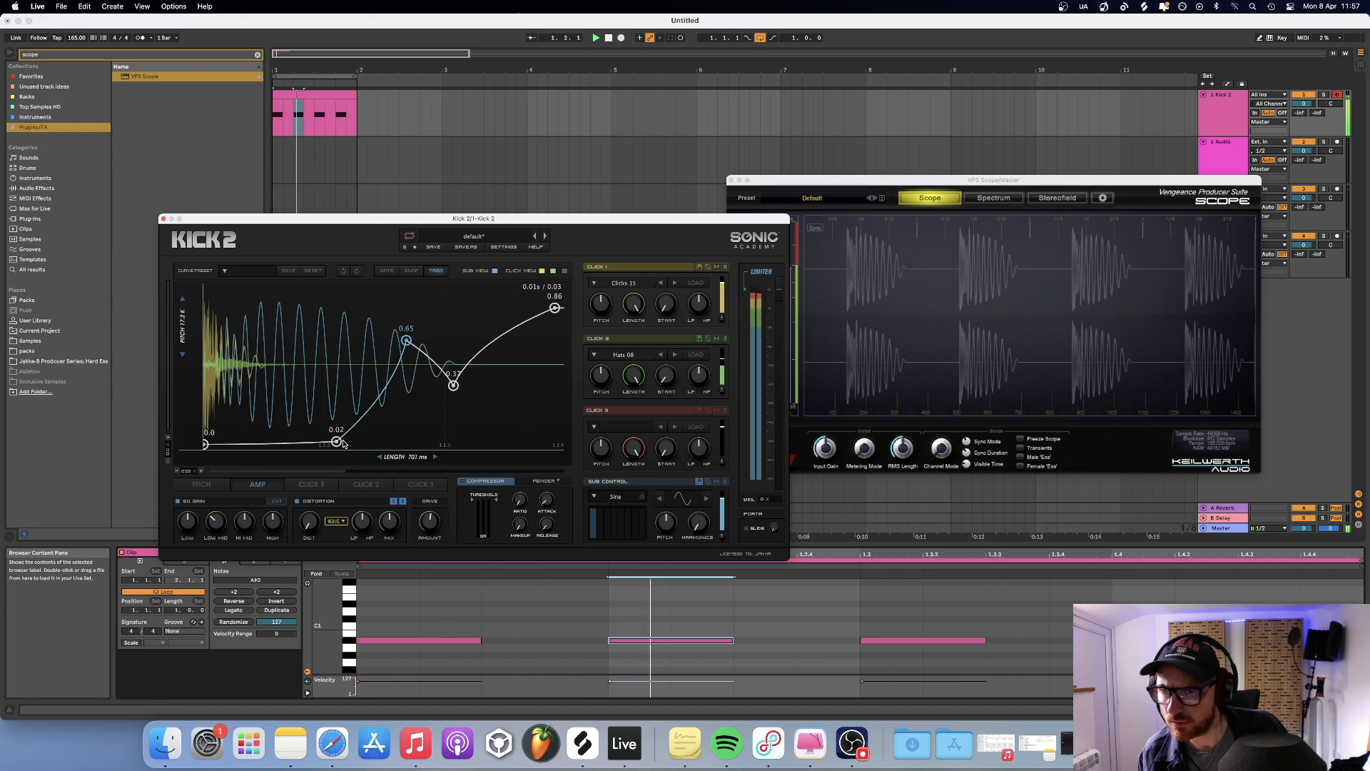
{"action": "left_click_drag", "start_coordinate": [337, 441], "coordinate": [367, 446]}
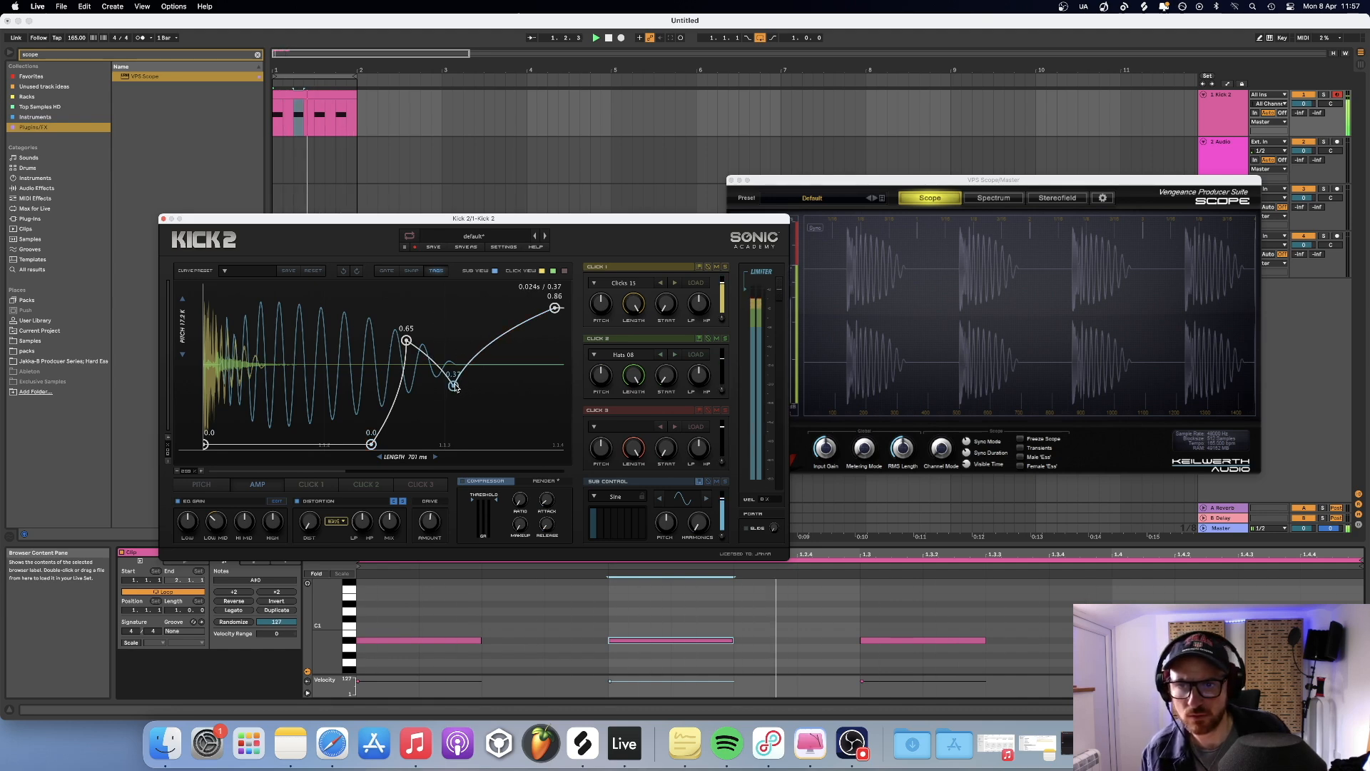
{"action": "left_click_drag", "start_coordinate": [453, 384], "coordinate": [458, 409]}
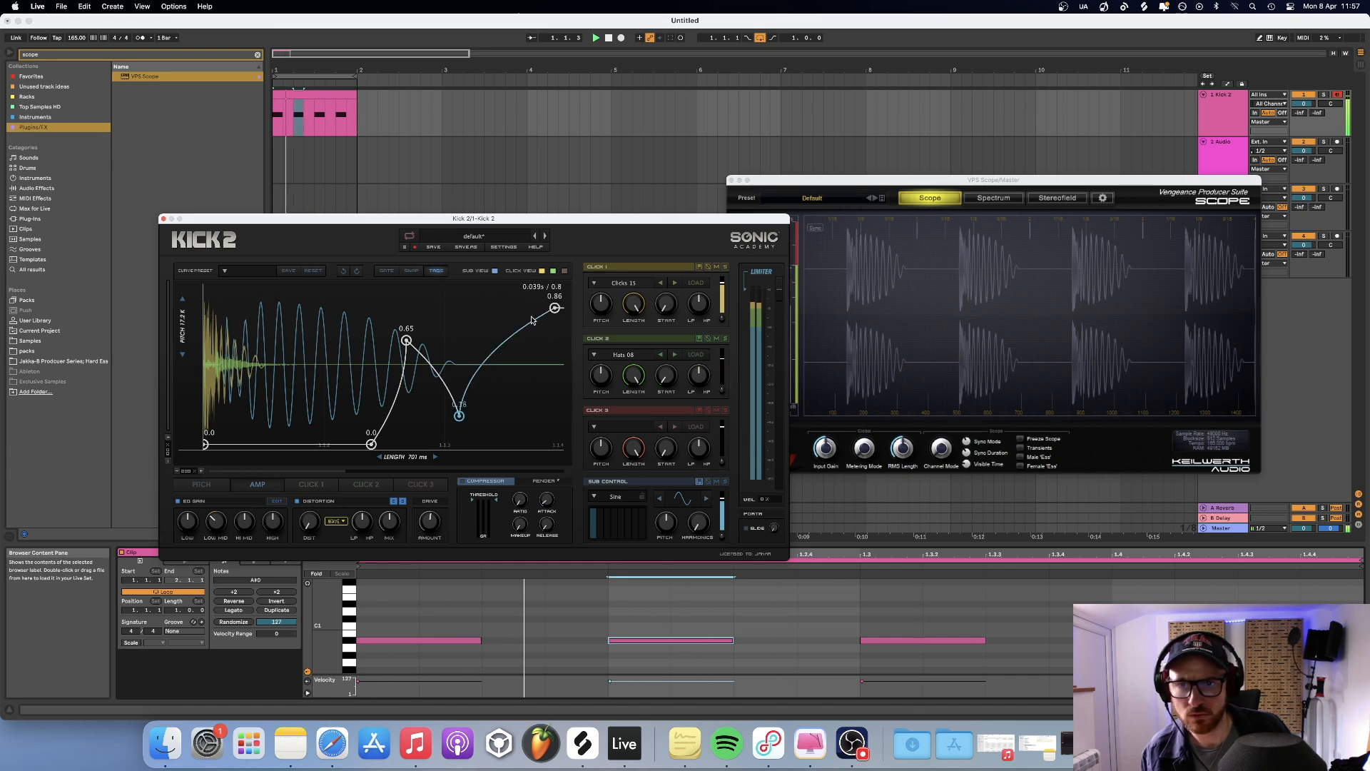
{"action": "left_click_drag", "start_coordinate": [551, 309], "coordinate": [554, 317]}
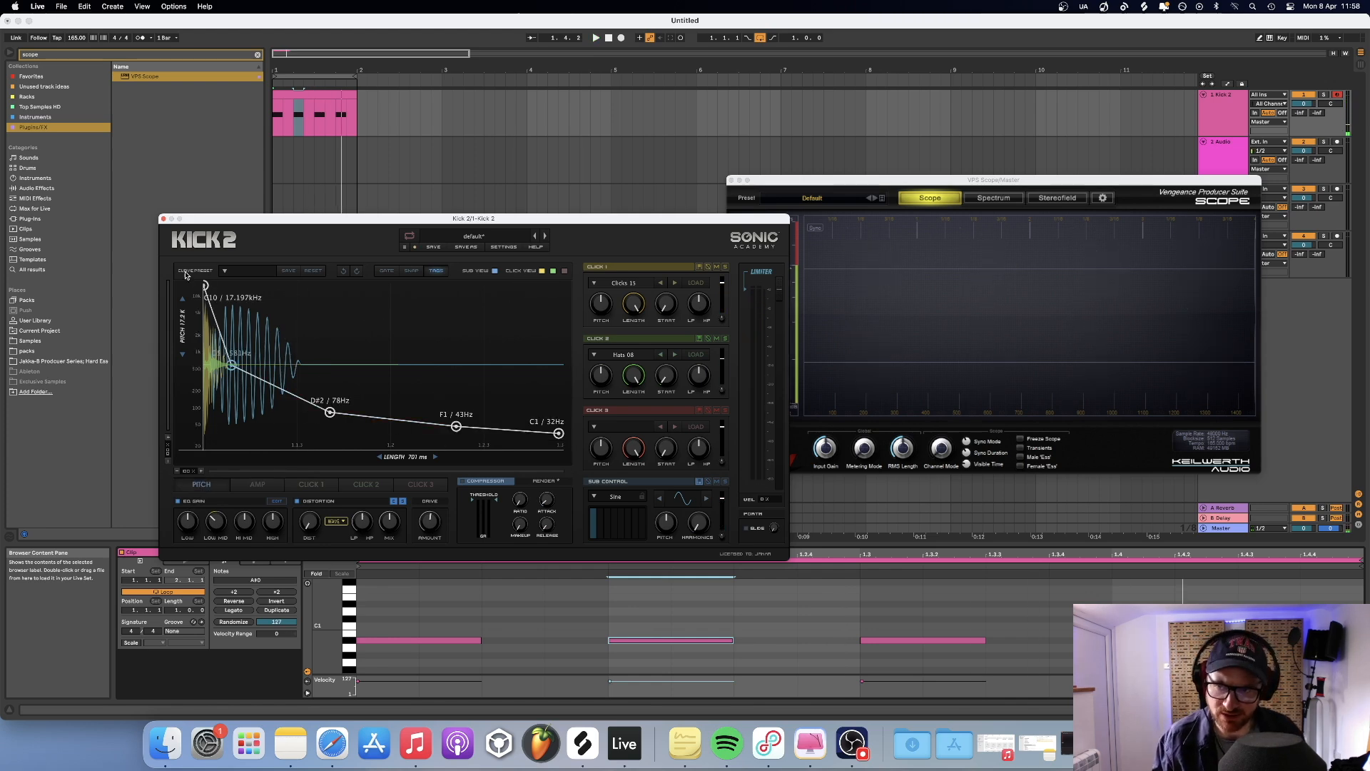
Step: During playback, set the amp envelope's main peak to about 0.8
{"action": "left_click", "coordinate": [257, 484]}
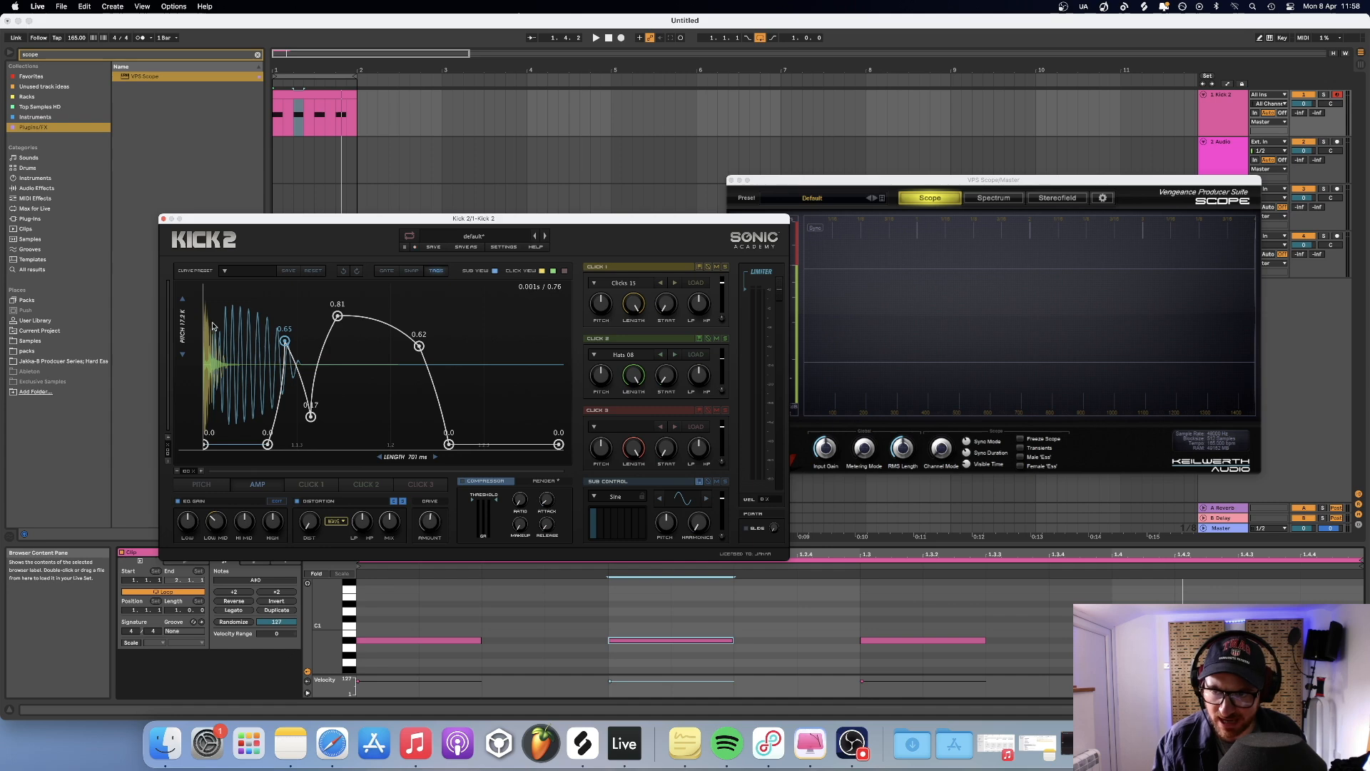
{"action": "left_click", "coordinate": [597, 37]}
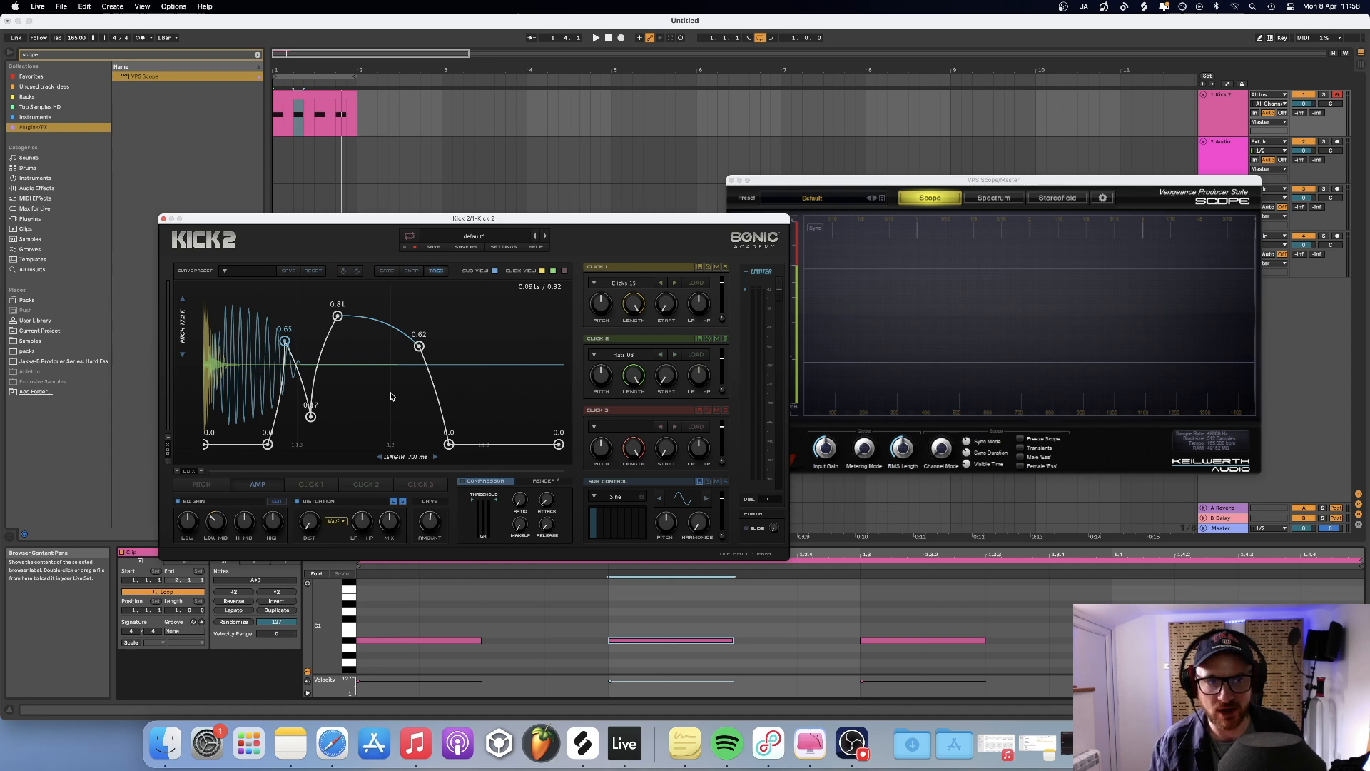
{"action": "left_click", "coordinate": [596, 37]}
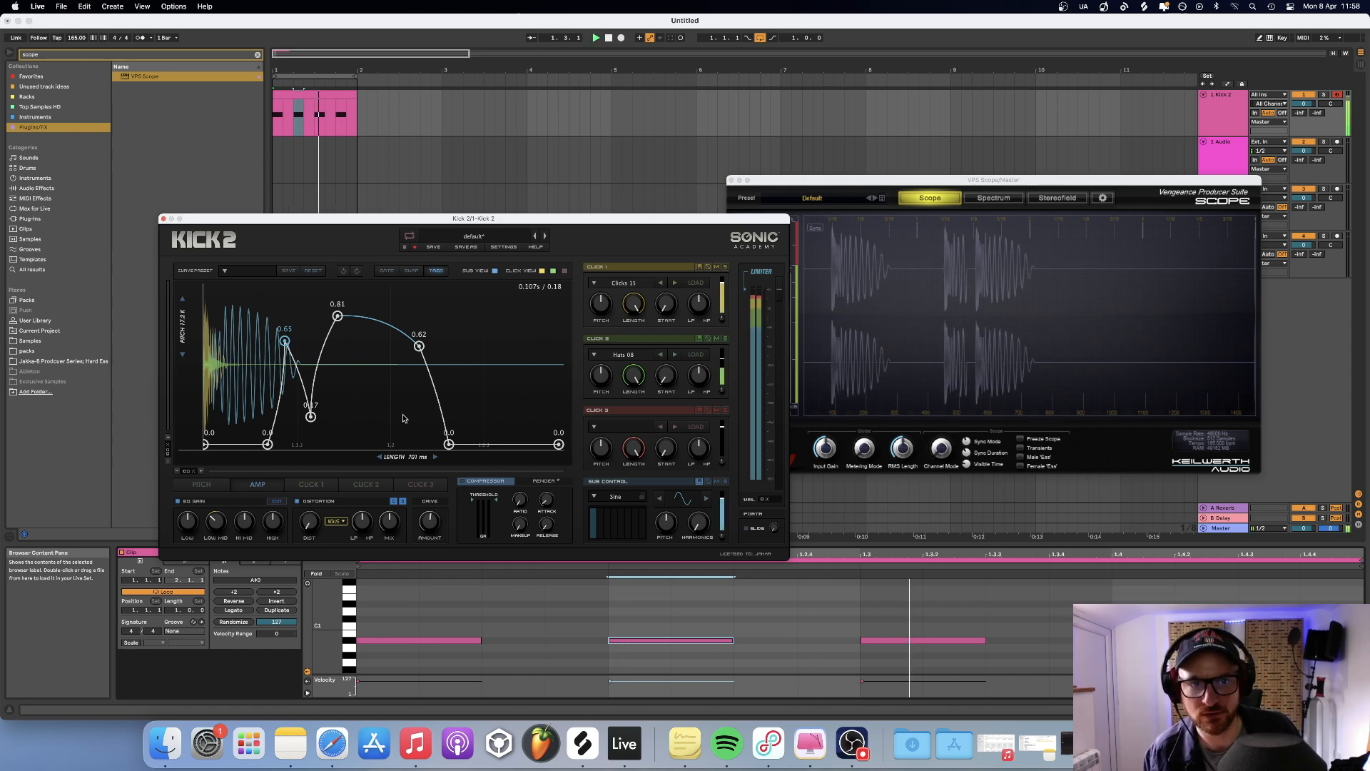
{"action": "left_click_drag", "start_coordinate": [337, 313], "coordinate": [337, 317]}
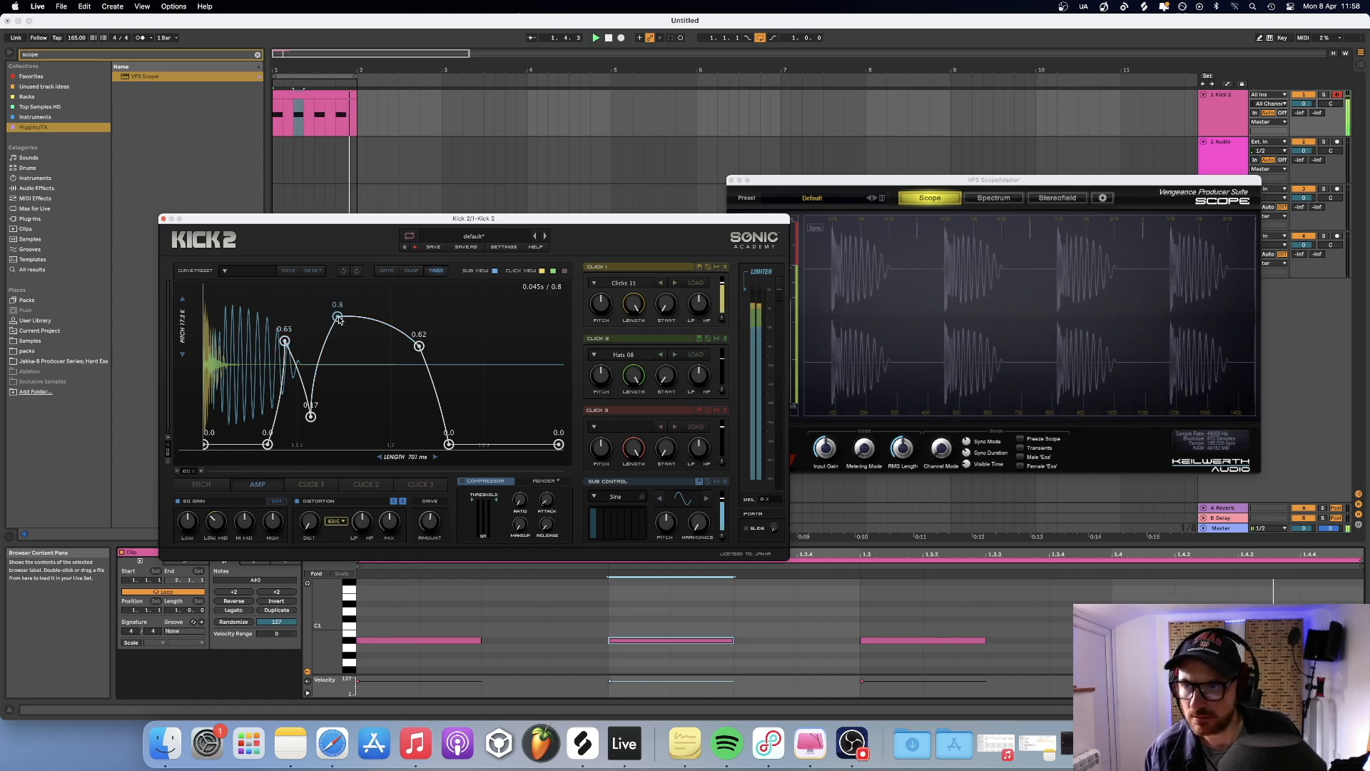
{"action": "left_click_drag", "start_coordinate": [336, 316], "coordinate": [341, 330]}
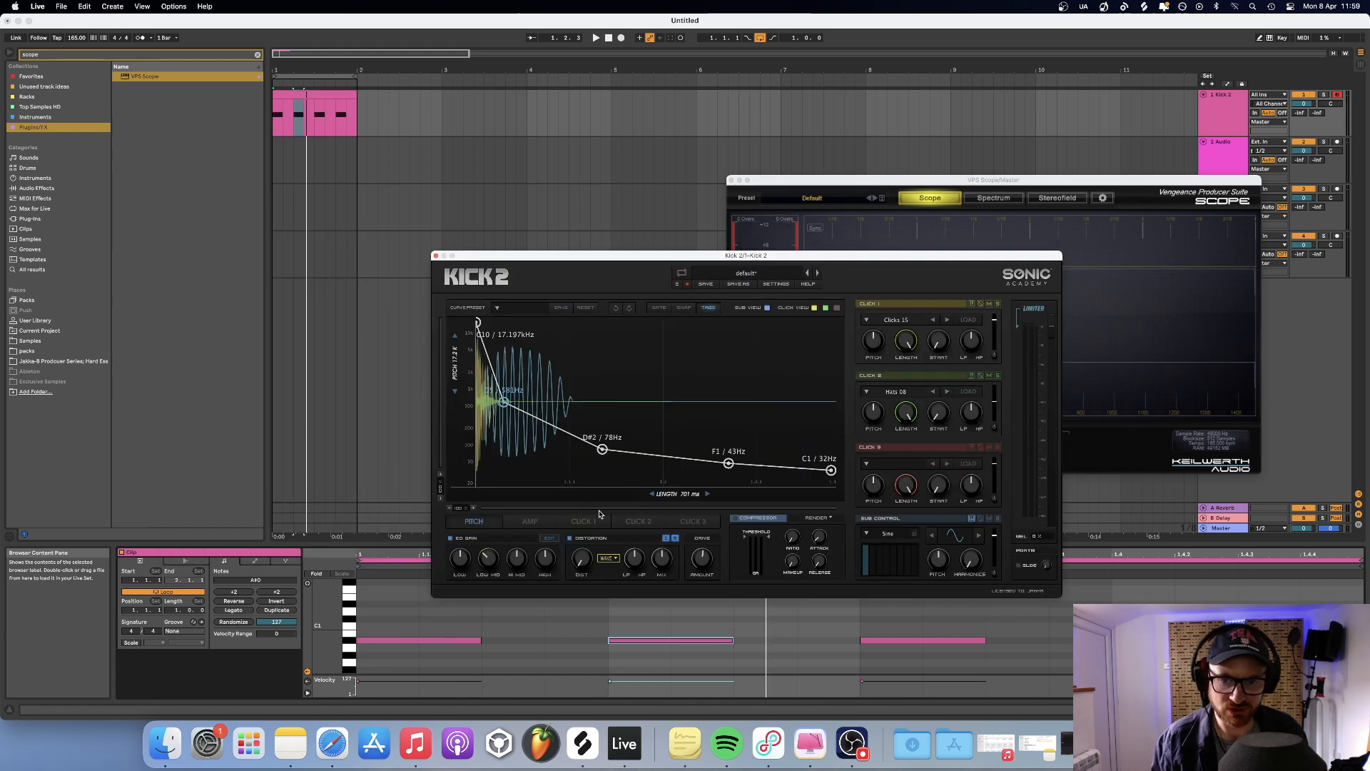
Step: Drag the Kick 2 amp envelope's main peak down to 0.72
{"action": "left_click", "coordinate": [528, 521]}
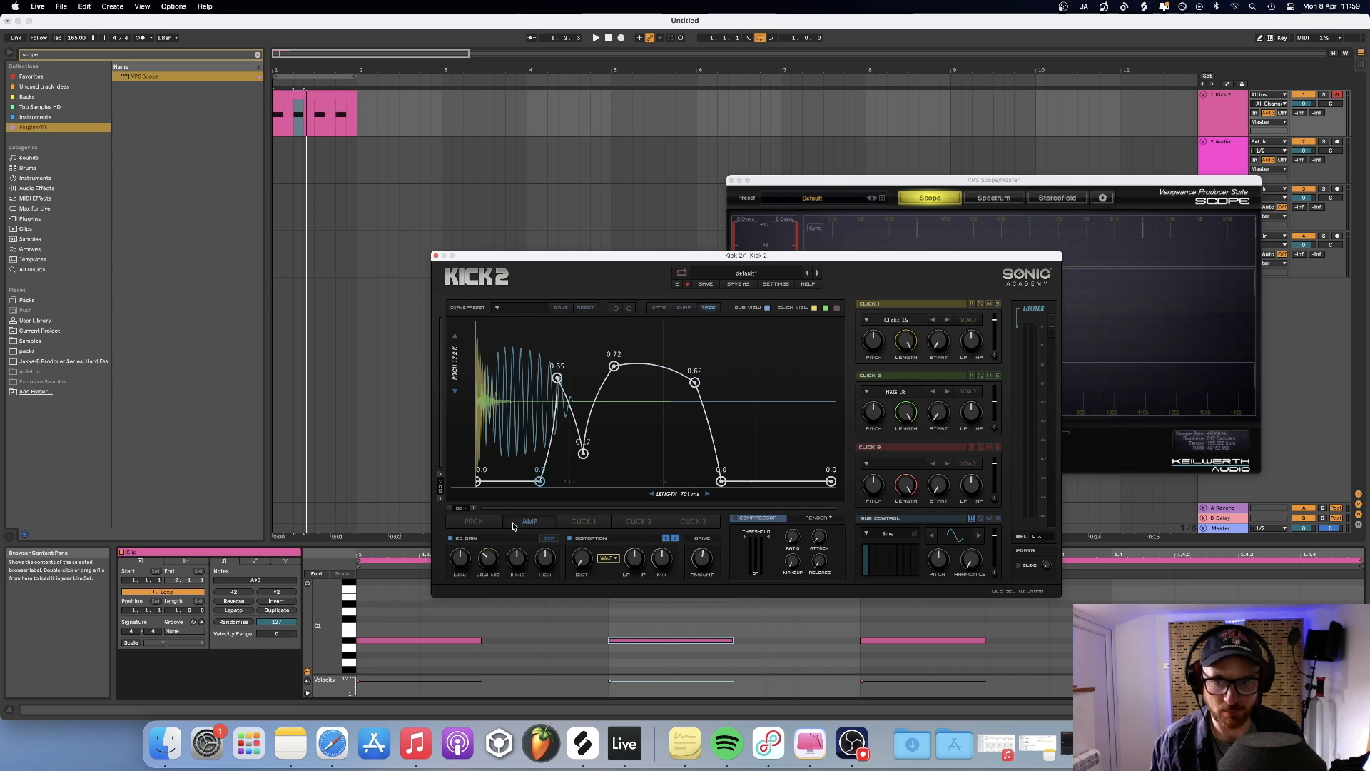
{"action": "left_click_drag", "start_coordinate": [745, 254], "coordinate": [658, 246]}
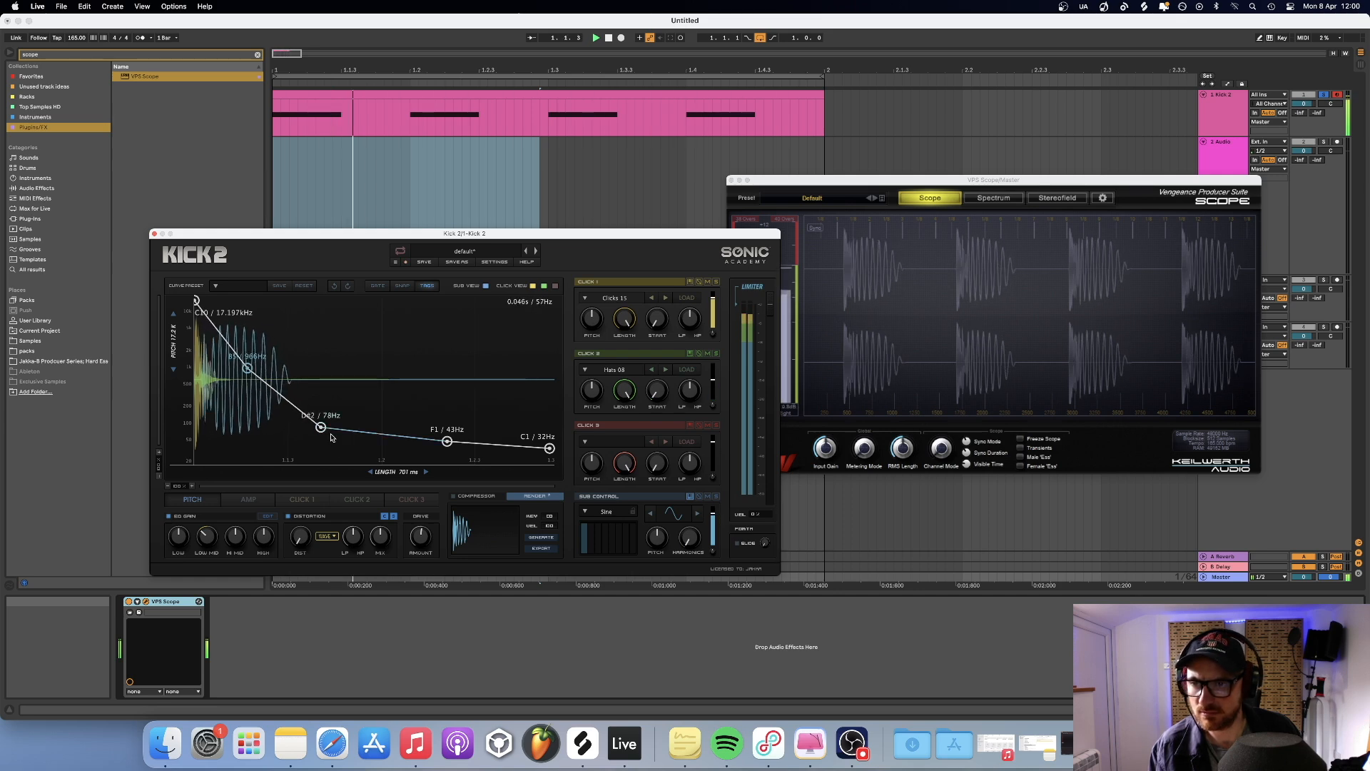
Step: Nudge the pitch envelope's middle point to about 81 Hz and adjust the upper point
{"action": "left_click_drag", "start_coordinate": [322, 428], "coordinate": [341, 428]}
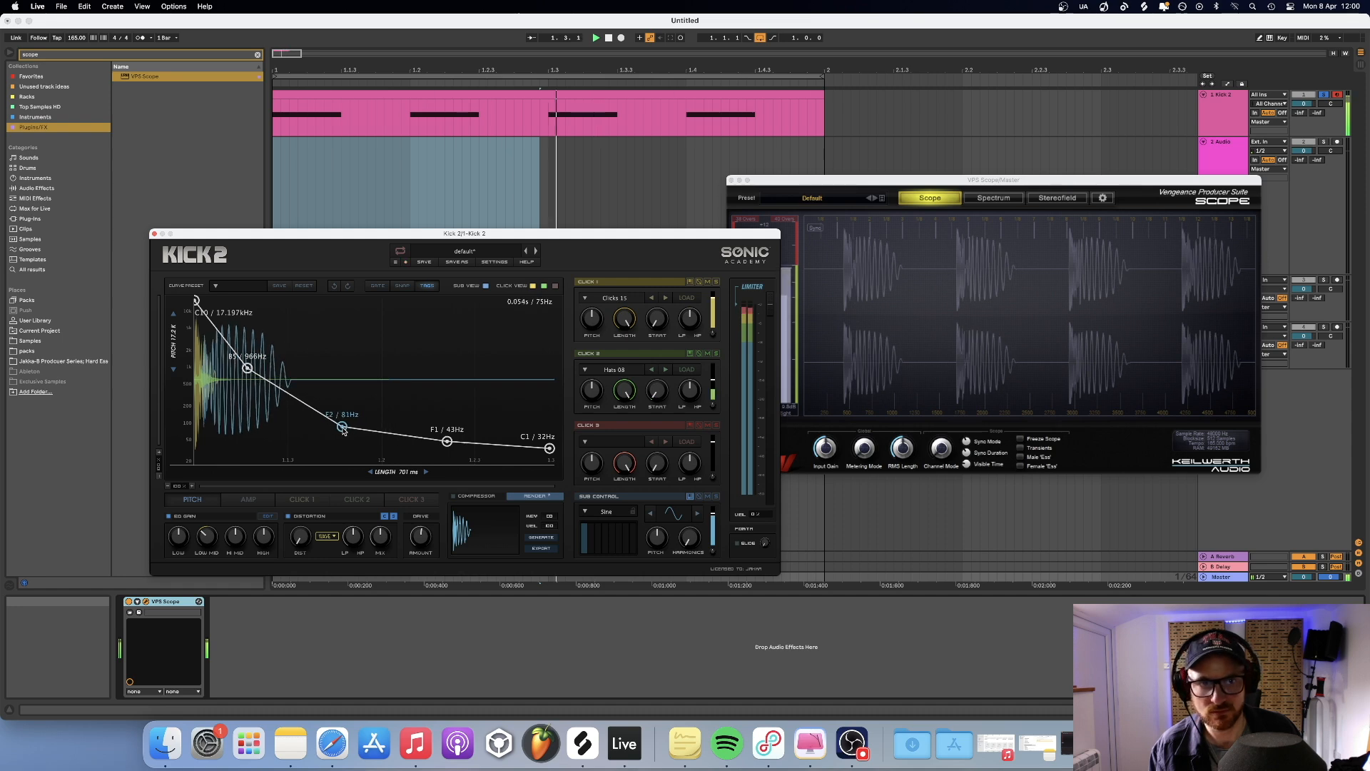
{"action": "left_click_drag", "start_coordinate": [341, 427], "coordinate": [337, 429]}
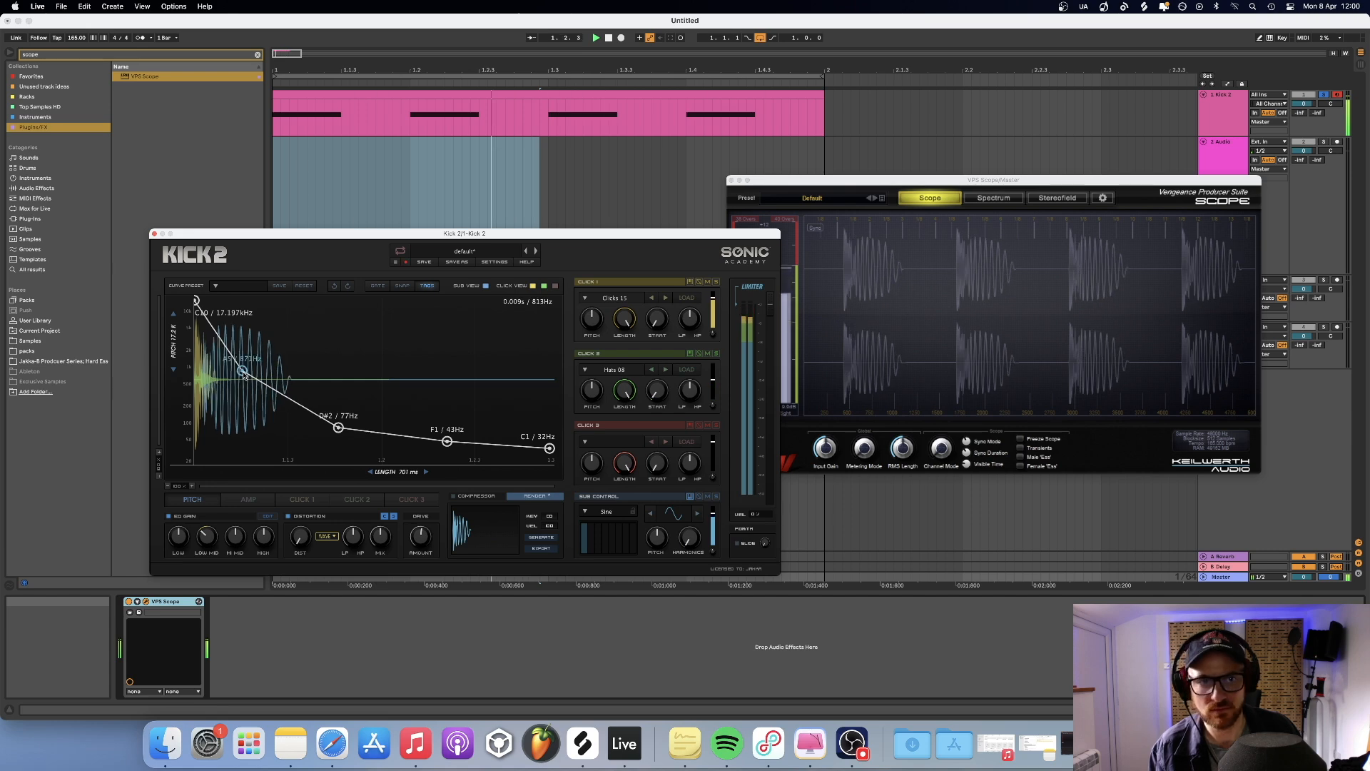
{"action": "left_click_drag", "start_coordinate": [445, 441], "coordinate": [447, 441]}
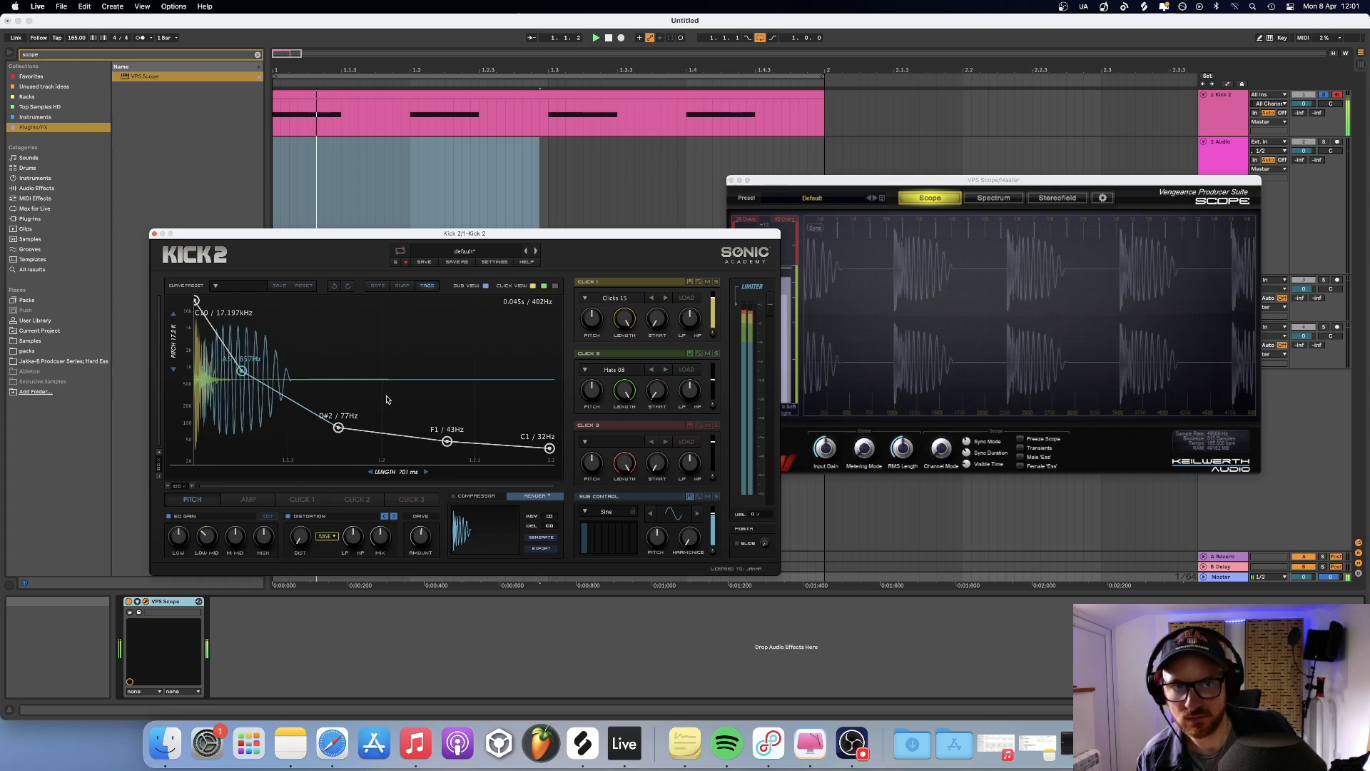
Step: Settle the lower pitch points near F#1 (46 Hz) and a C1 (33 Hz) tail
{"action": "left_click", "coordinate": [247, 499]}
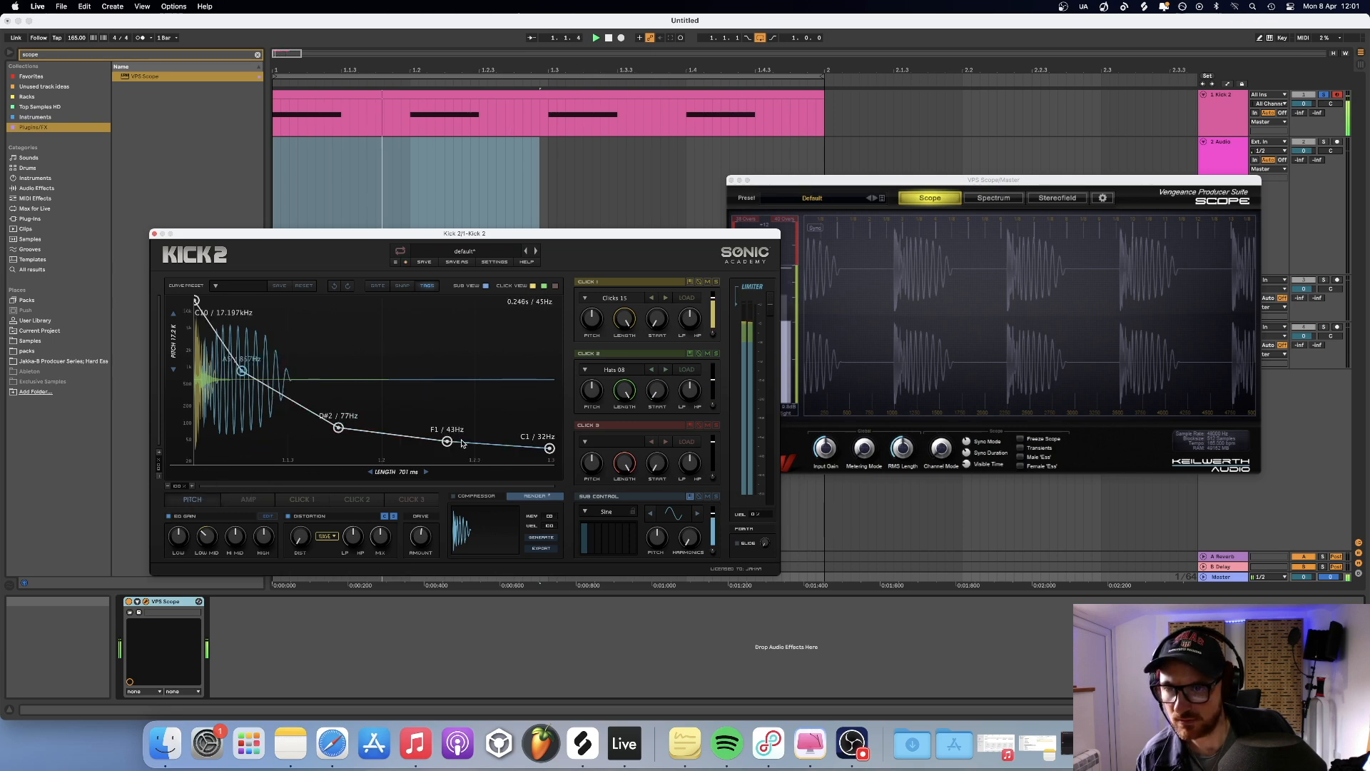
{"action": "left_click_drag", "start_coordinate": [446, 441], "coordinate": [447, 439]}
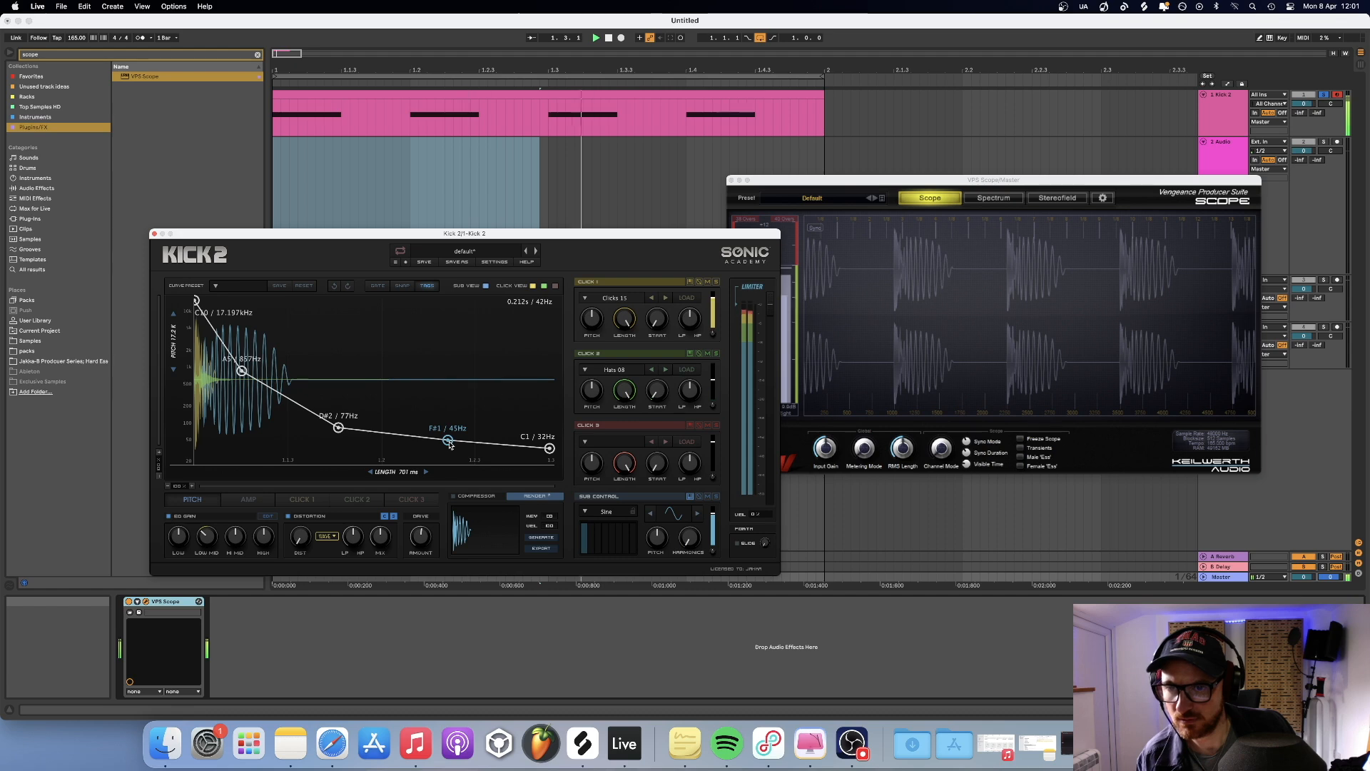
{"action": "left_click_drag", "start_coordinate": [548, 448], "coordinate": [548, 453]}
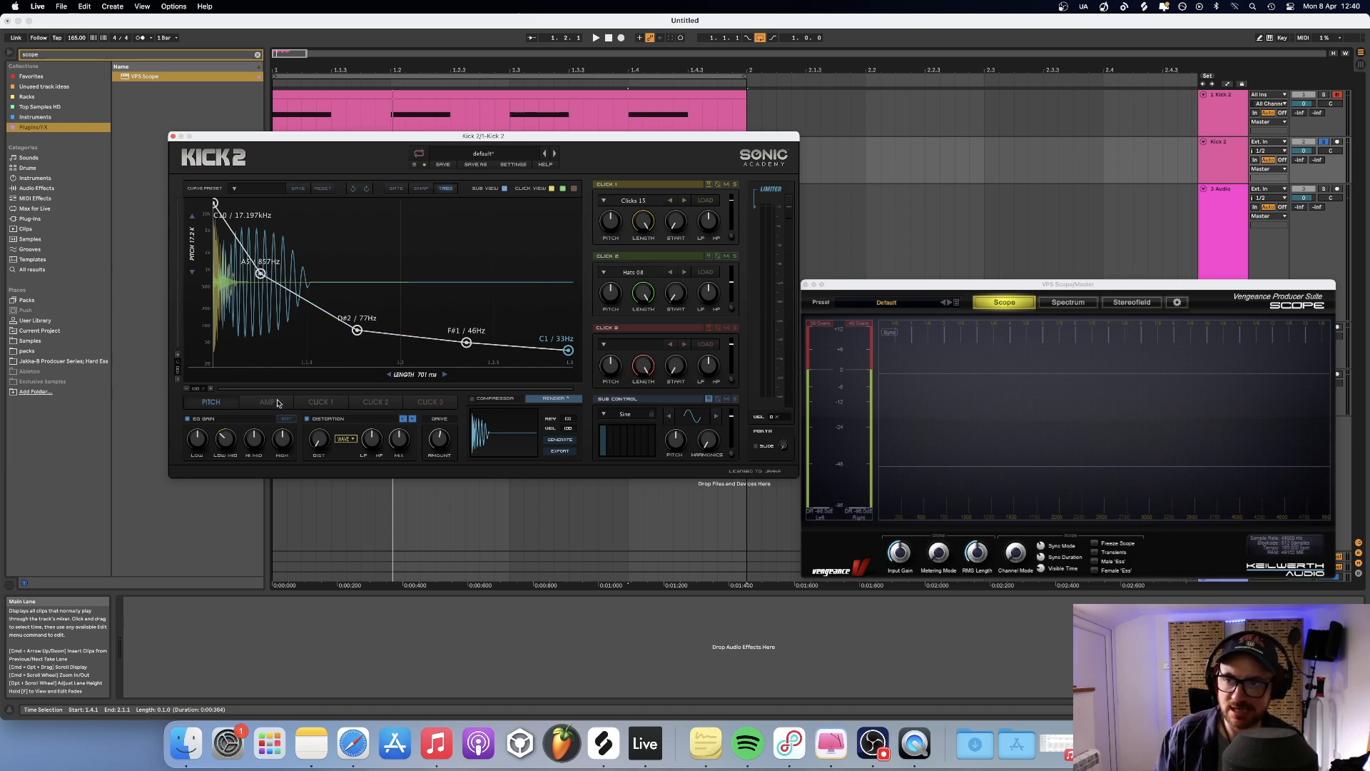
Step: Render the Kick 2 sound to audio clips on the Kick 2 track and audition them
{"action": "left_click", "coordinate": [267, 401]}
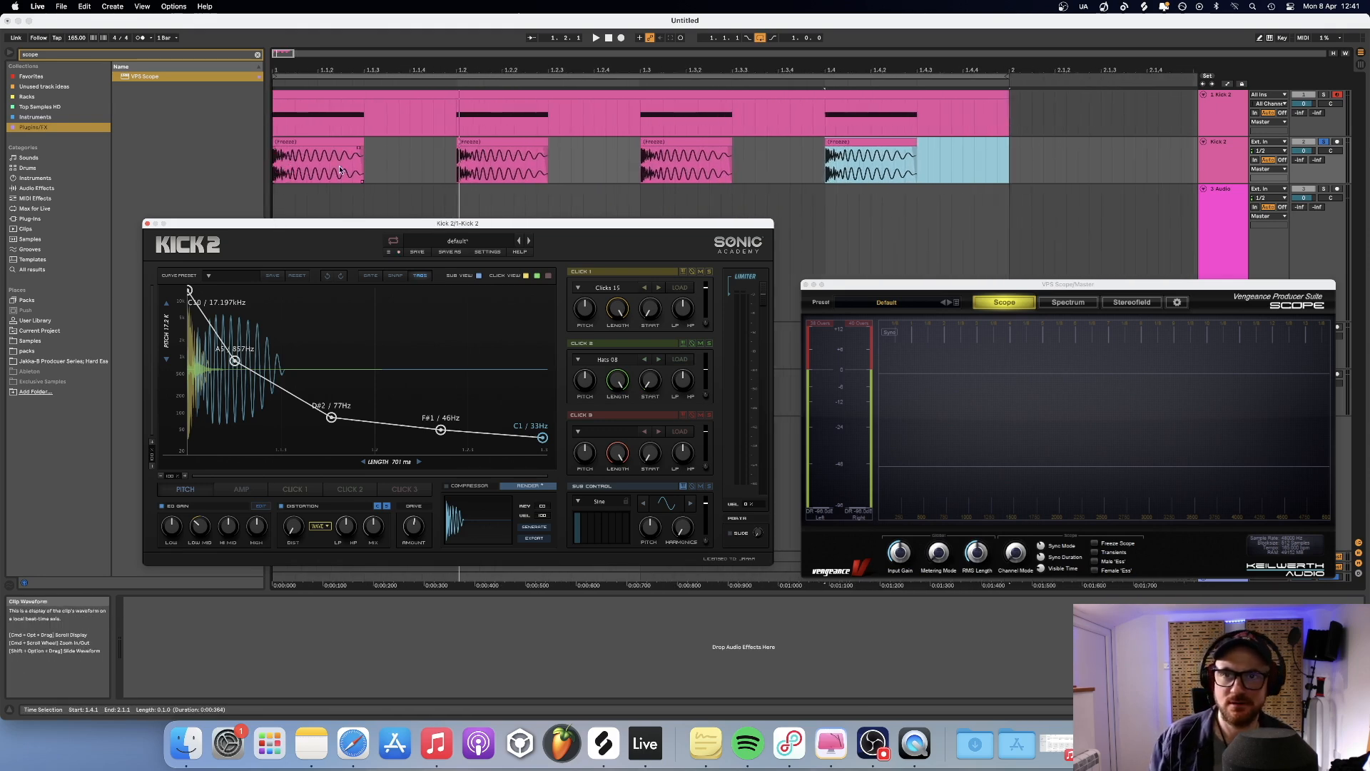
{"action": "left_click", "coordinate": [597, 38]}
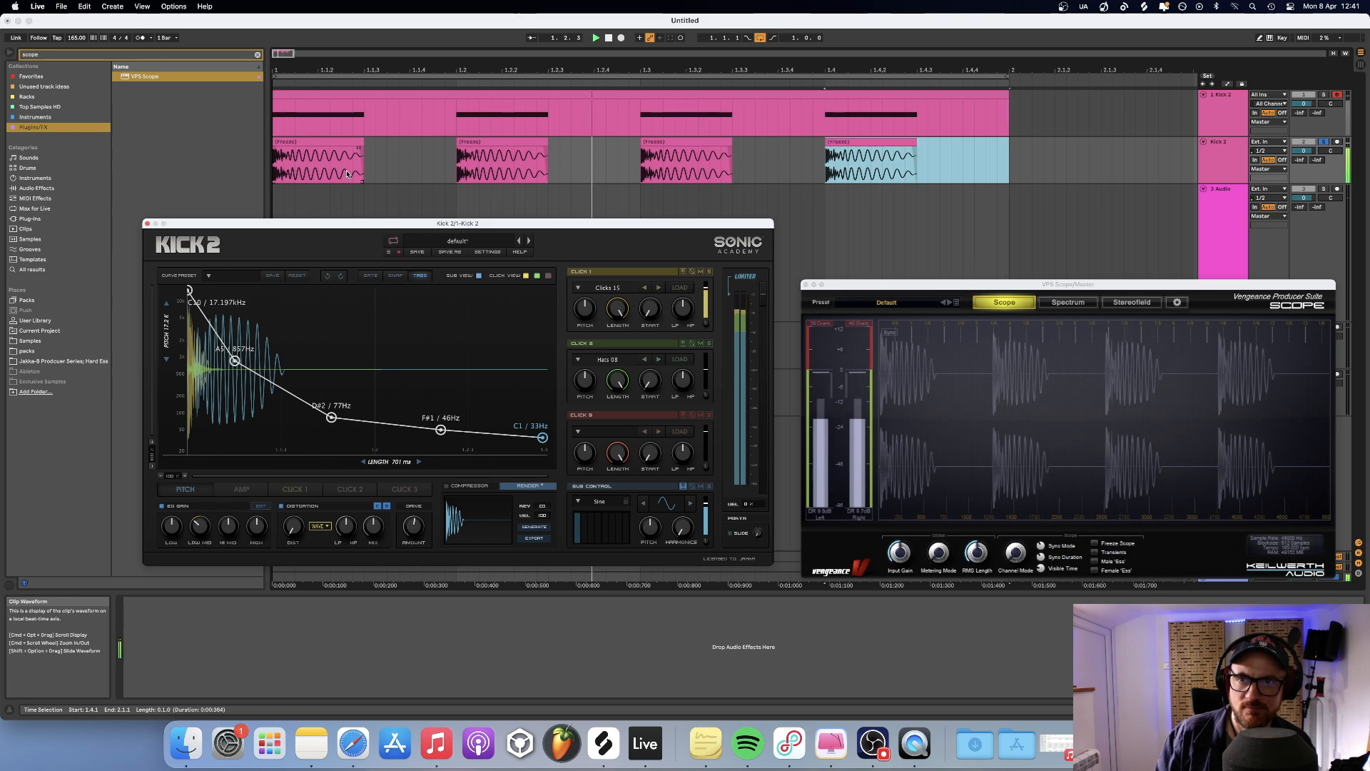
{"action": "left_click", "coordinate": [621, 37]}
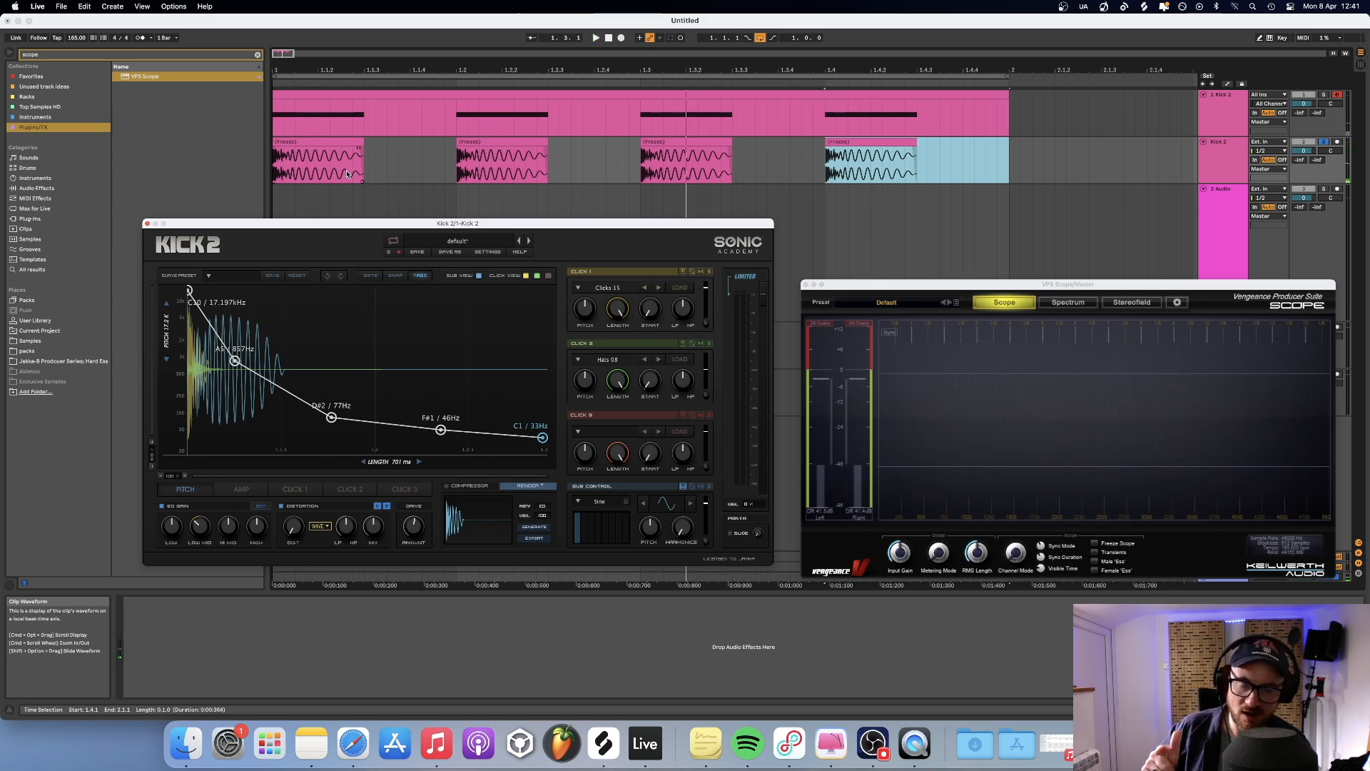